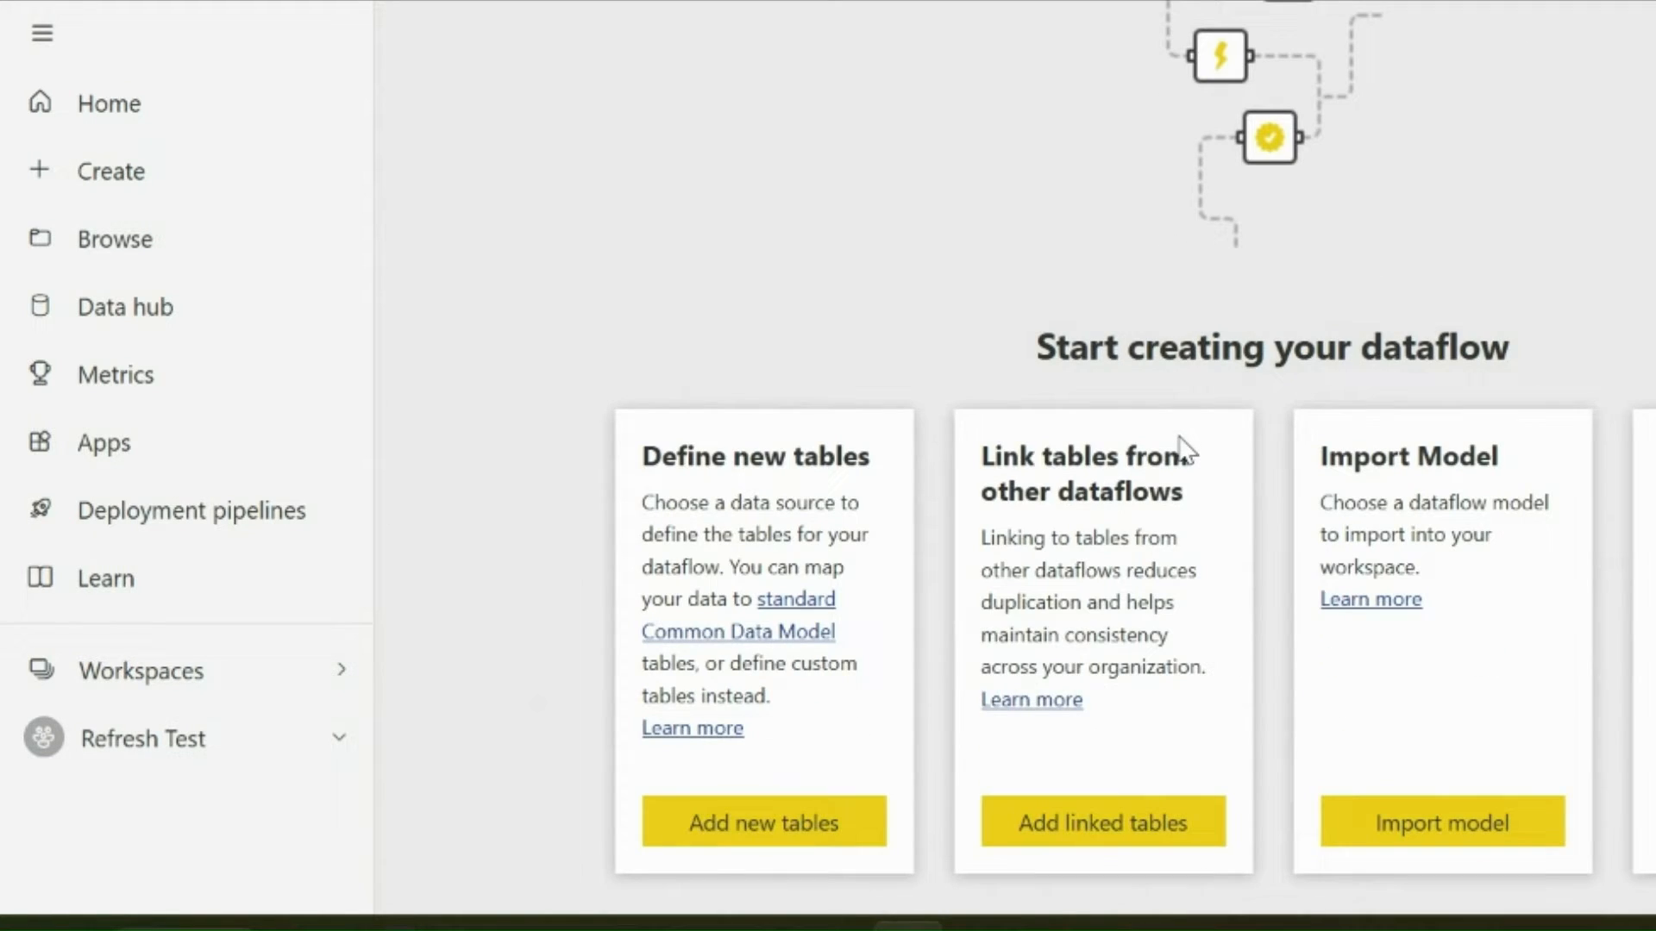
Step: Add a blank table as the new dataflow's source, yielding a query named Table
click(763, 821)
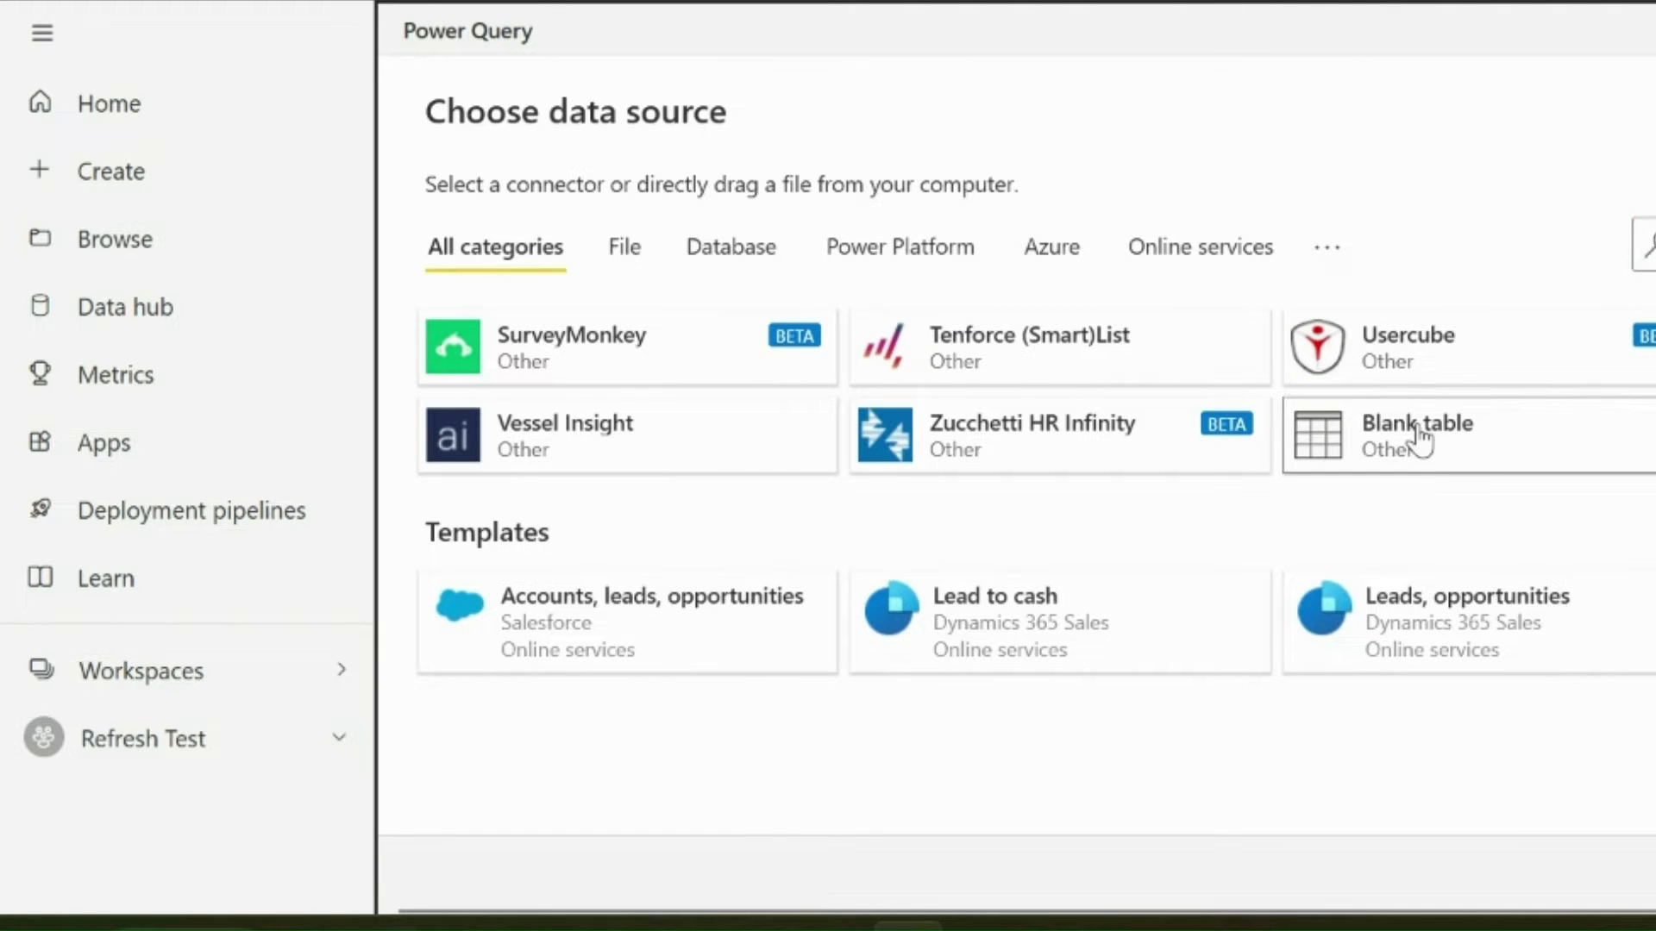
click(1418, 437)
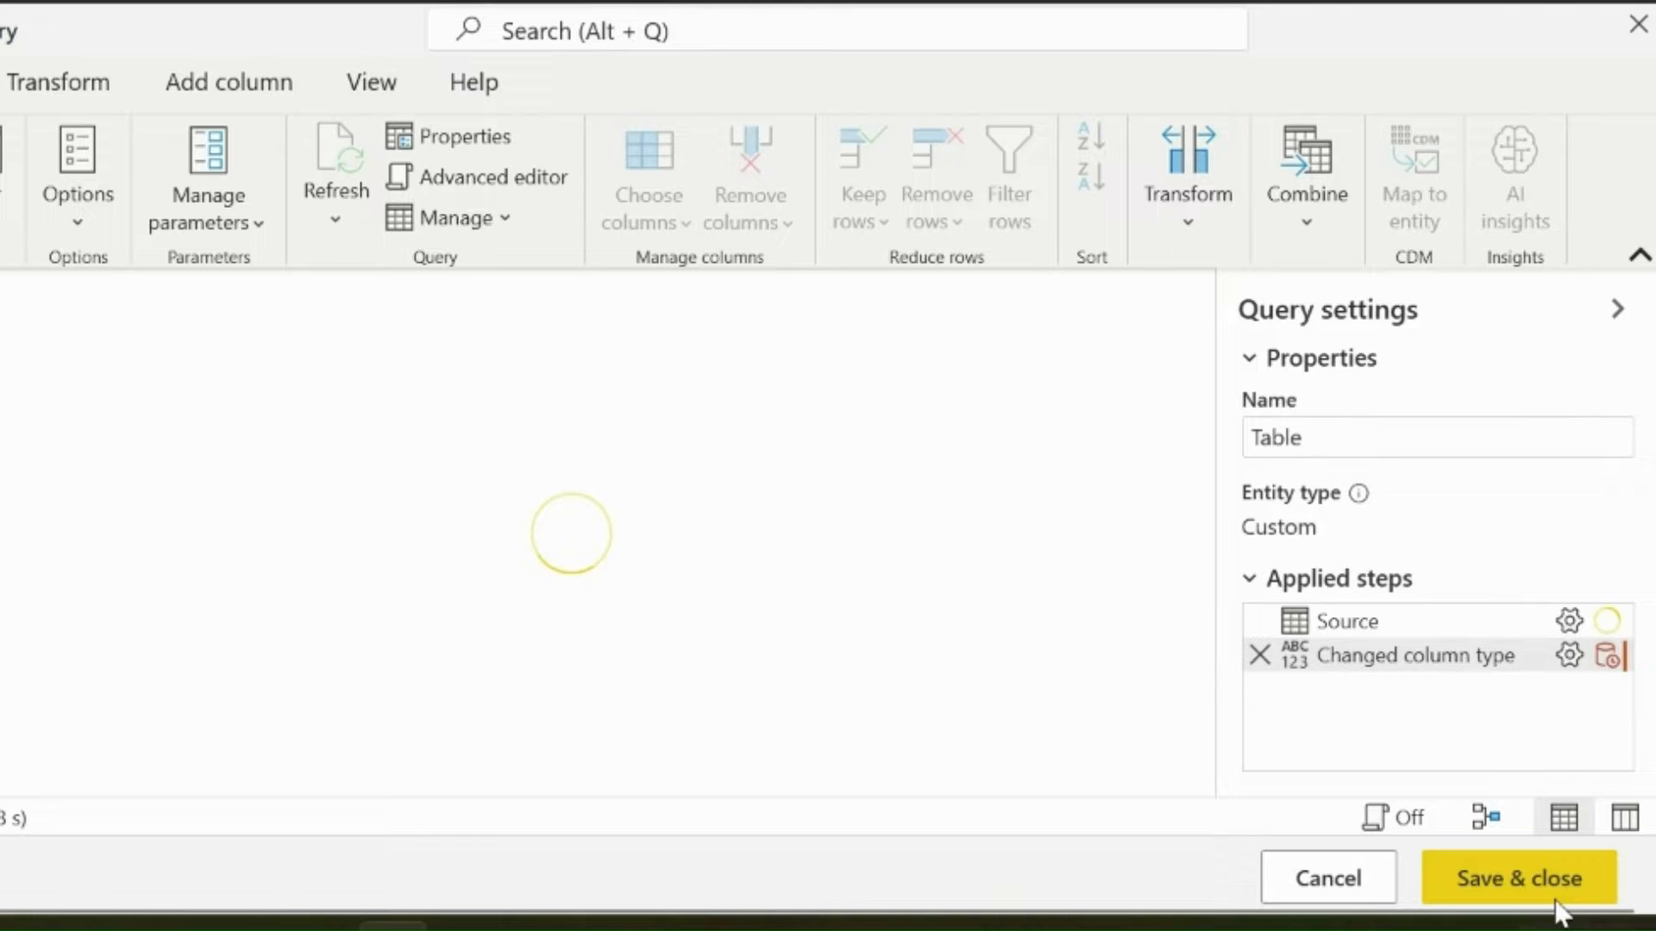
Step: Save and close the dataflow under the name Refresh History
click(1518, 878)
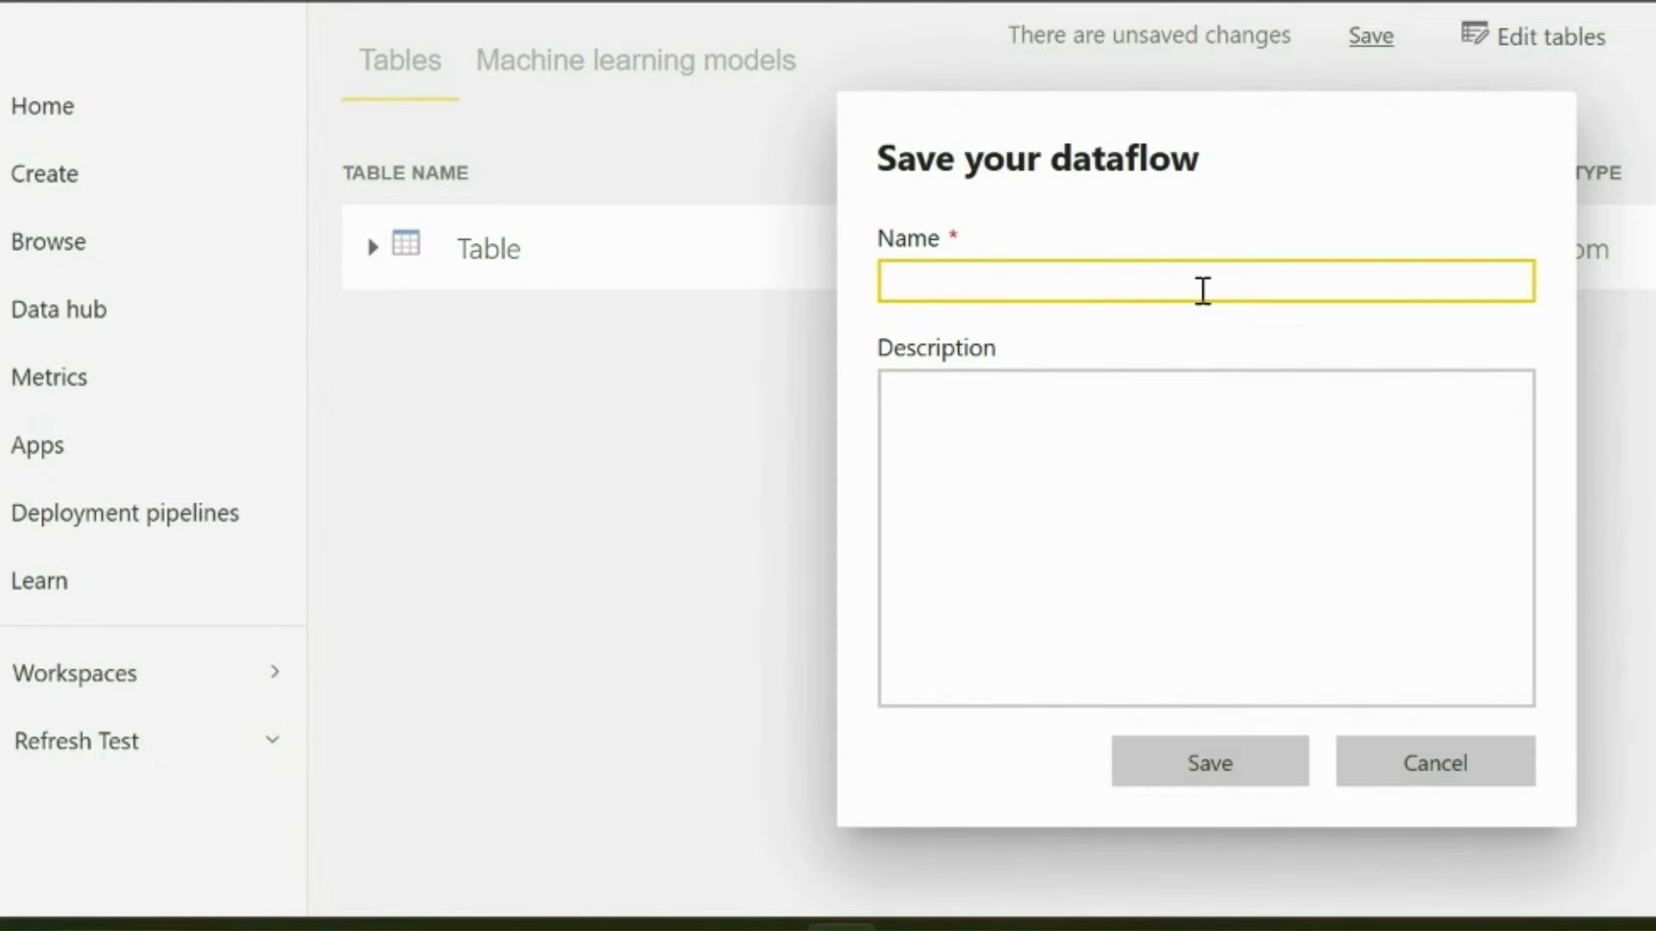
text(Refresh History)
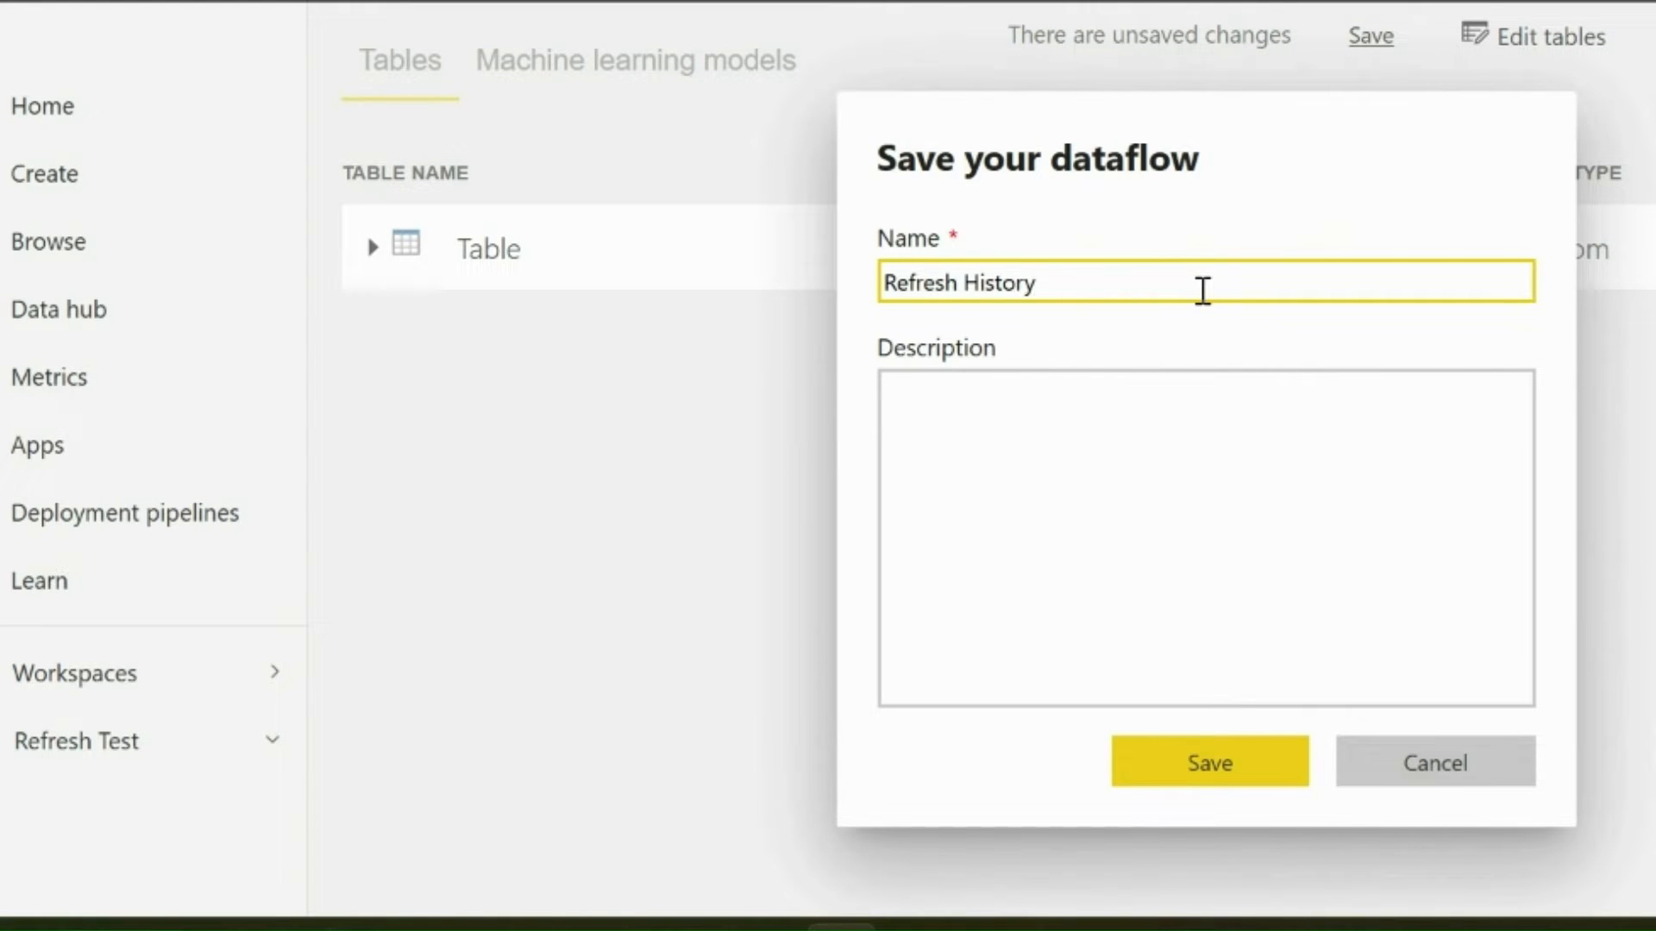
click(1207, 761)
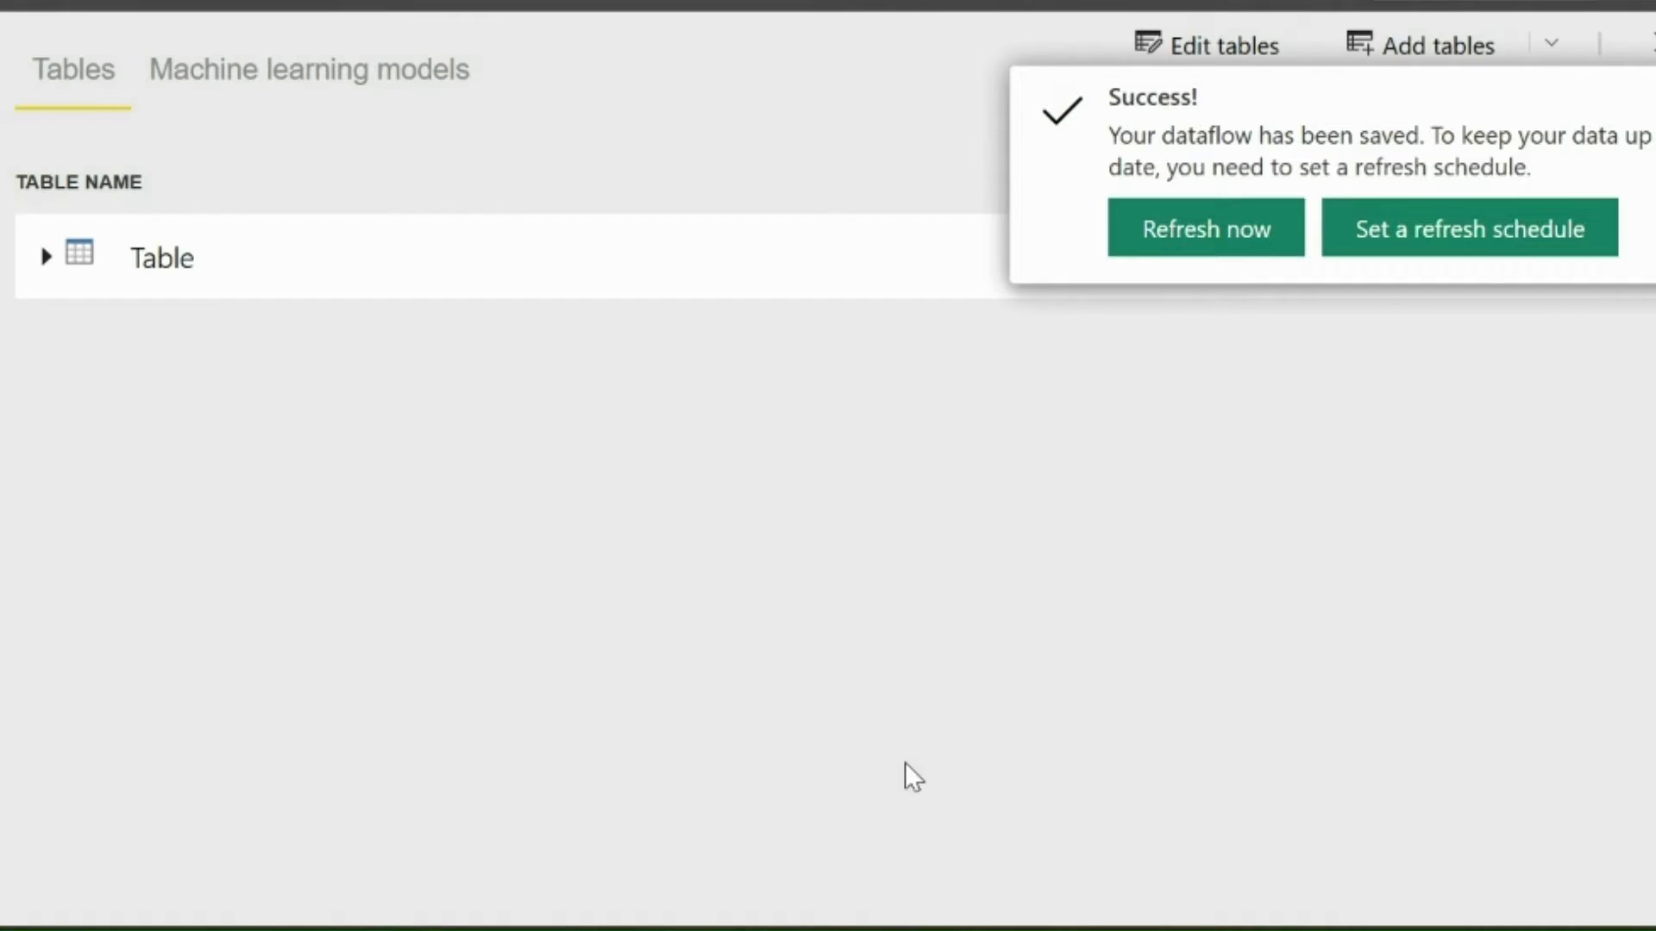
mouse_move(1206, 228)
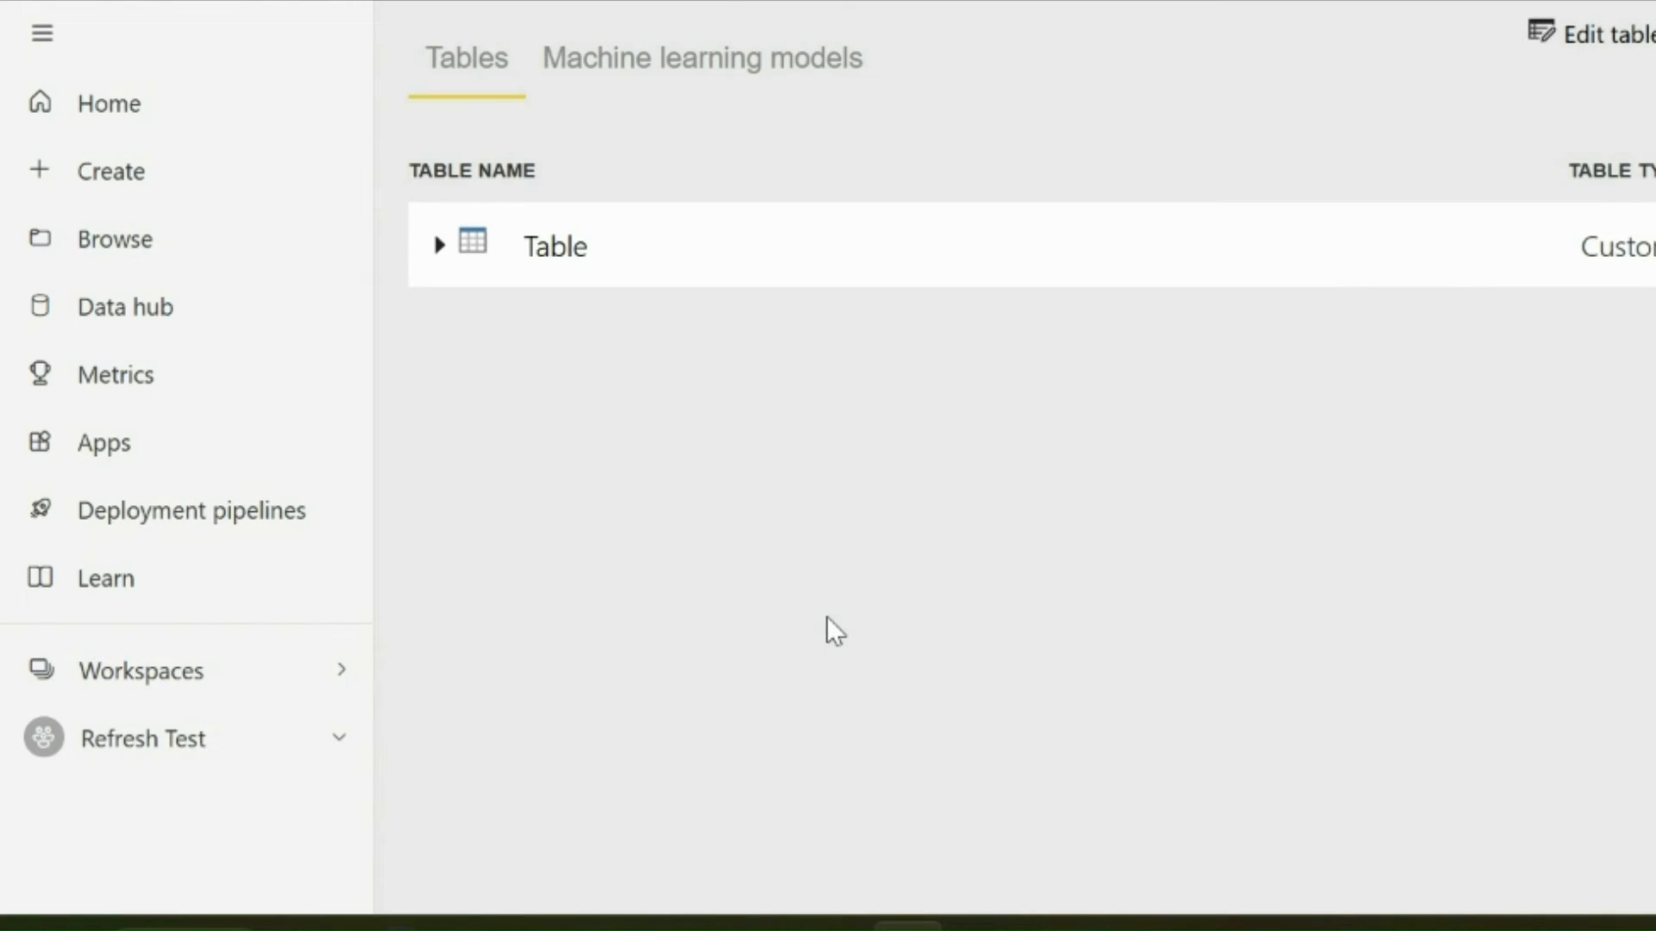
Step: Toggle Scheduled refresh on, keep Daily frequency, toggle it off again and return to Refresh Test
click(143, 737)
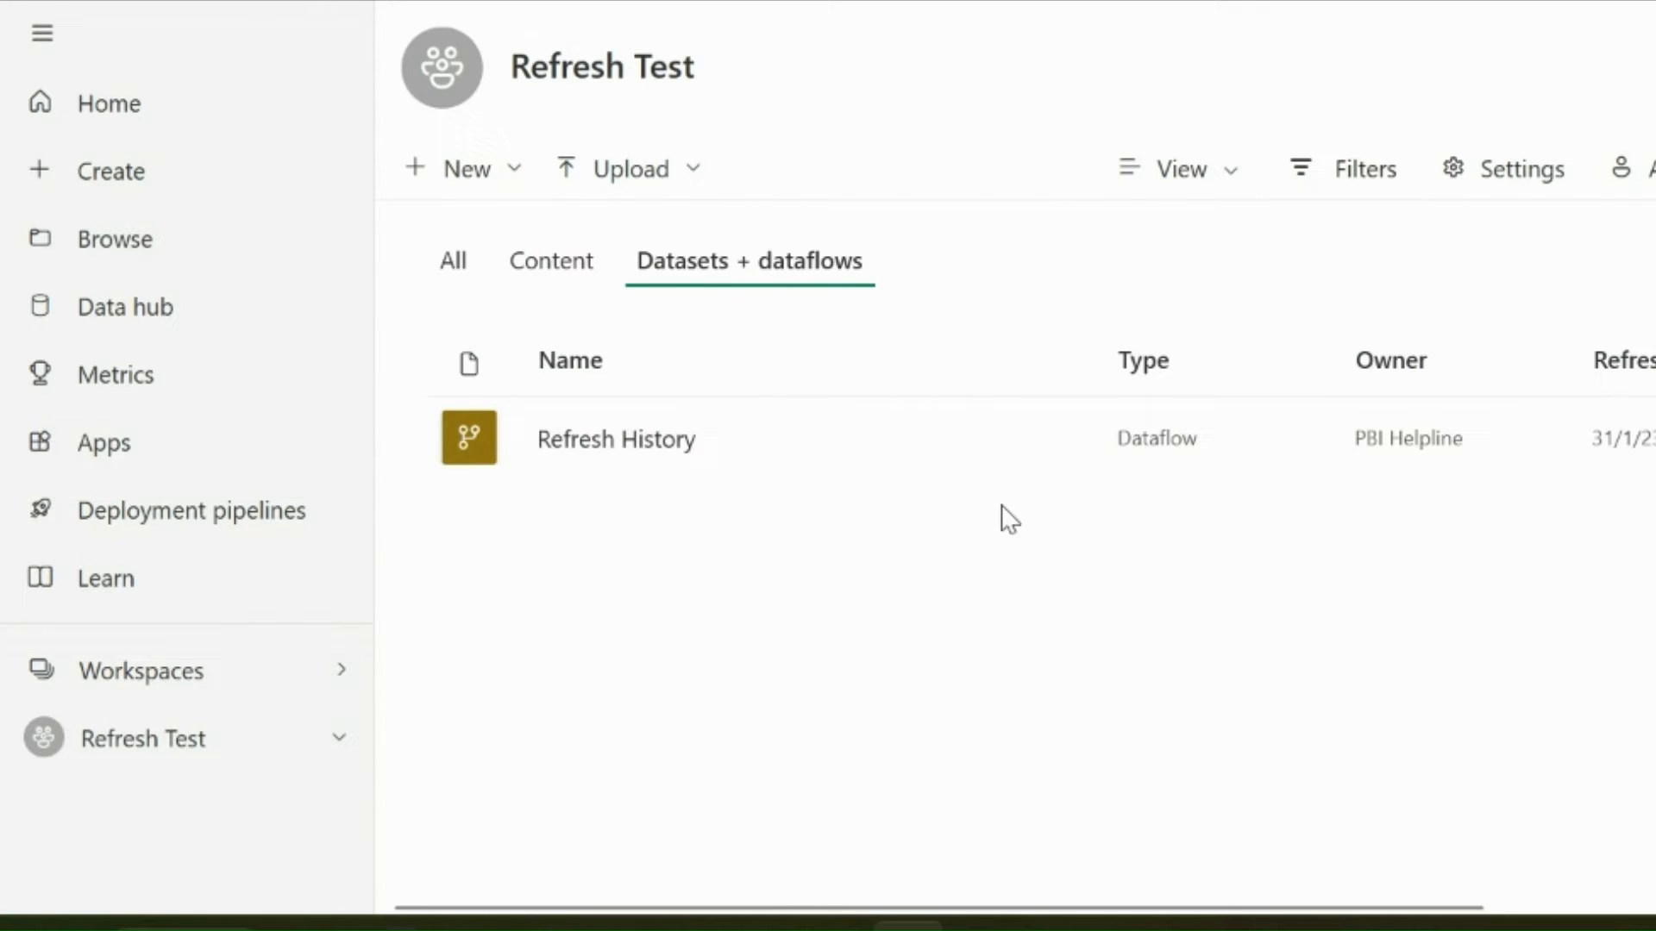
mouse_move(1057, 438)
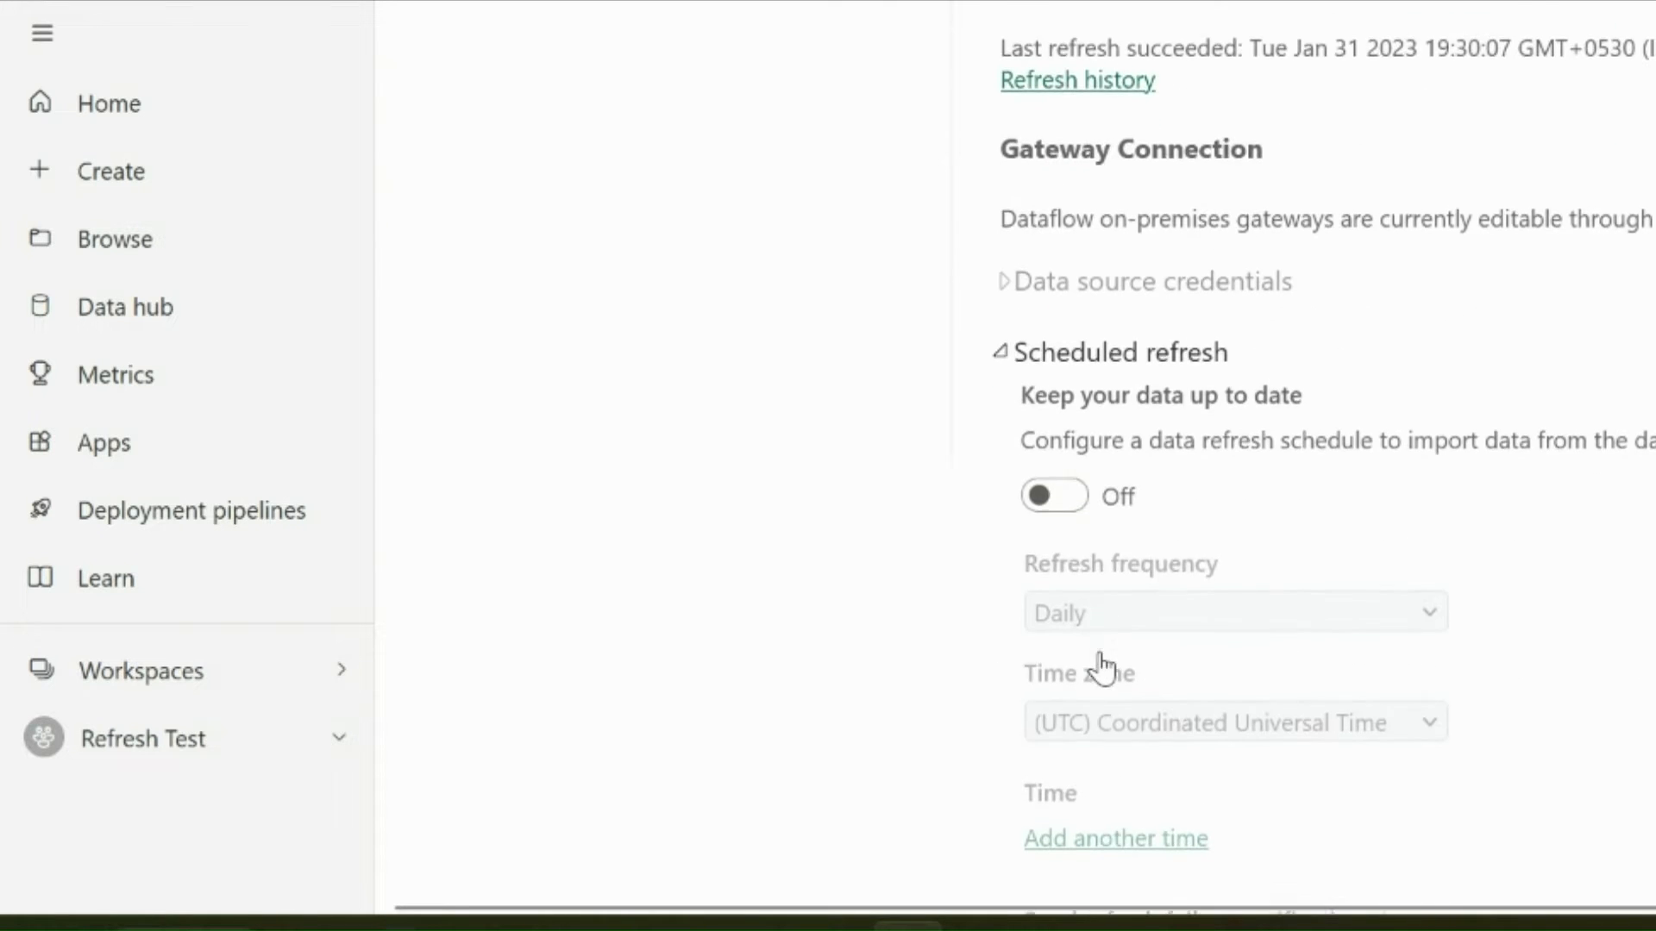
click(1052, 495)
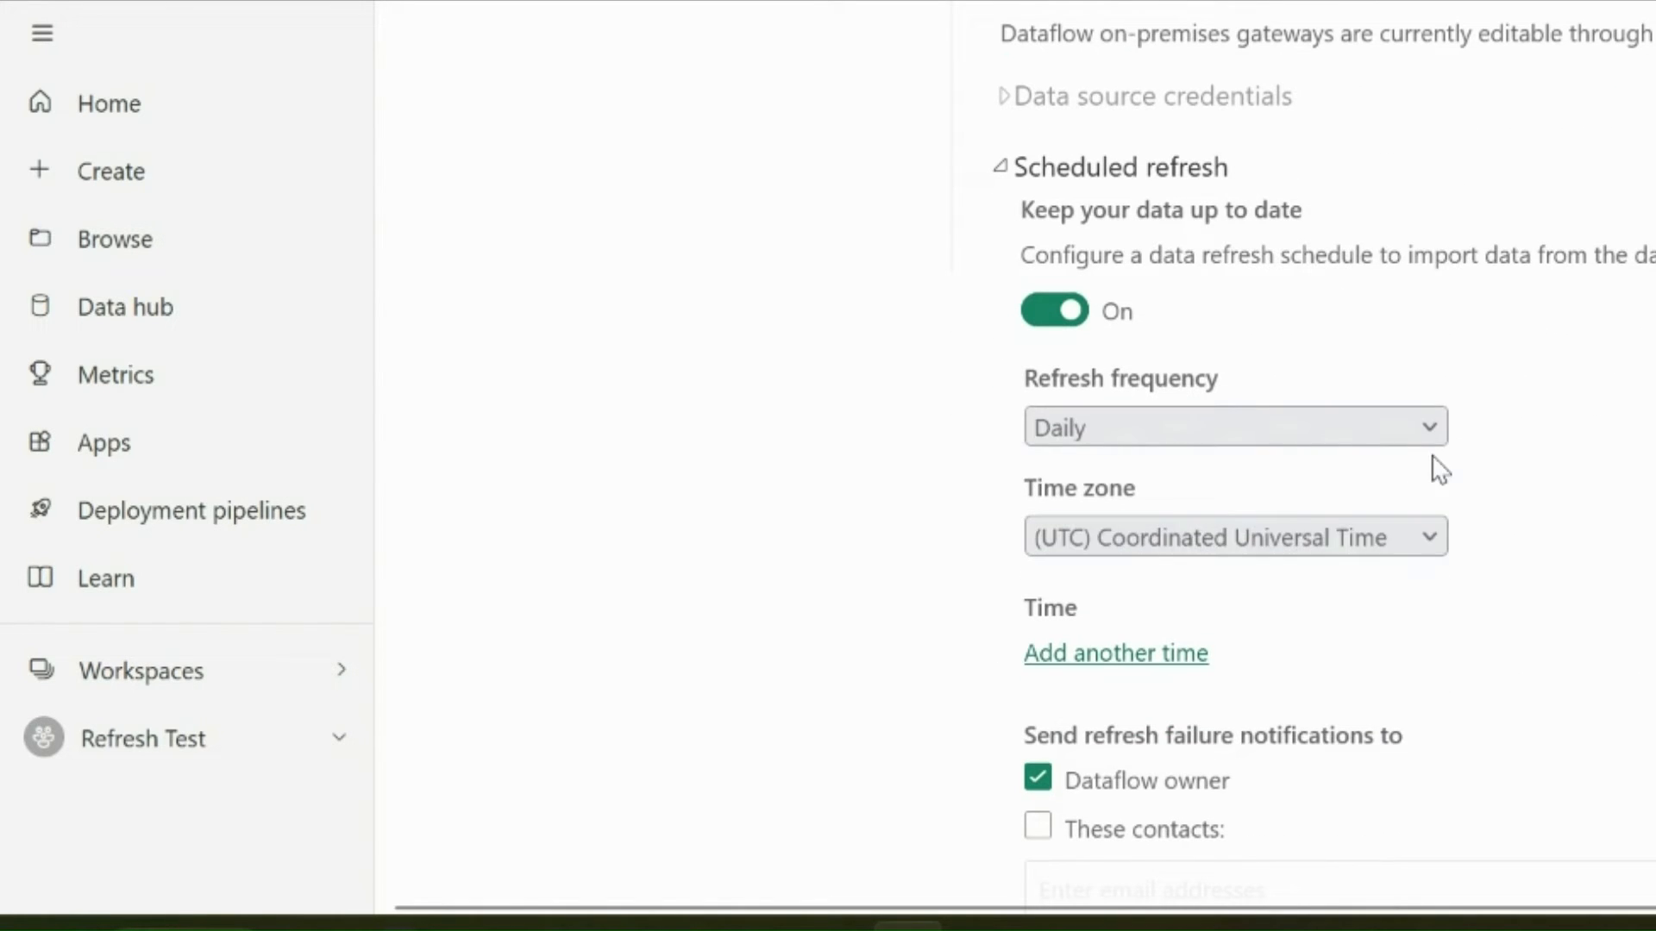
click(1231, 426)
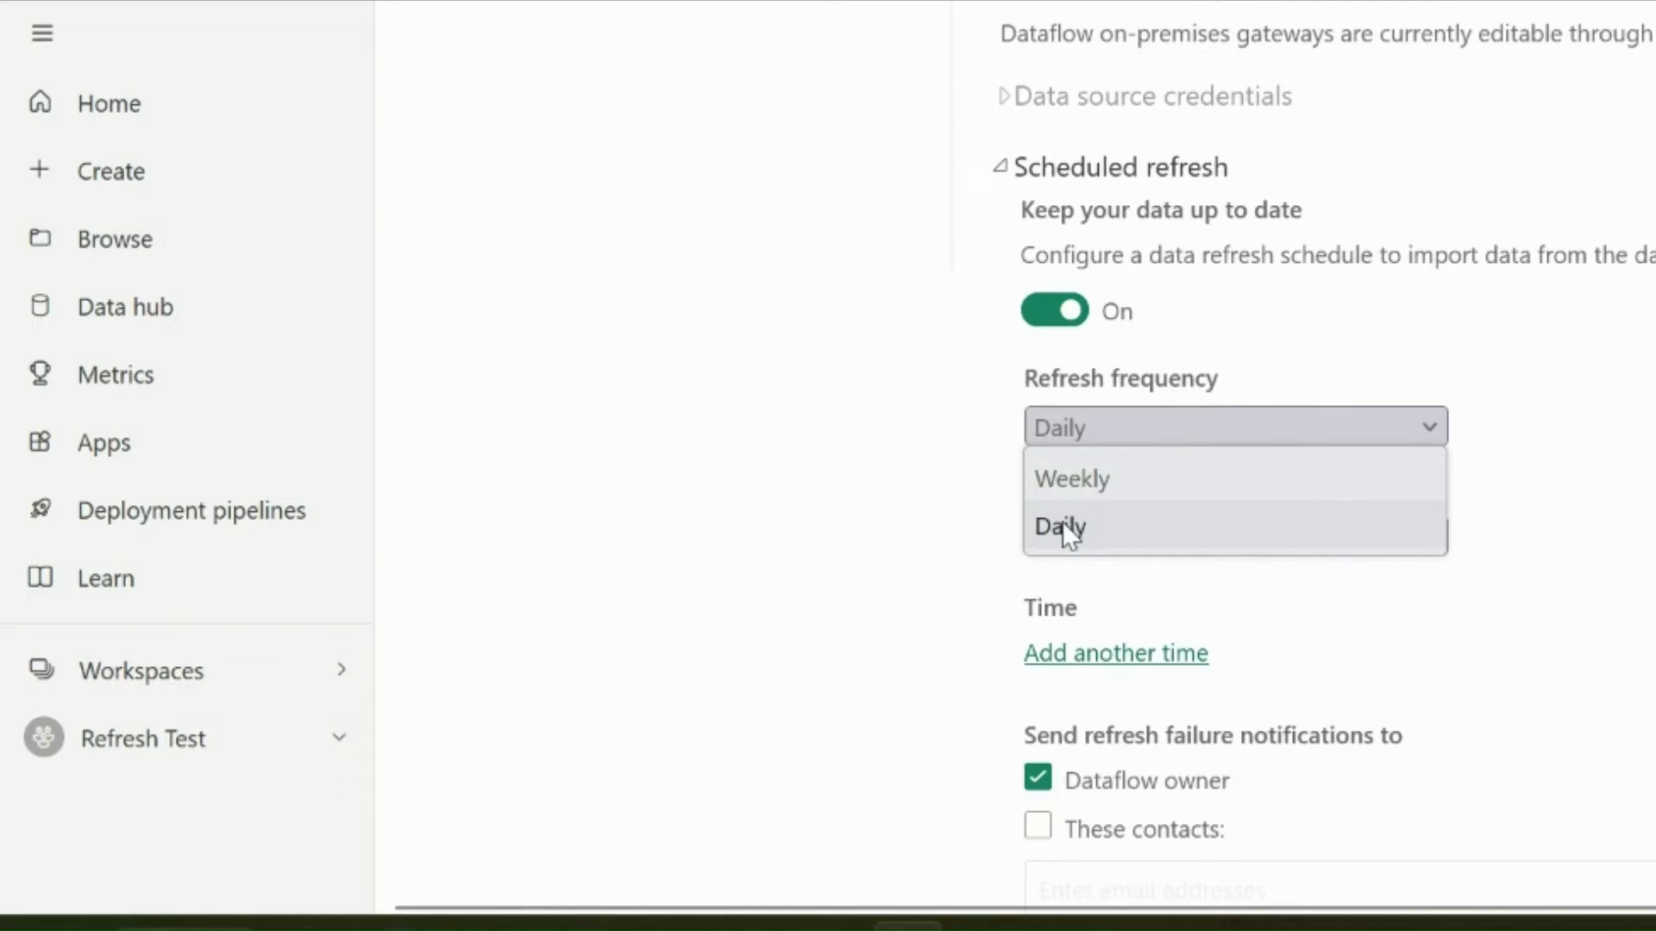
click(1061, 527)
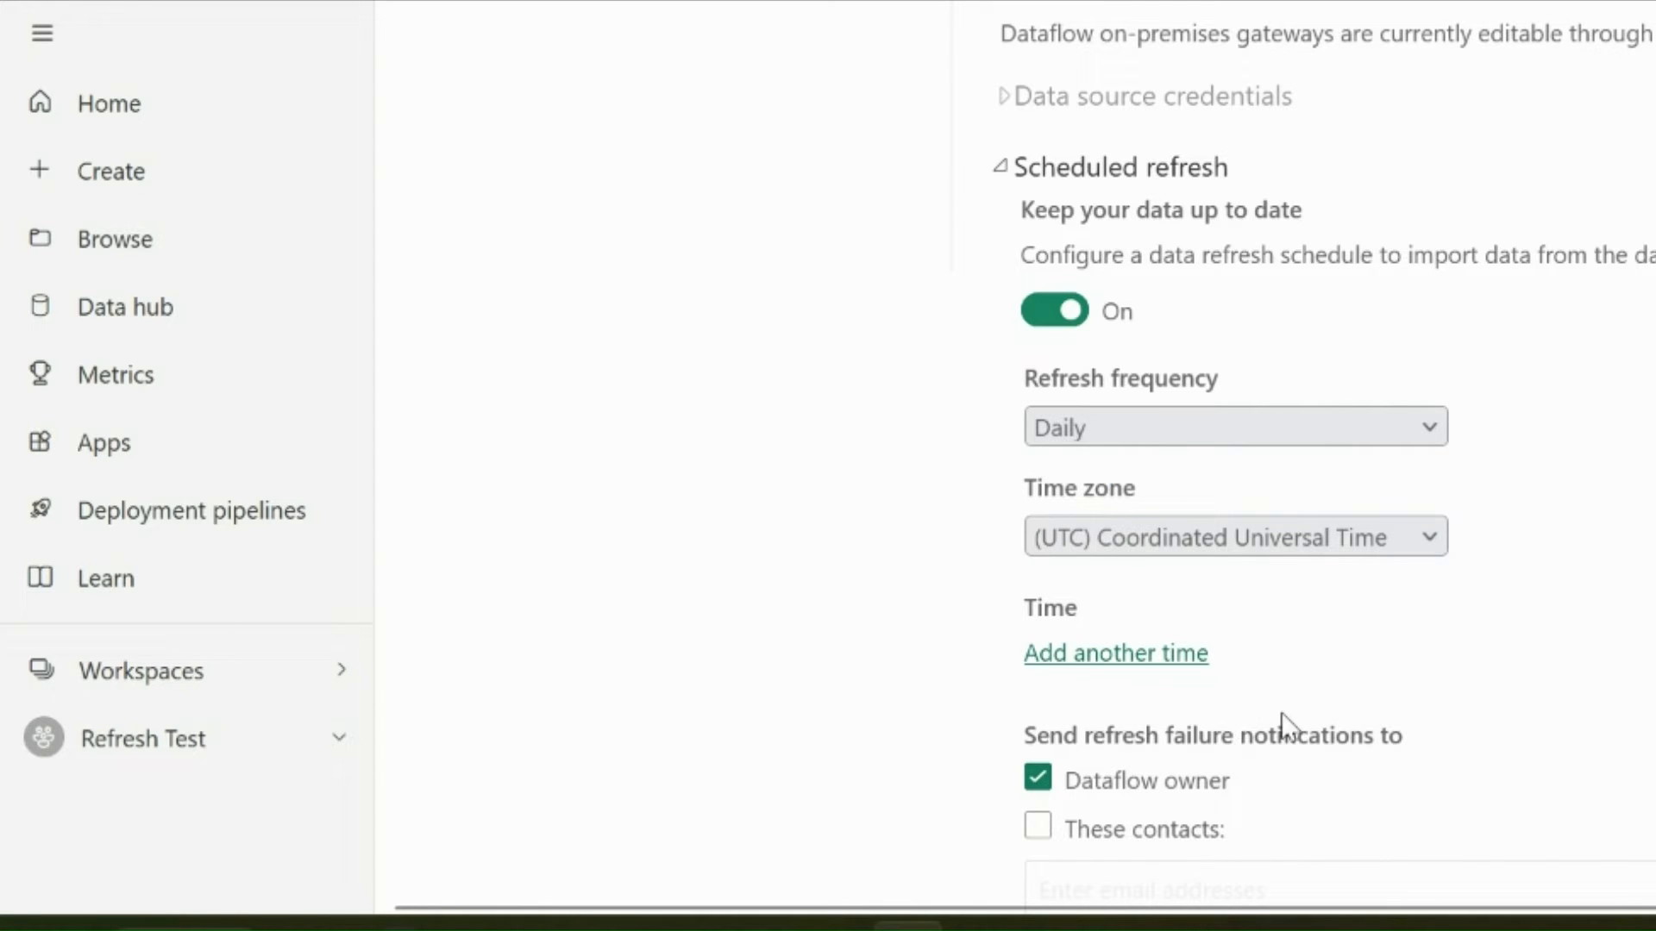
click(1053, 309)
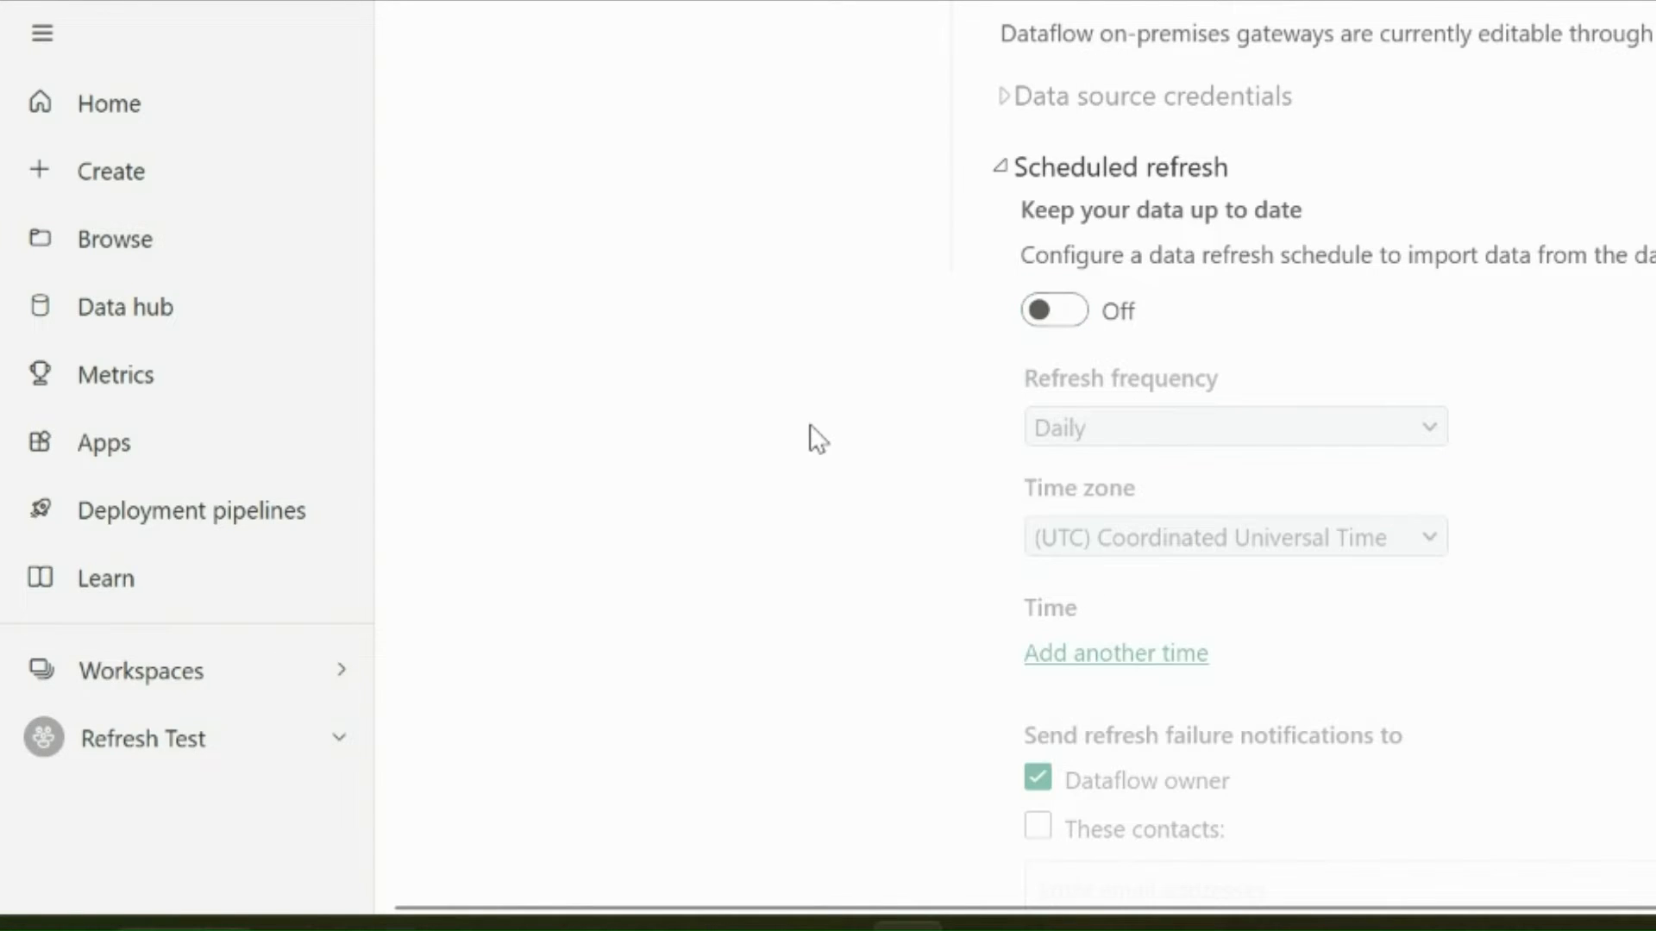
click(143, 738)
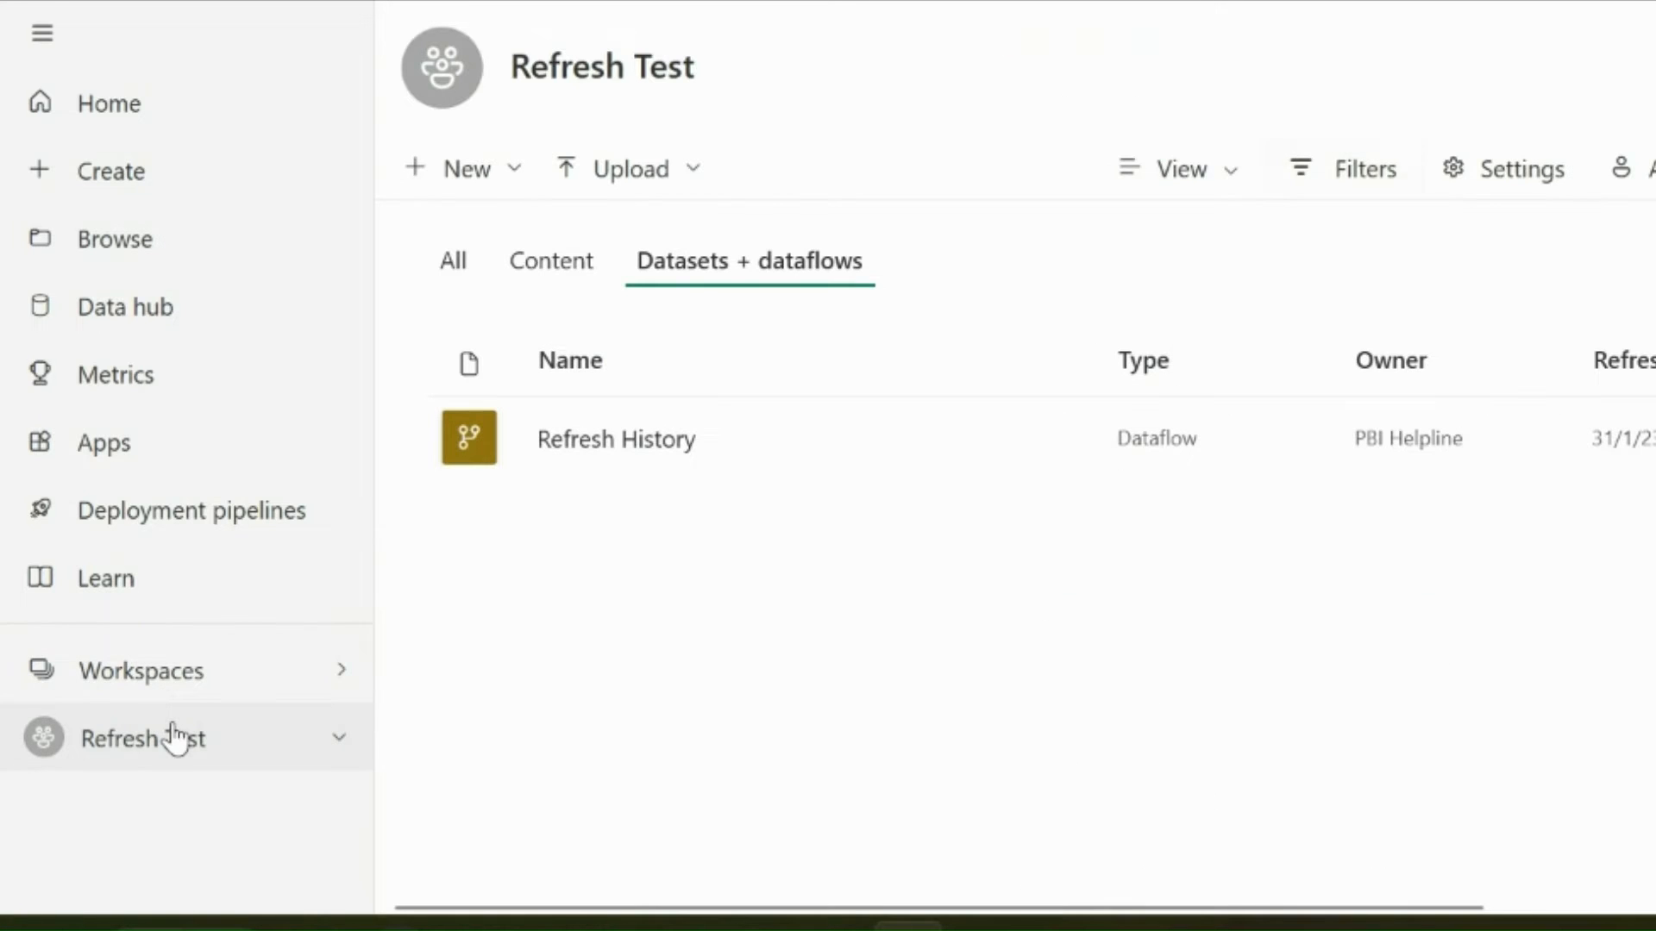
mouse_move(659, 600)
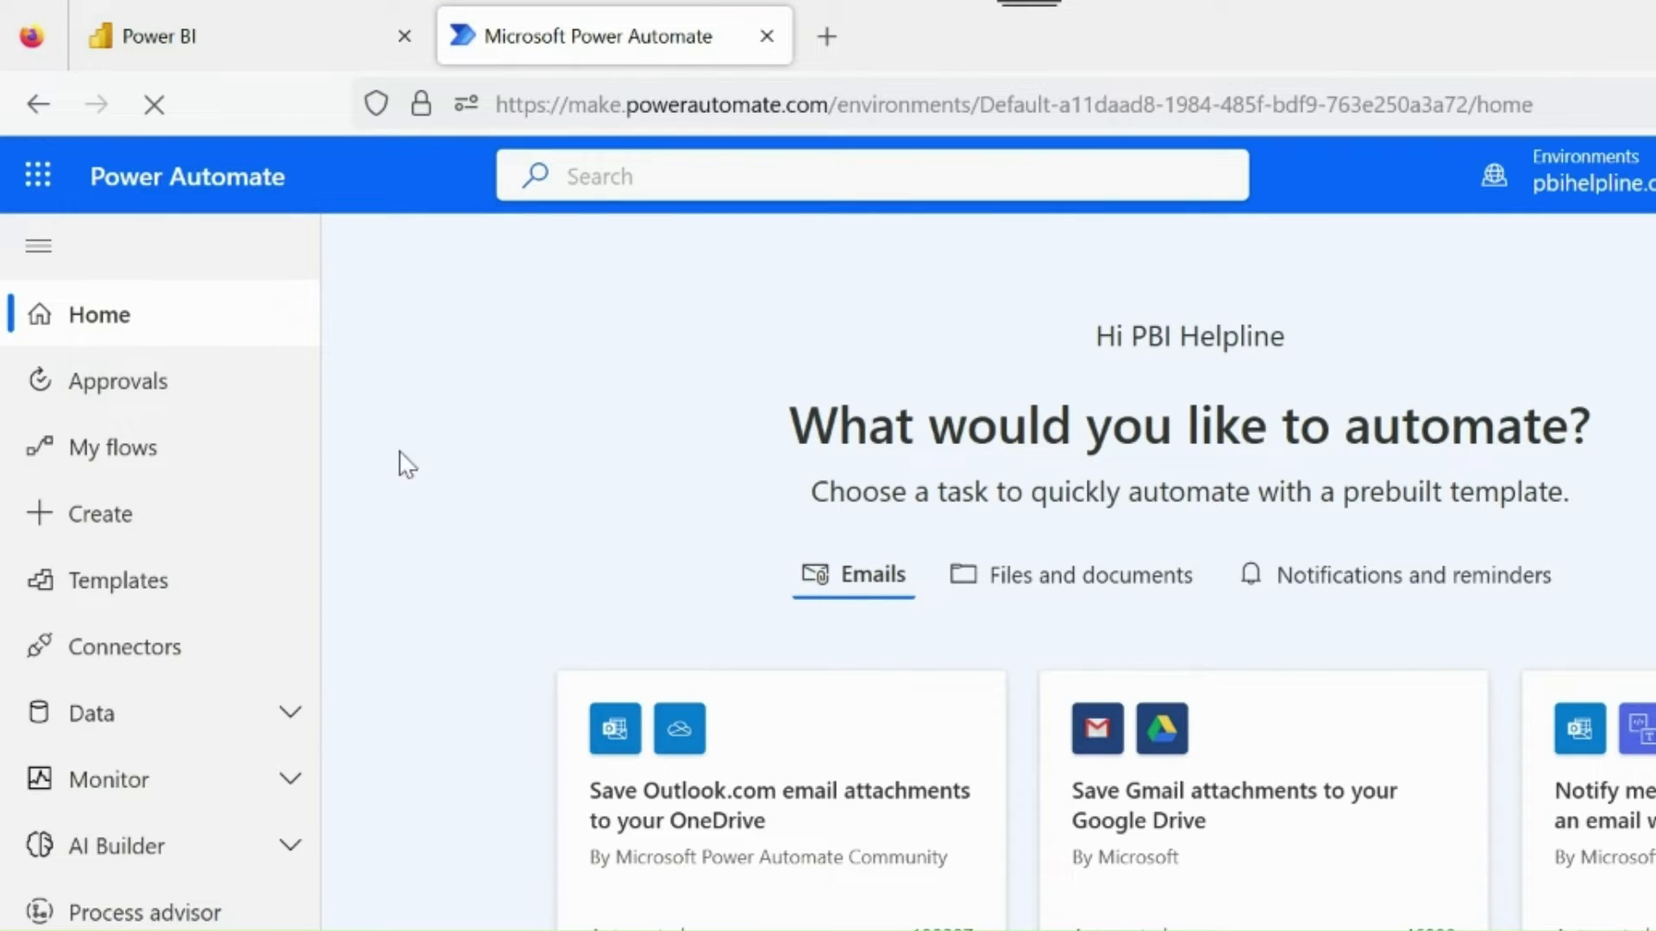
Step: Choose Create in Power Automate to show the flow type options
click(100, 514)
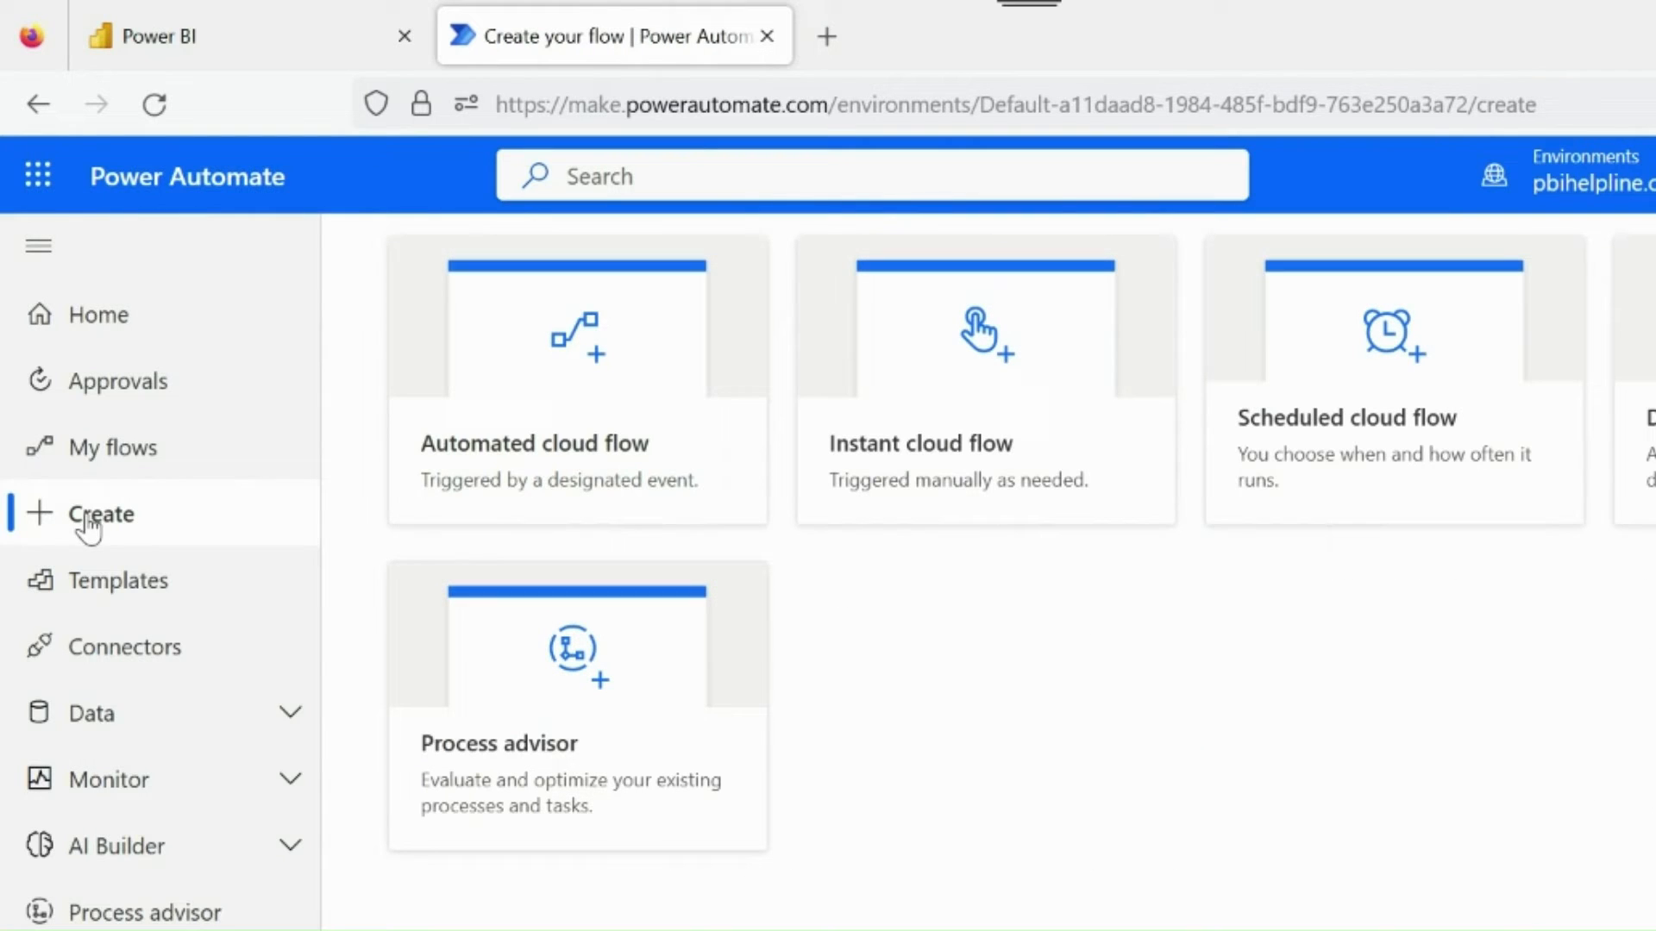
mouse_move(793, 393)
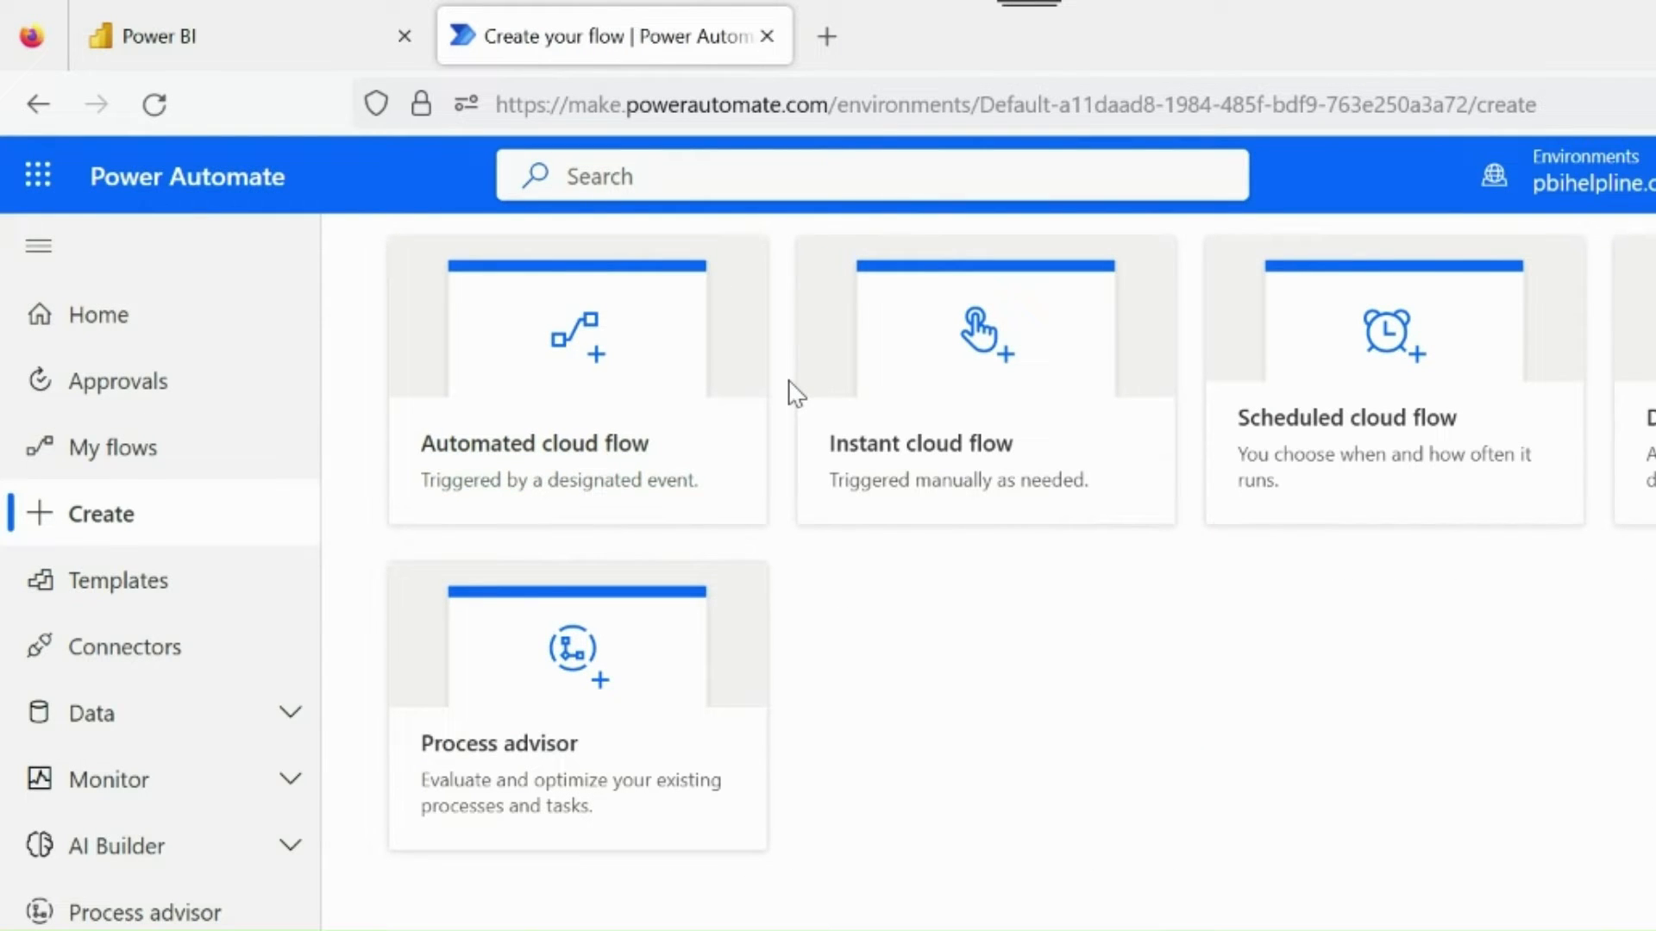
Step: Create a scheduled cloud flow named Dataflow Refresh repeating every 1 Month
click(1392, 380)
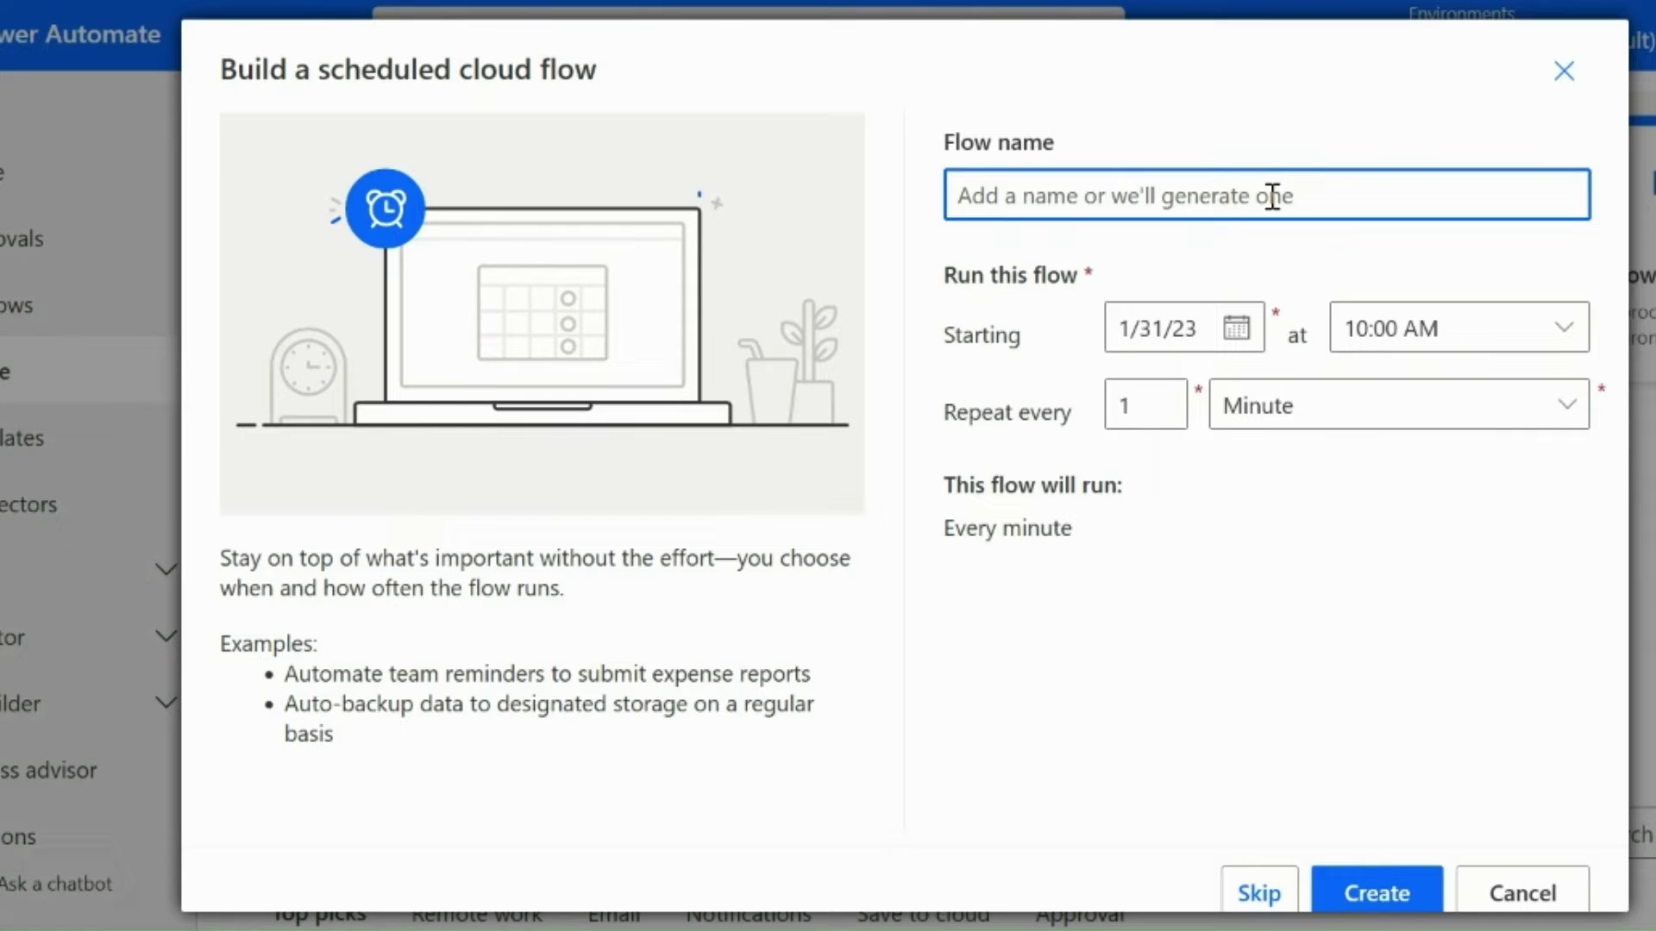
text(Dataflow Refresh)
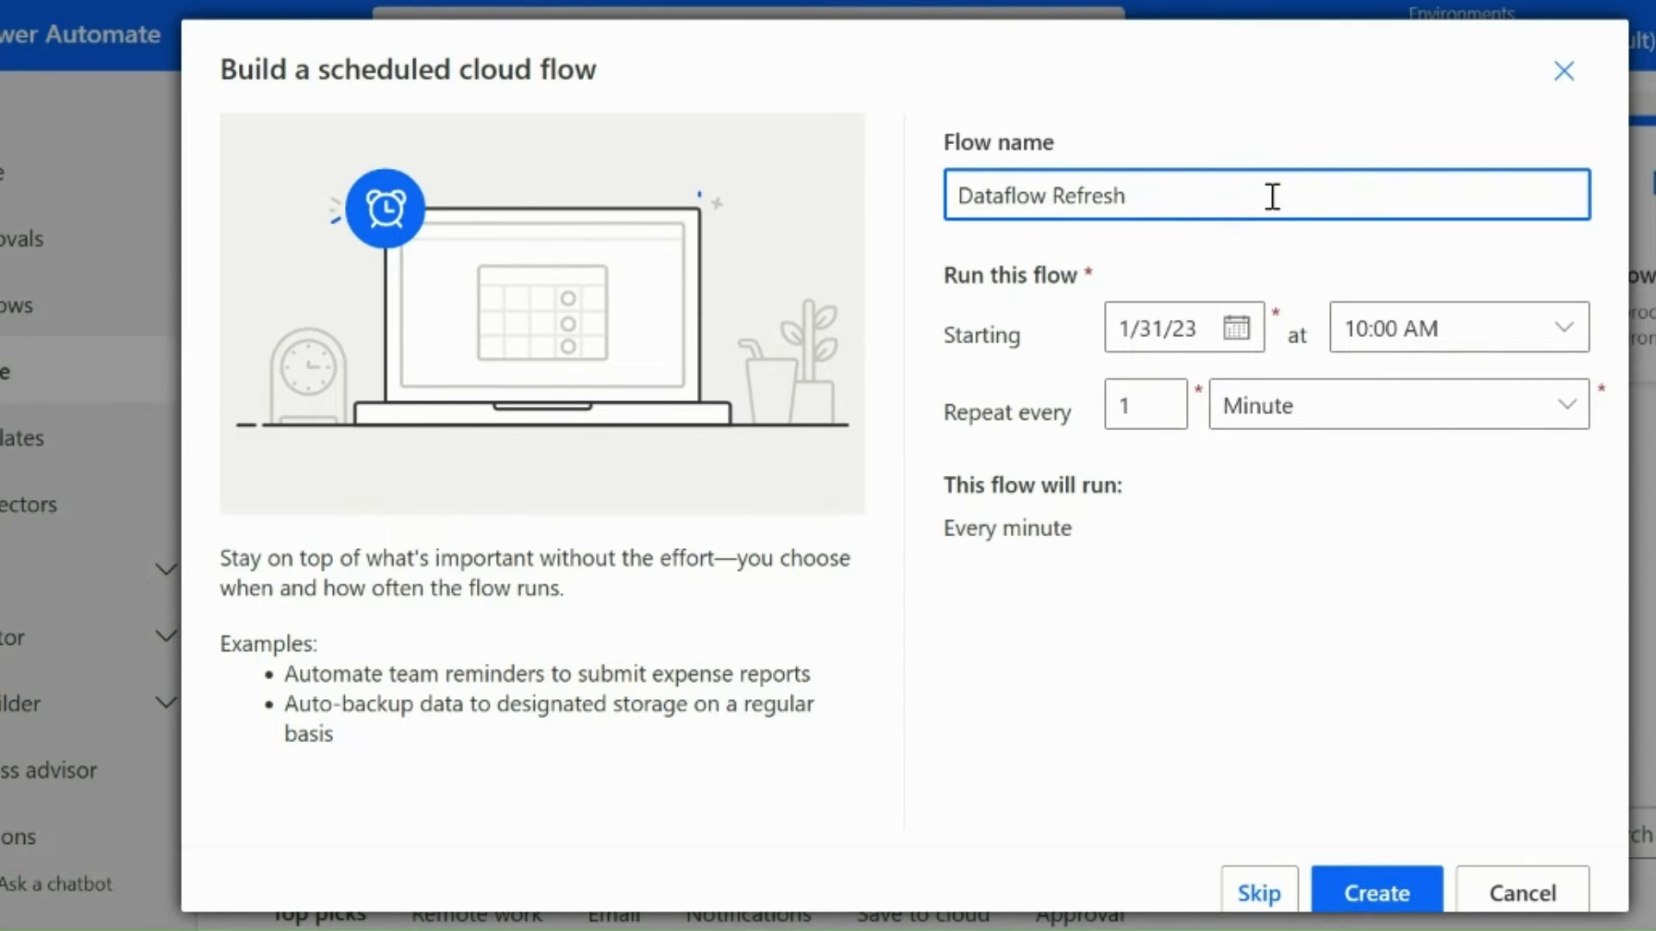
mouse_move(1294, 426)
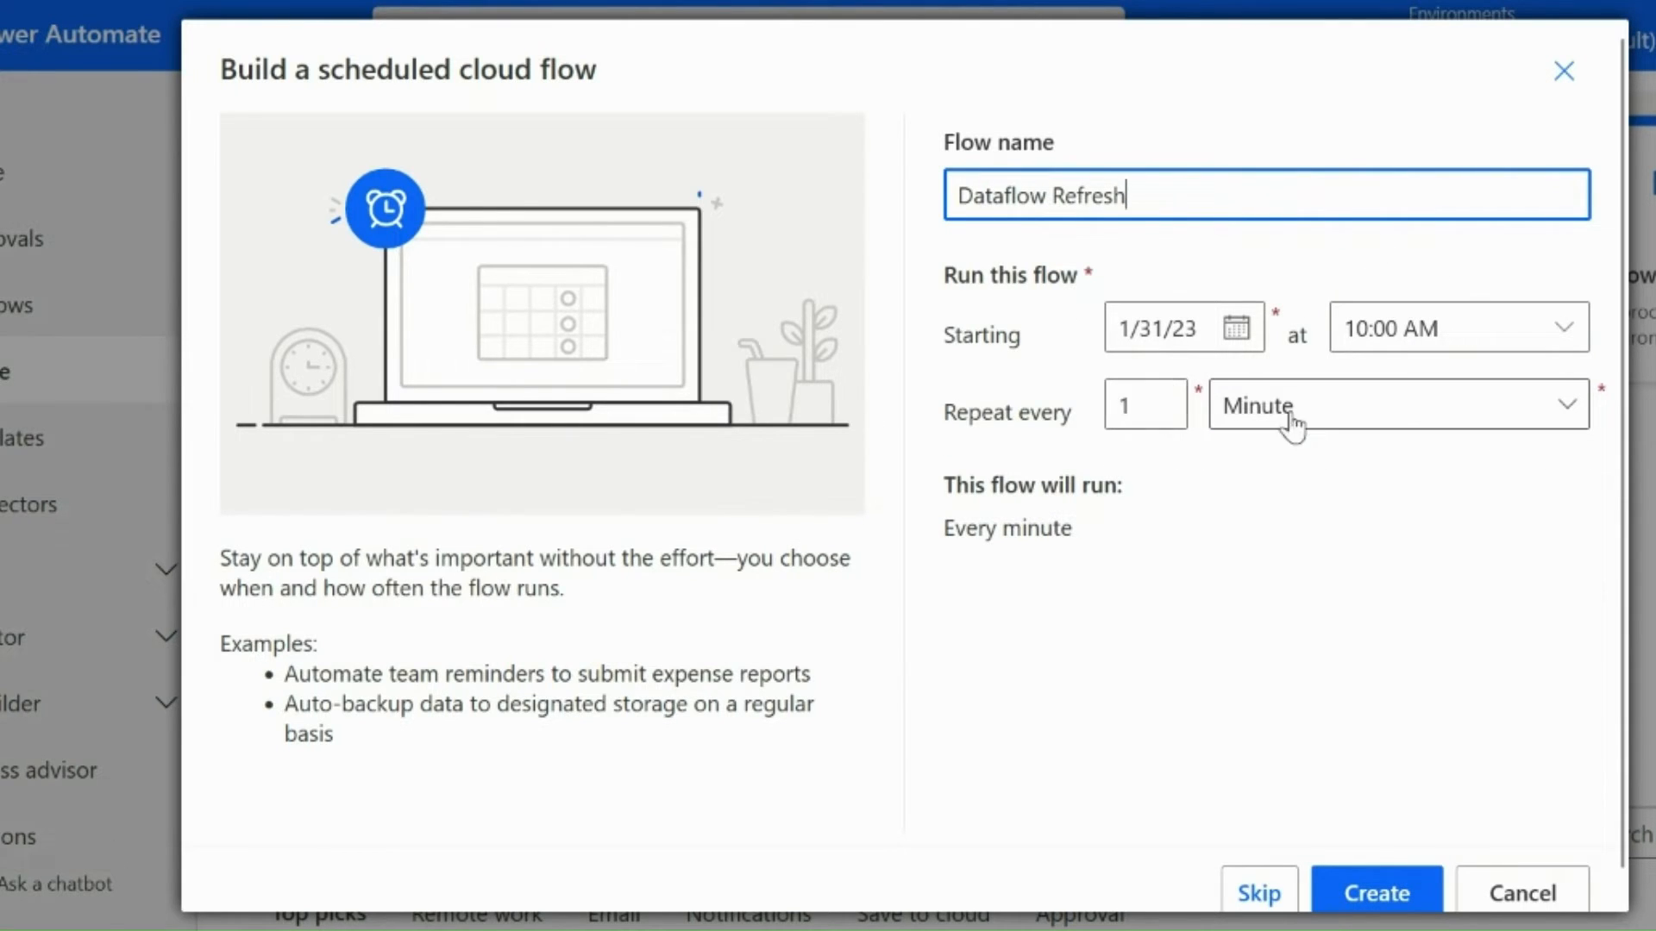
click(1394, 403)
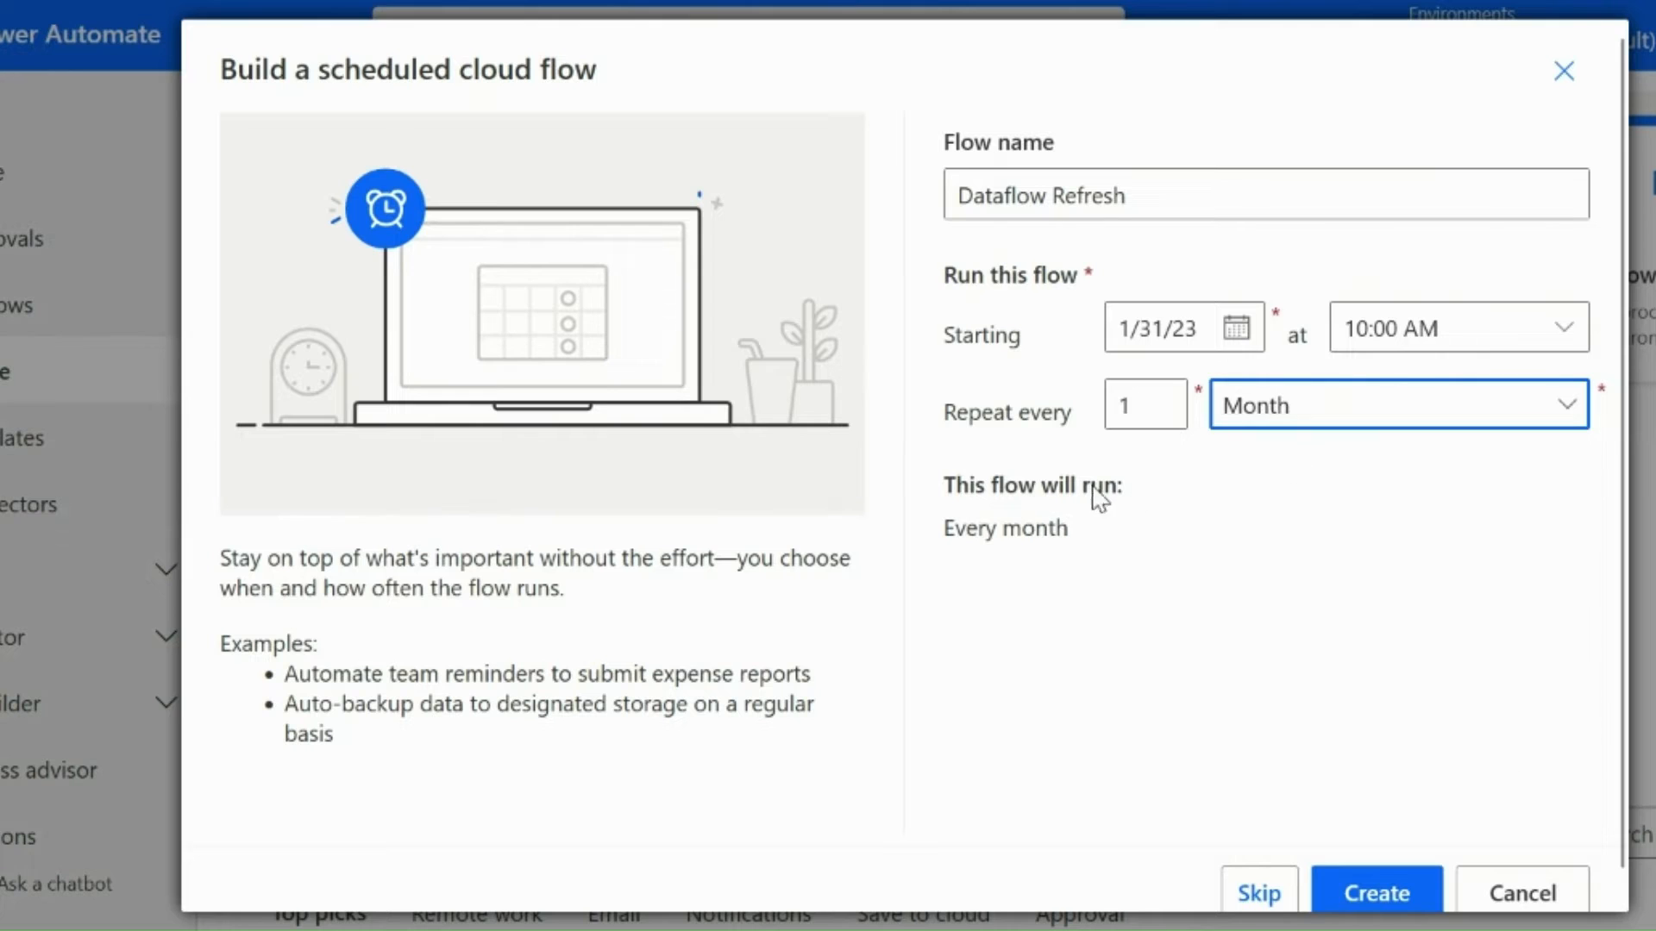
mouse_move(1275, 444)
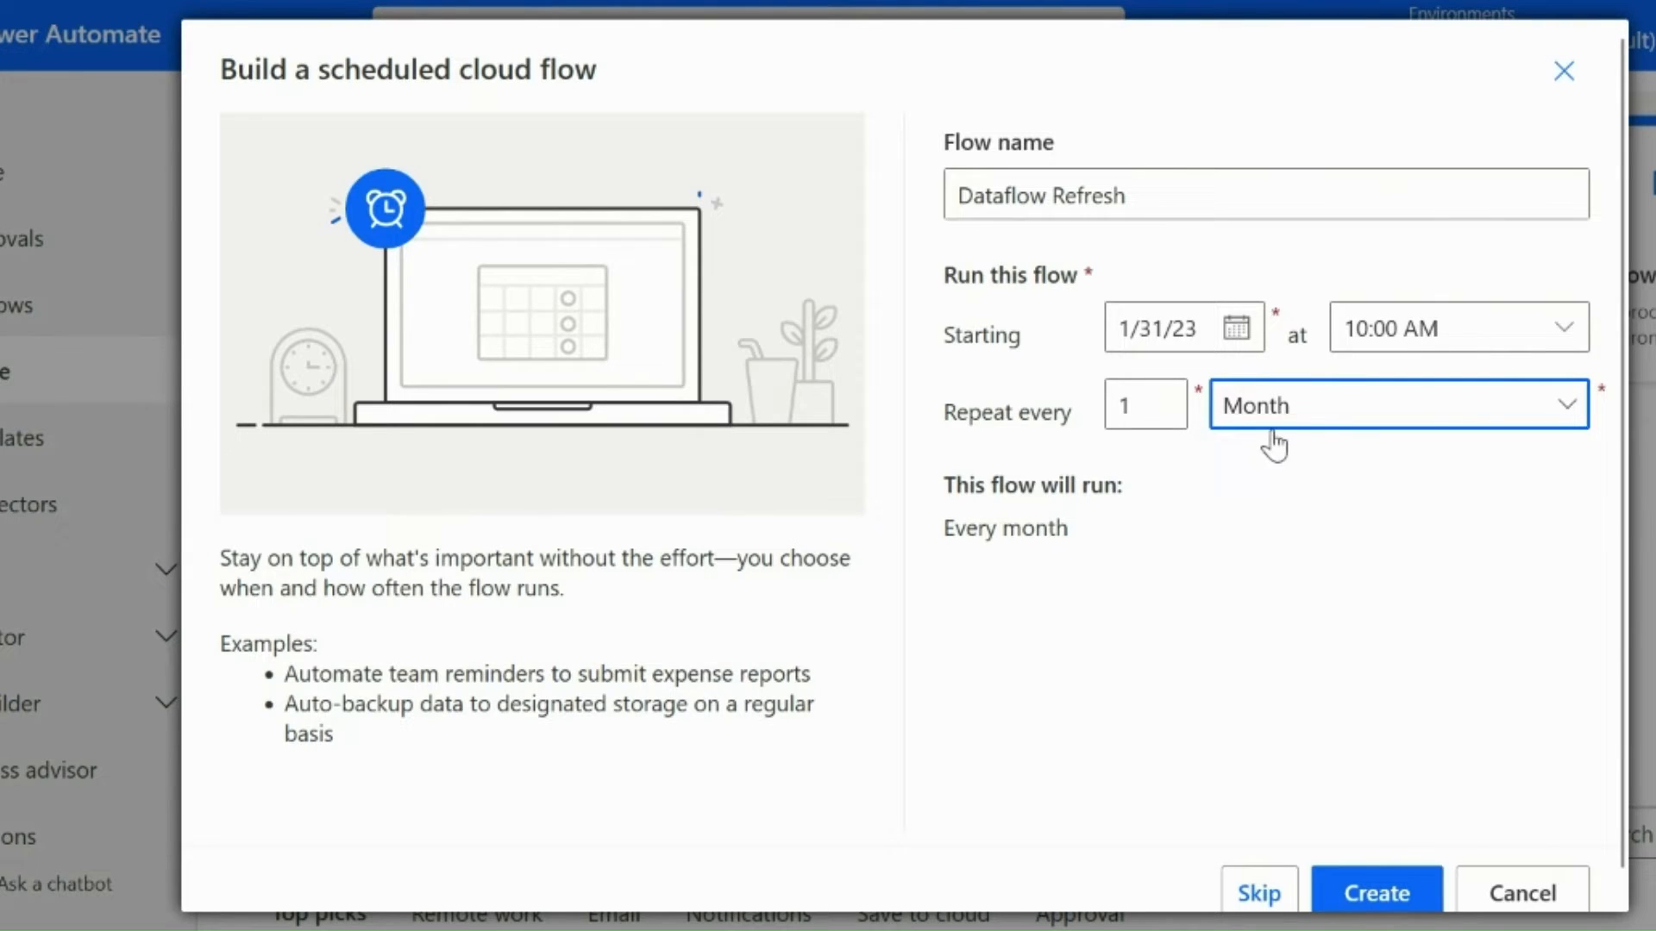
click(1375, 892)
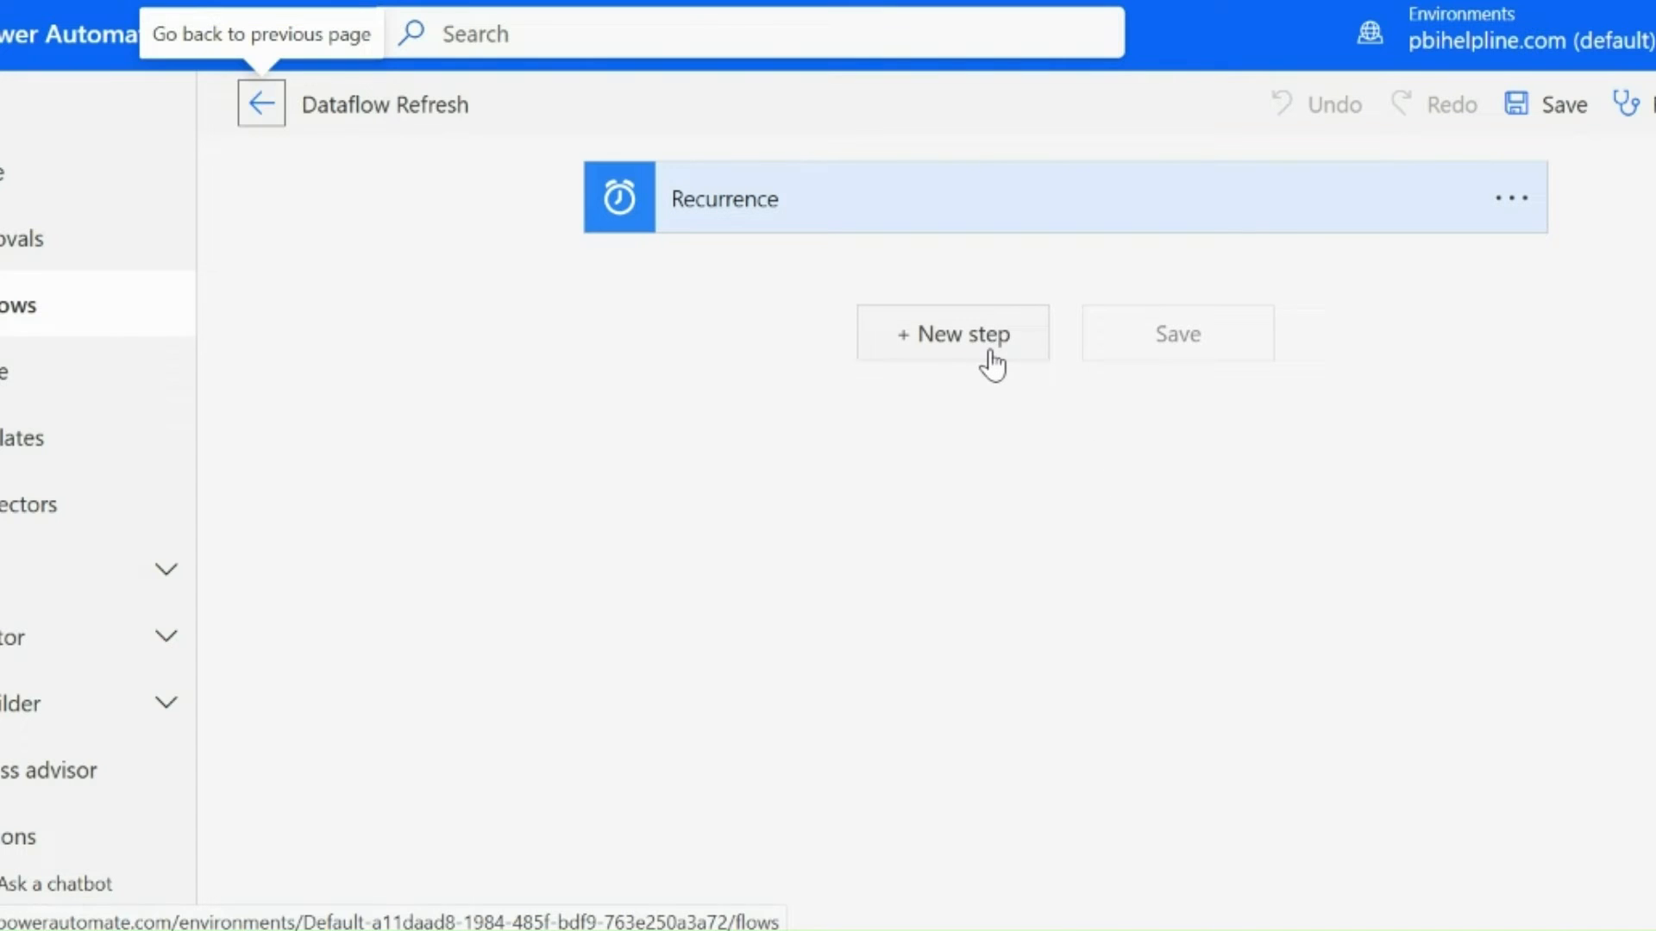
Step: Add a Refresh a dataflow action targeting Refresh History in the Refresh Test workspace and save
click(953, 333)
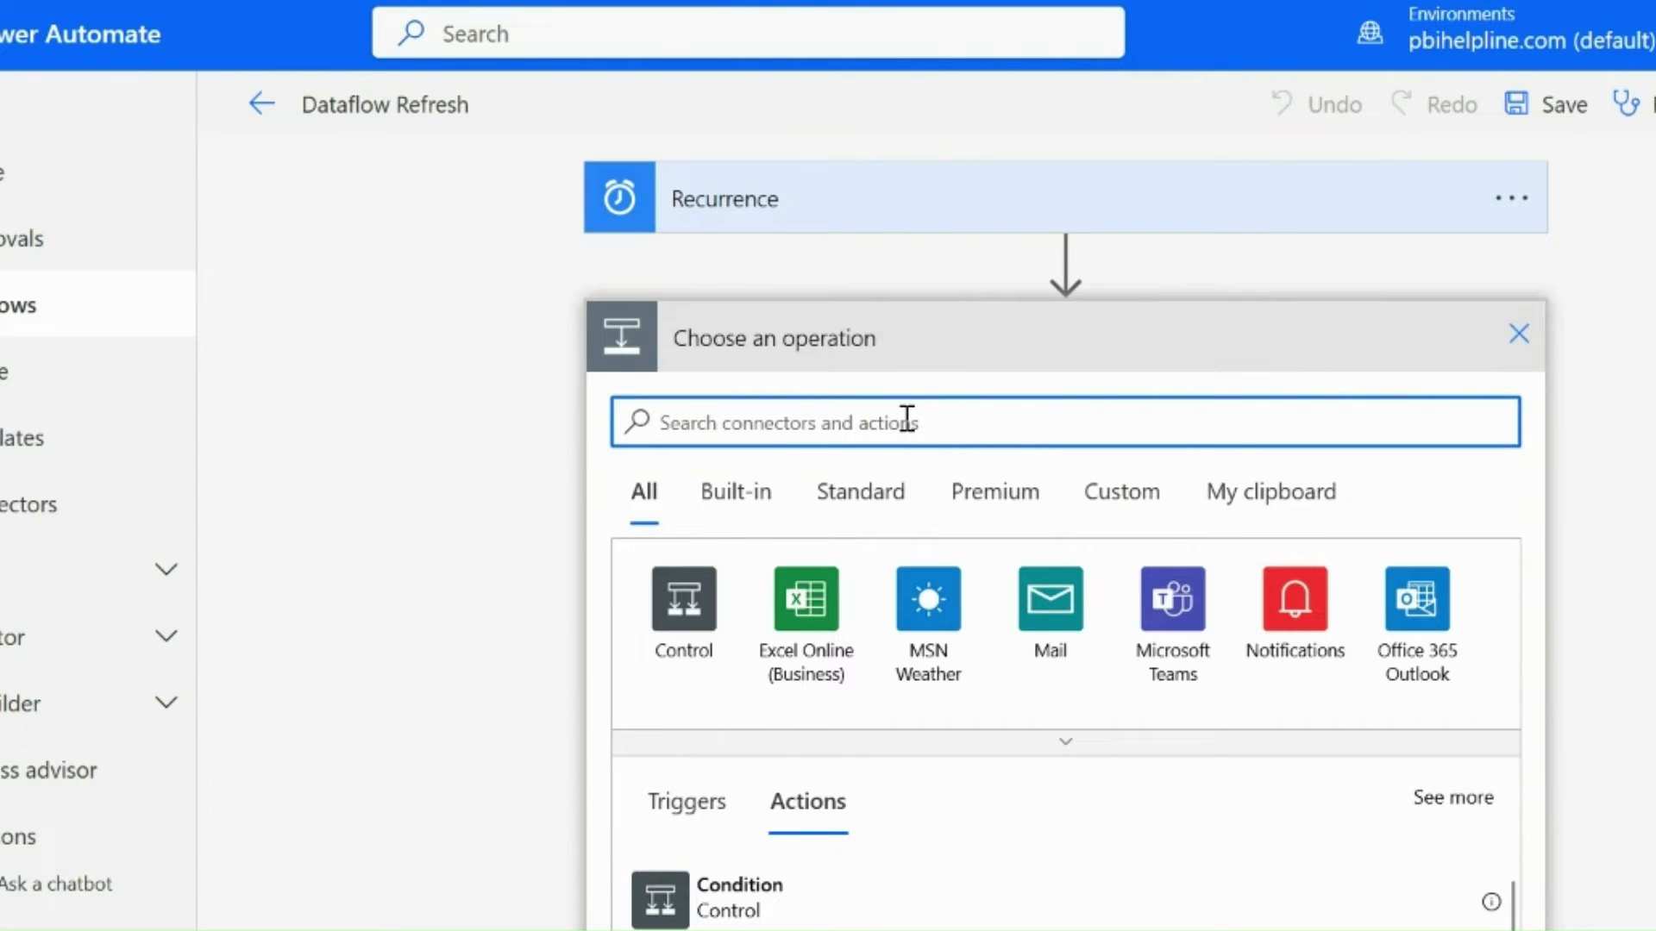
text(refresh)
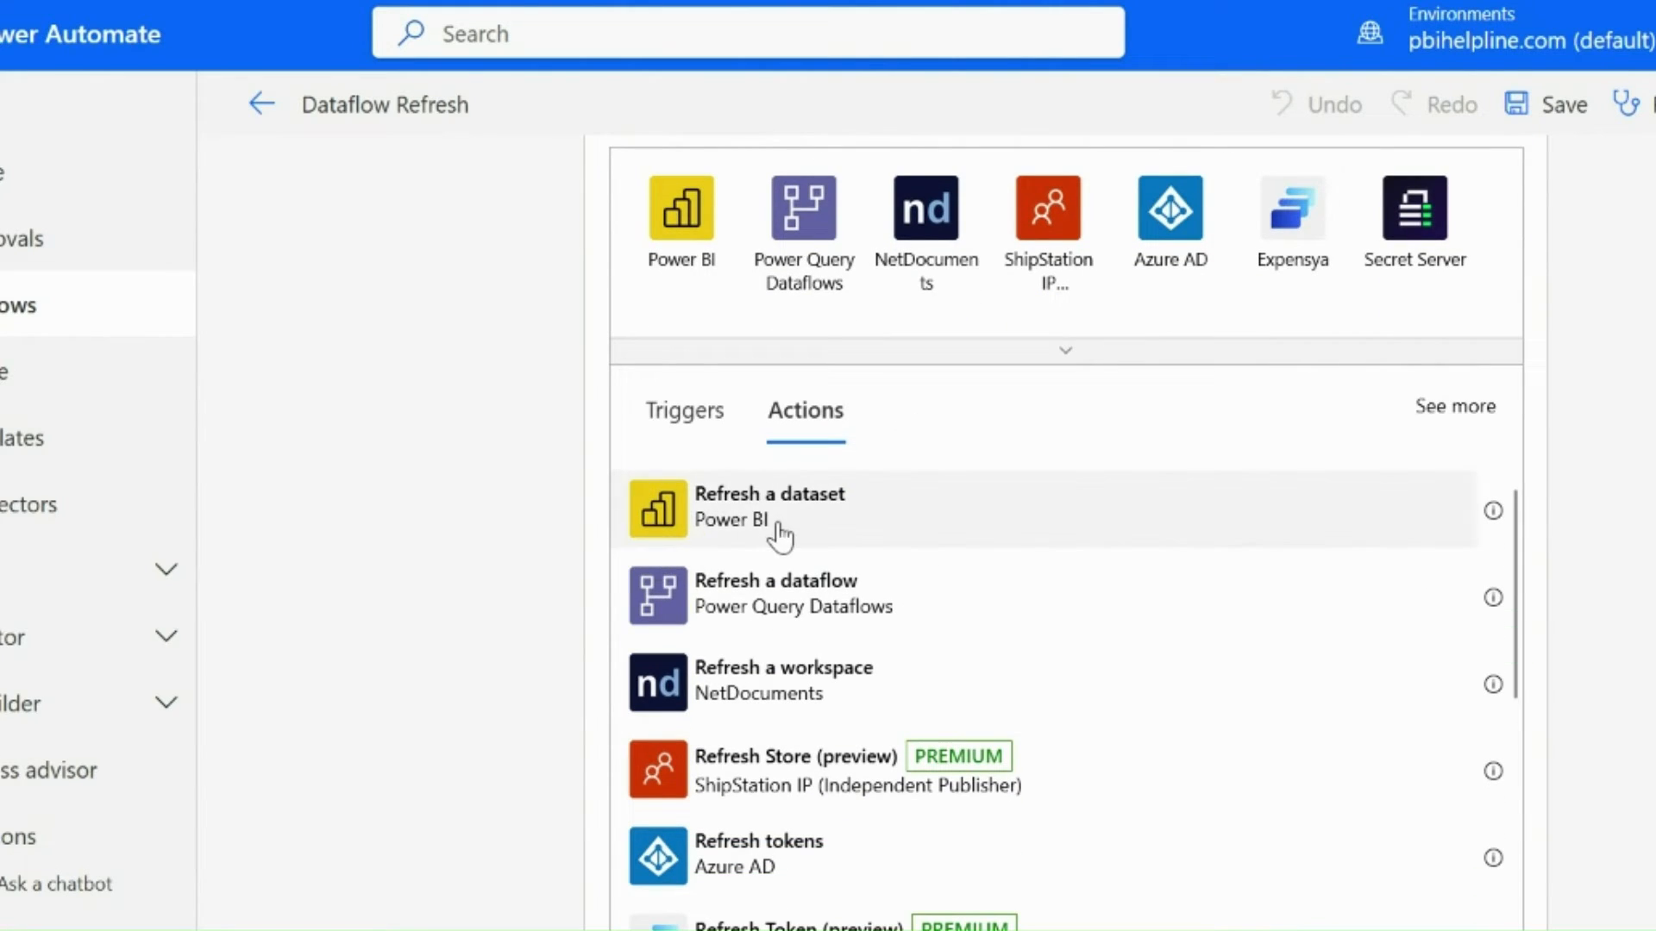
click(775, 592)
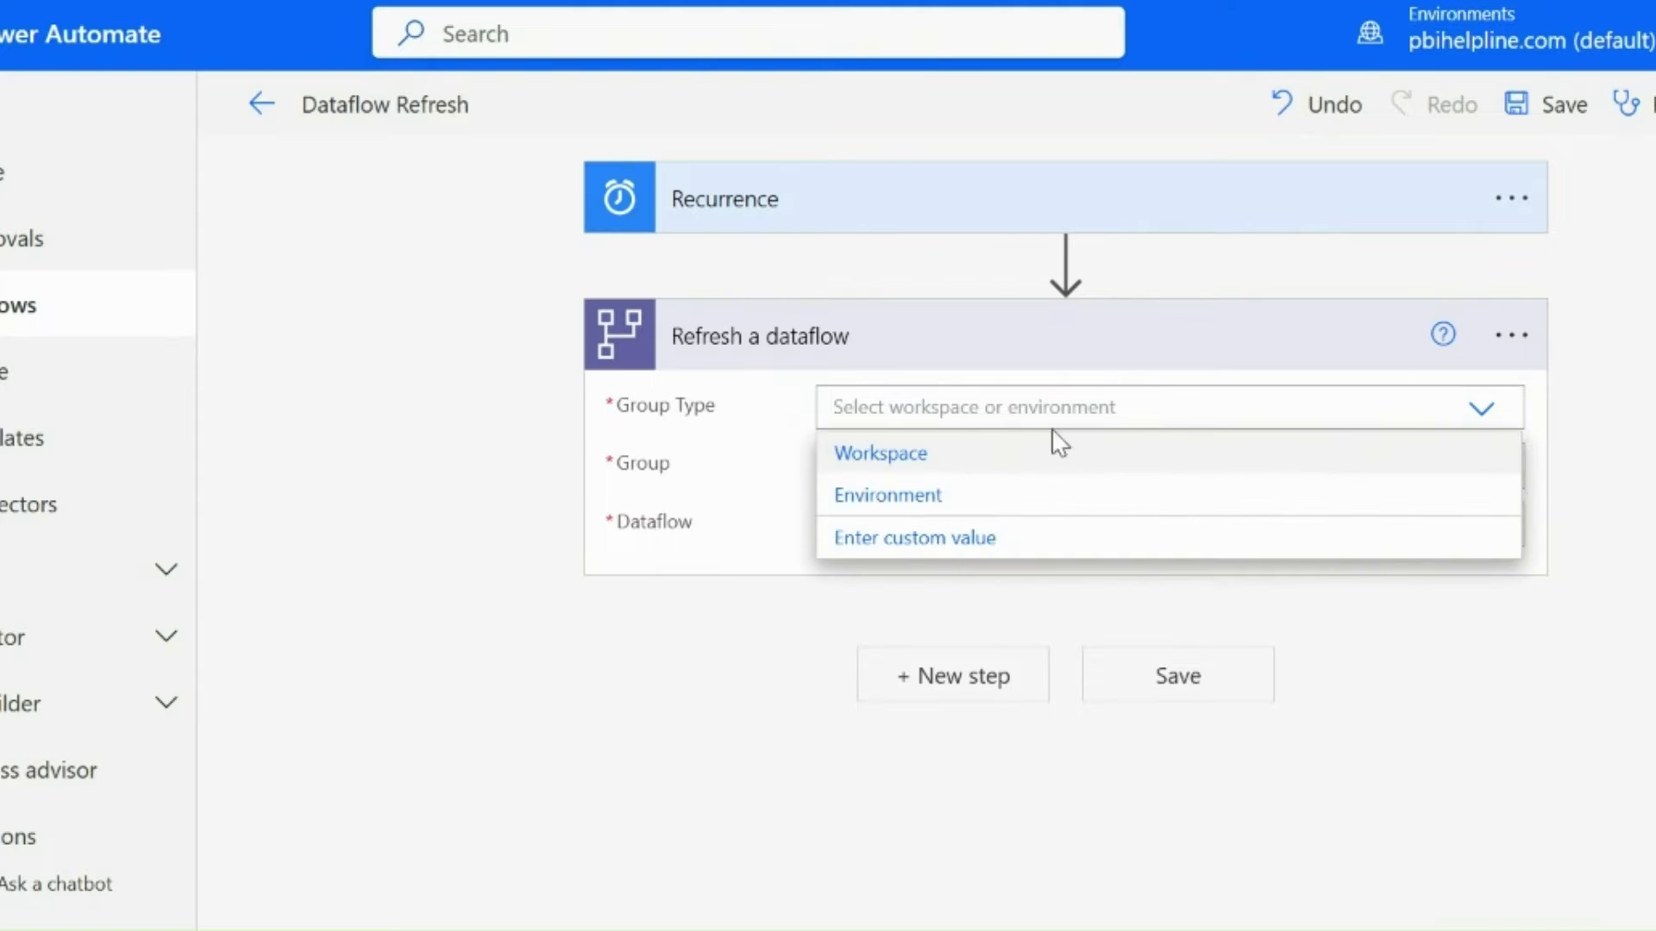
click(878, 453)
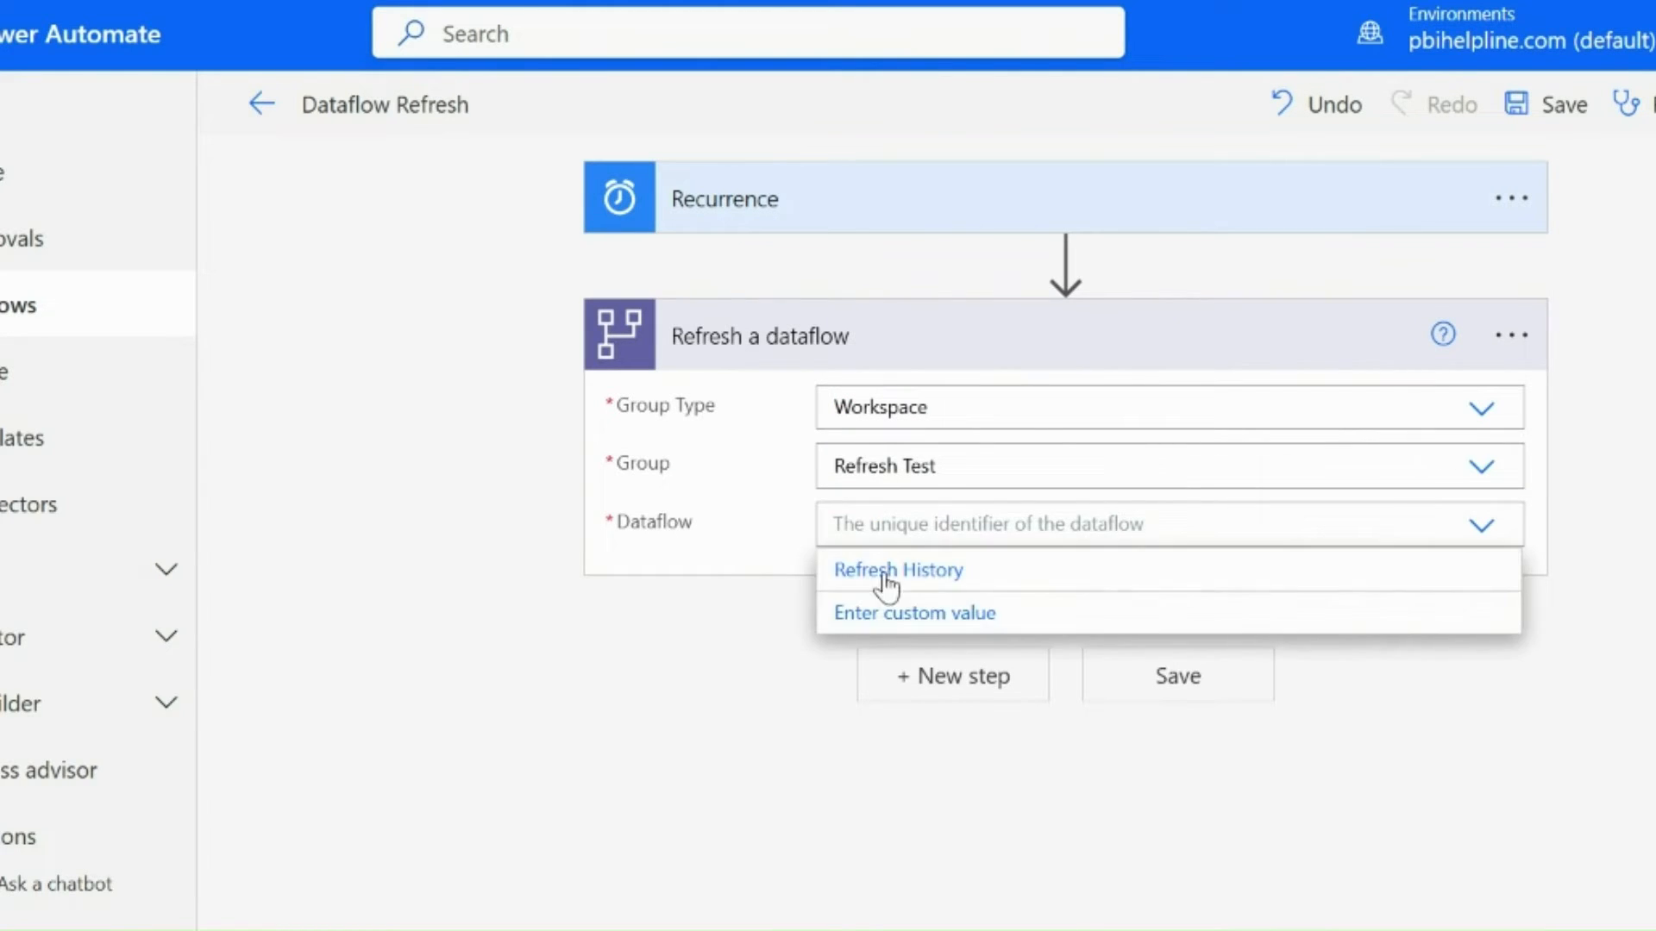
click(897, 571)
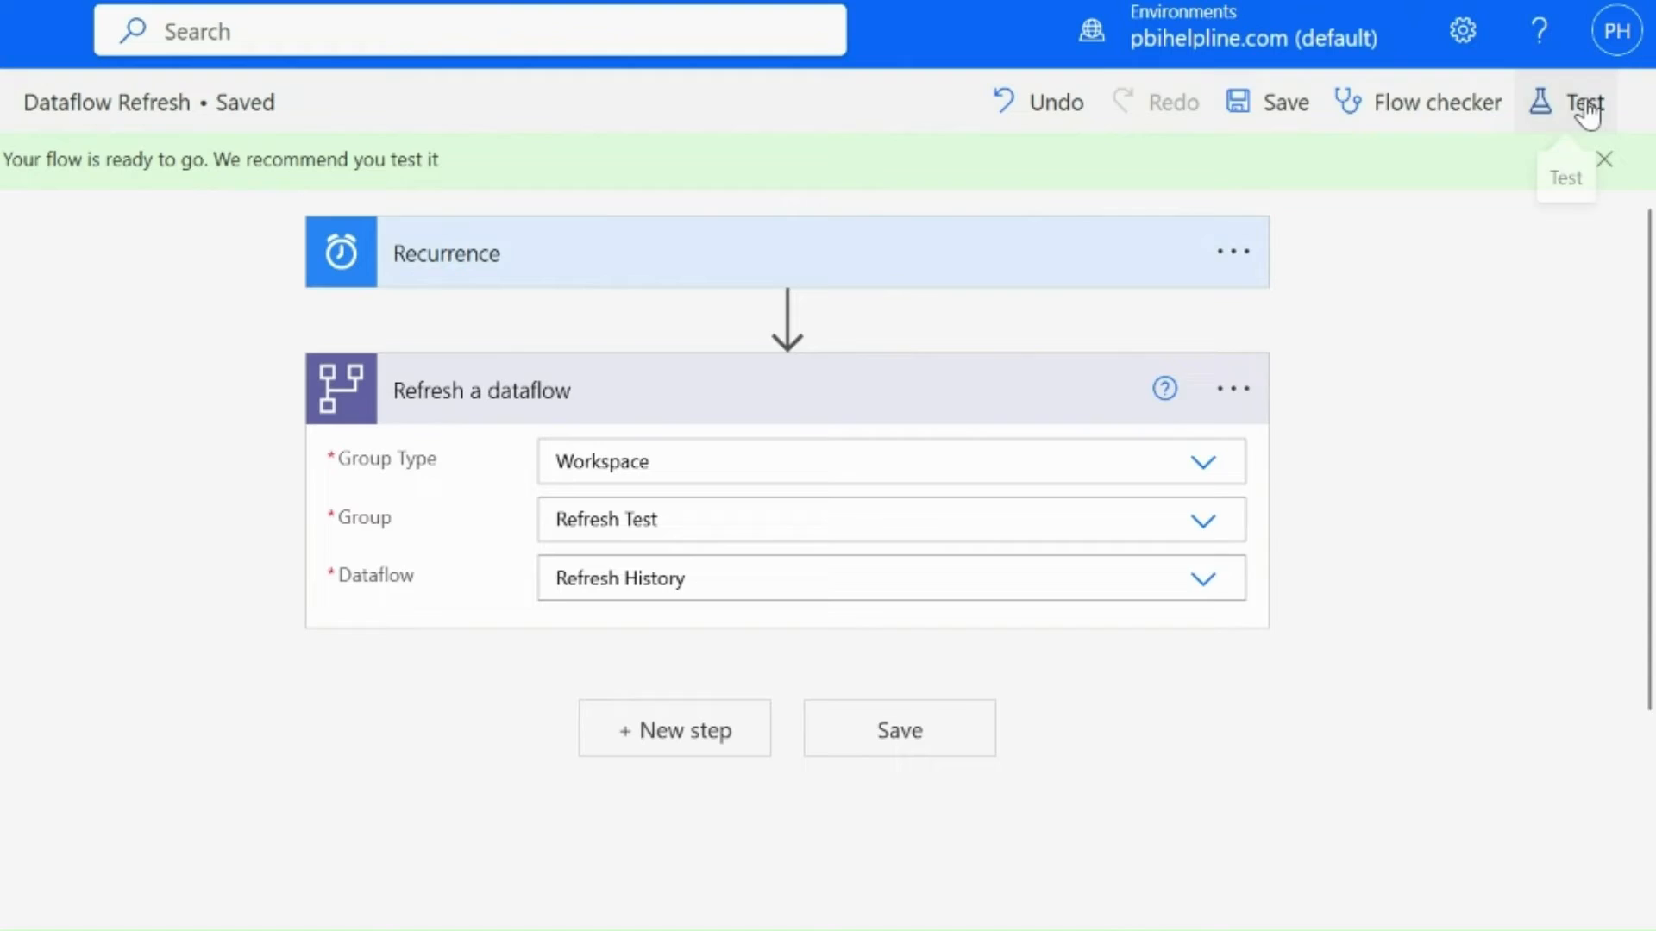
Step: Run a manual test of Dataflow Refresh so Recurrence and Refresh a dataflow both succeed
click(1583, 102)
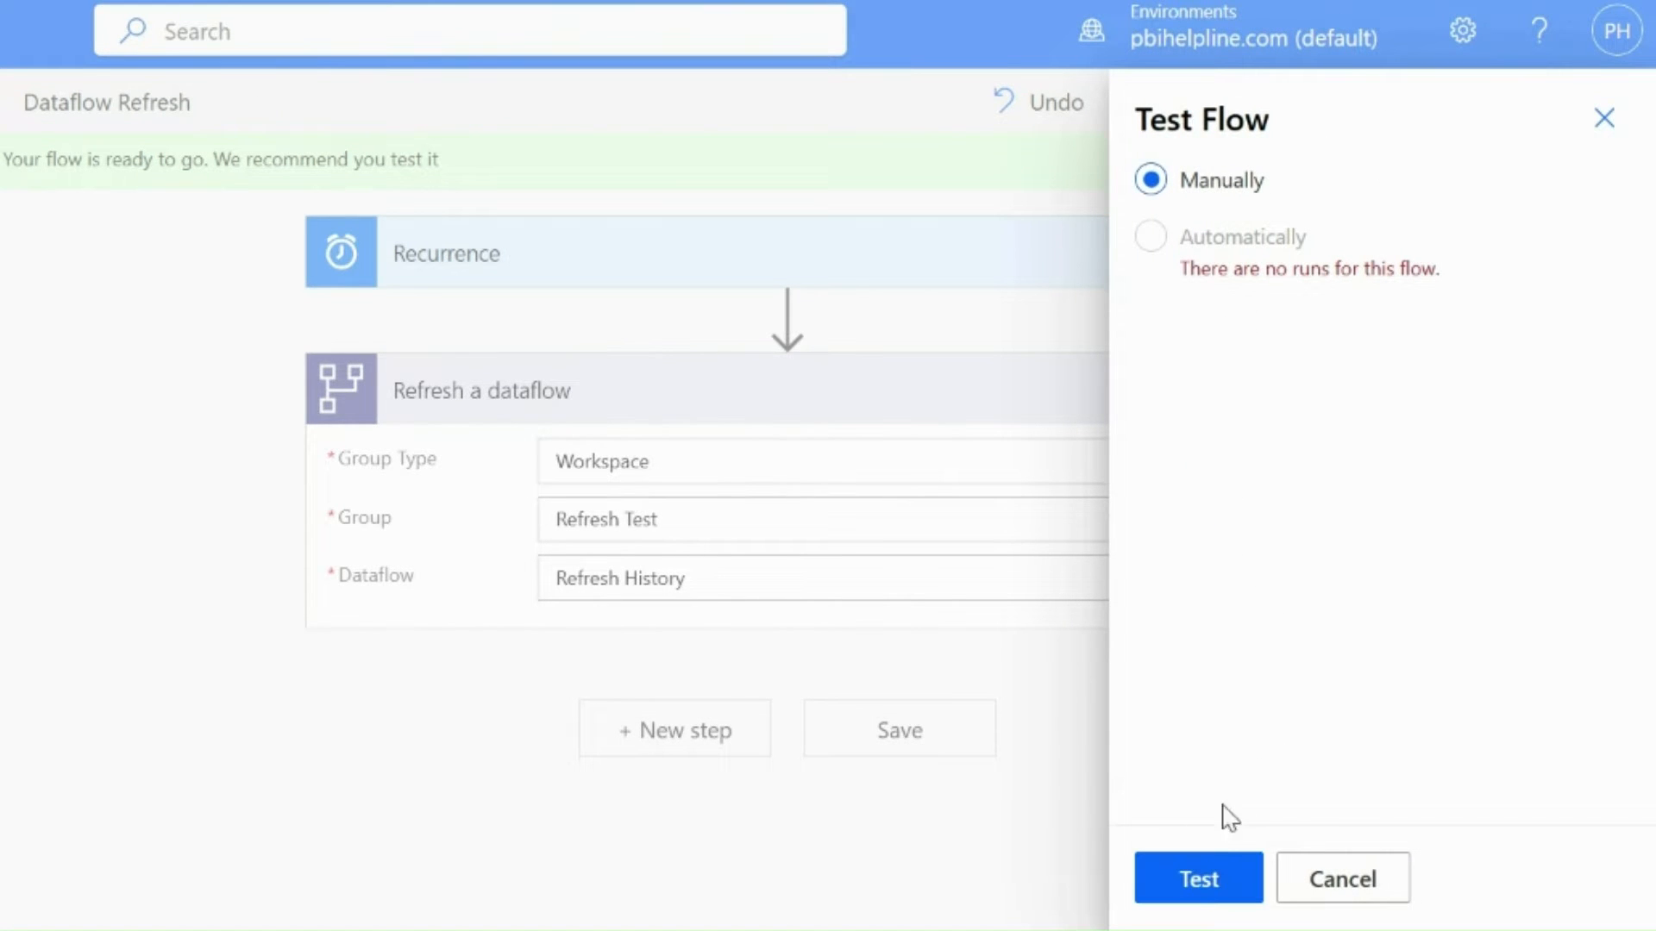
click(1197, 878)
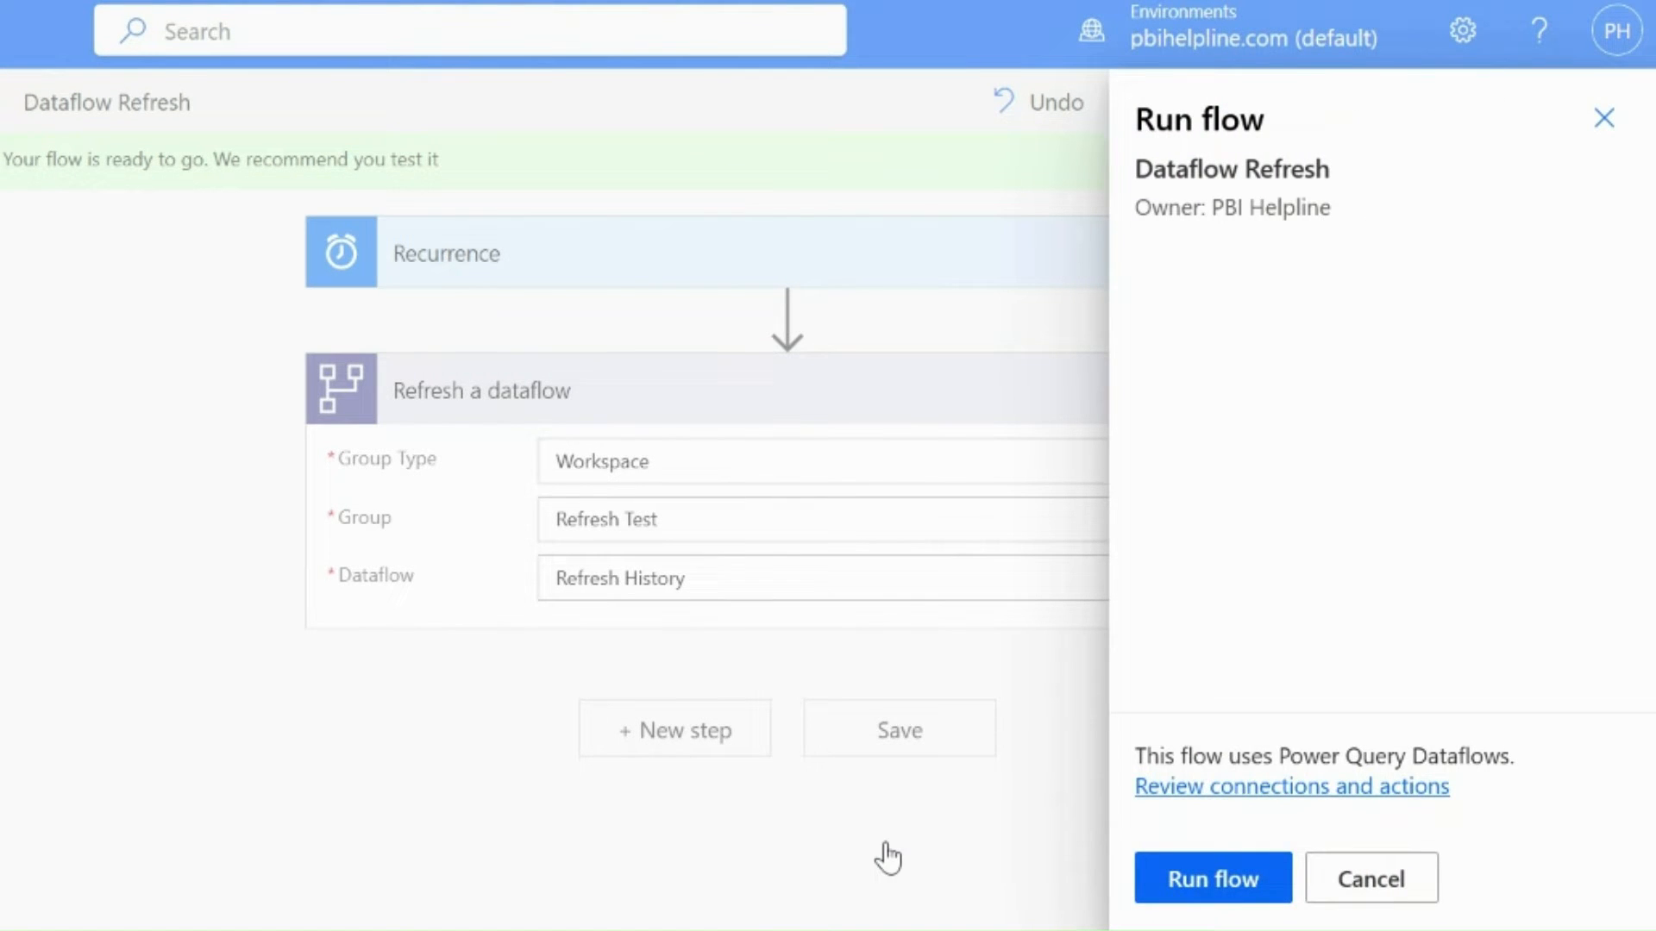
click(1211, 878)
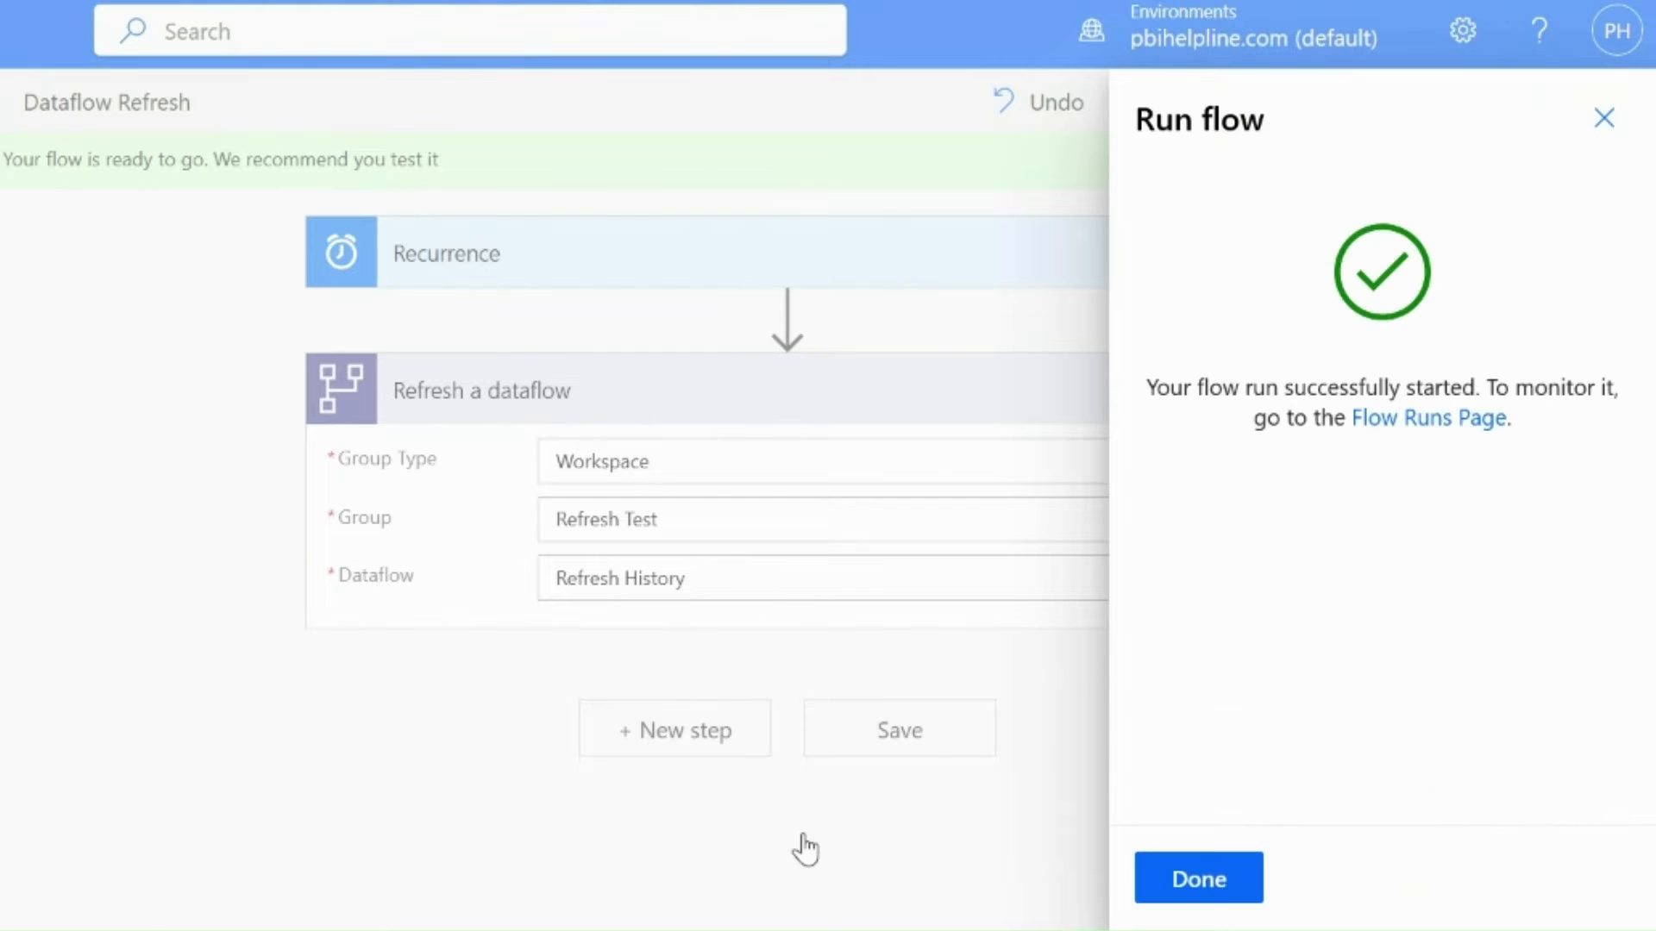
click(1197, 878)
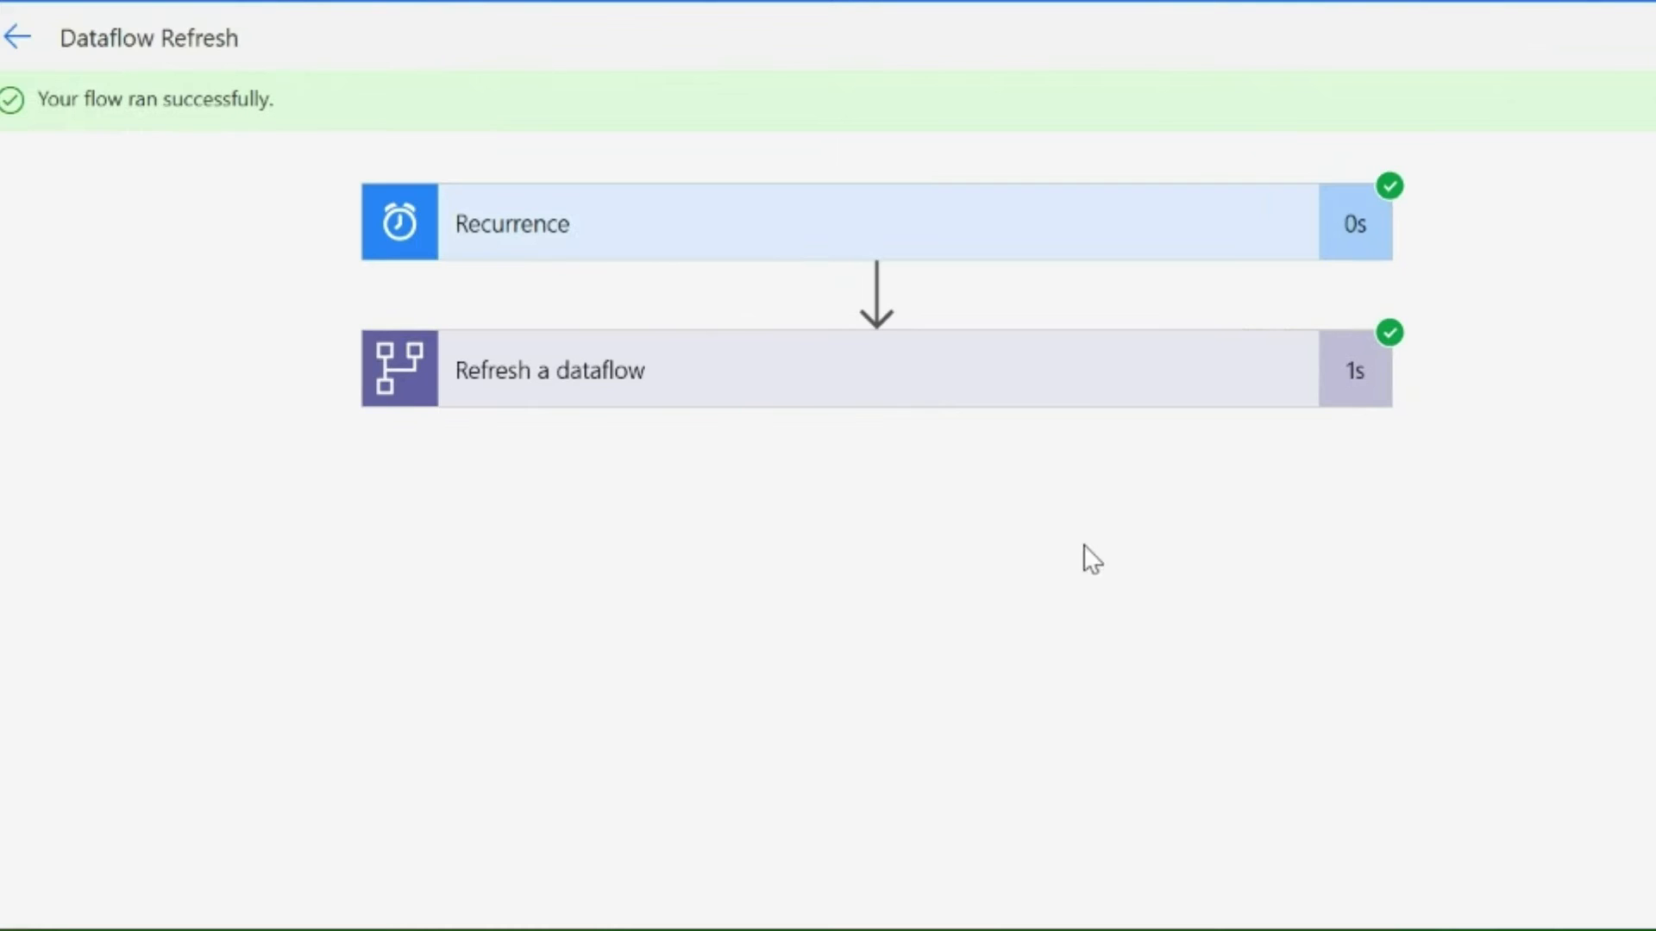
Step: Return to the Refresh Test workspace showing Refresh History last refreshed 31/1/23
click(17, 36)
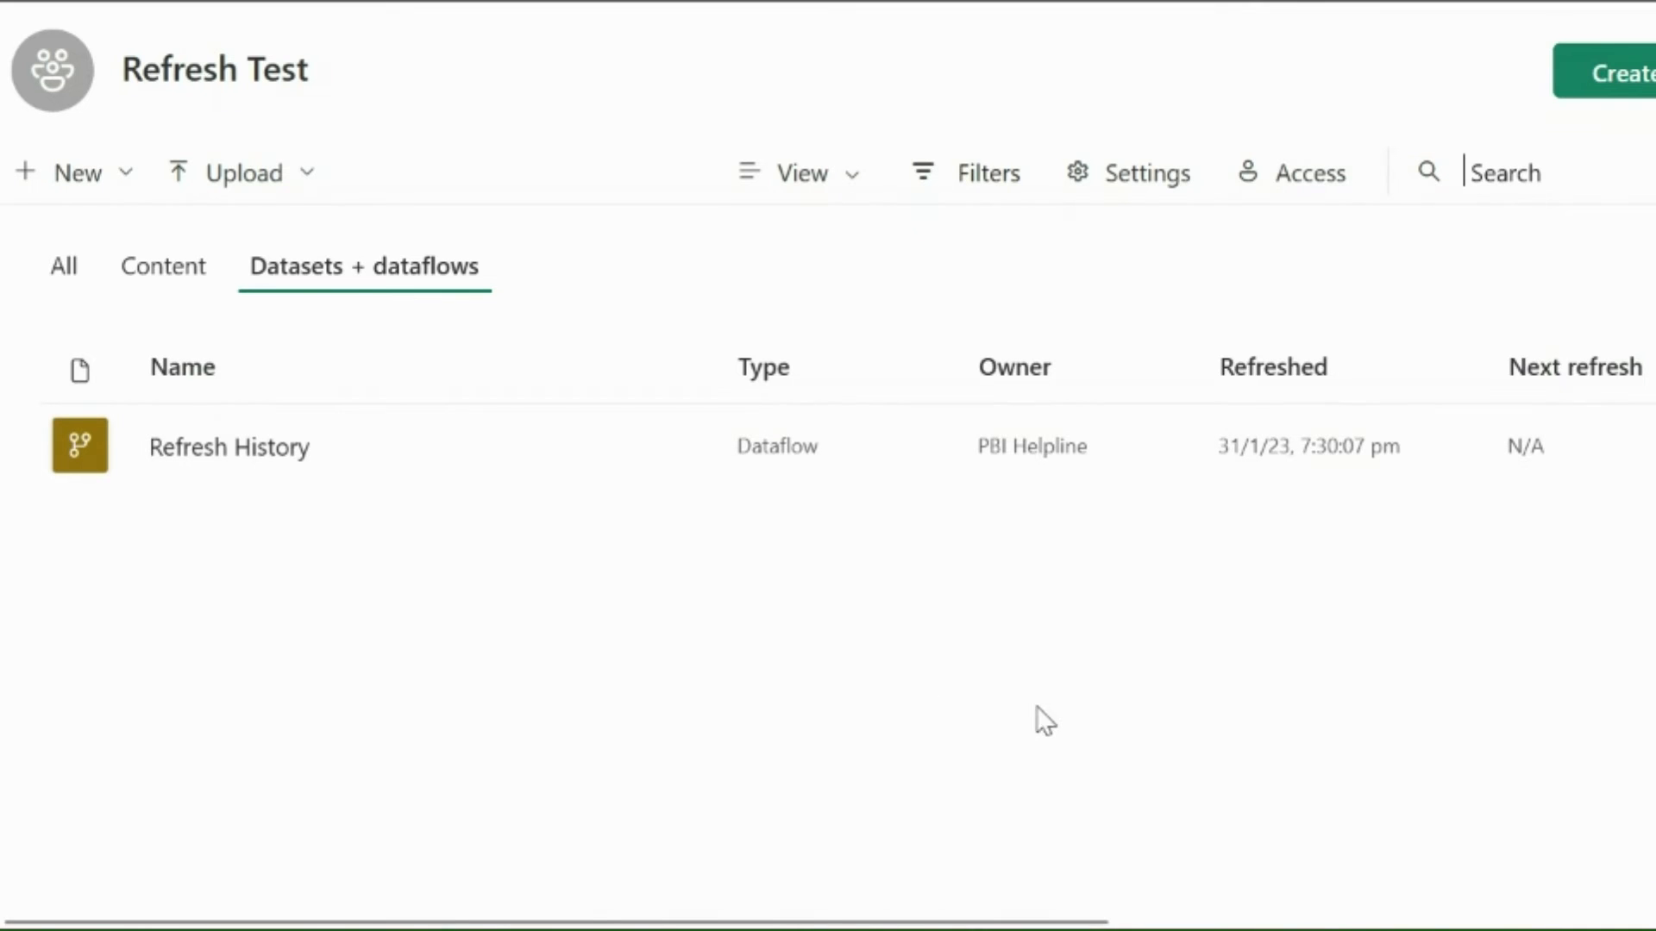
mouse_move(1387, 512)
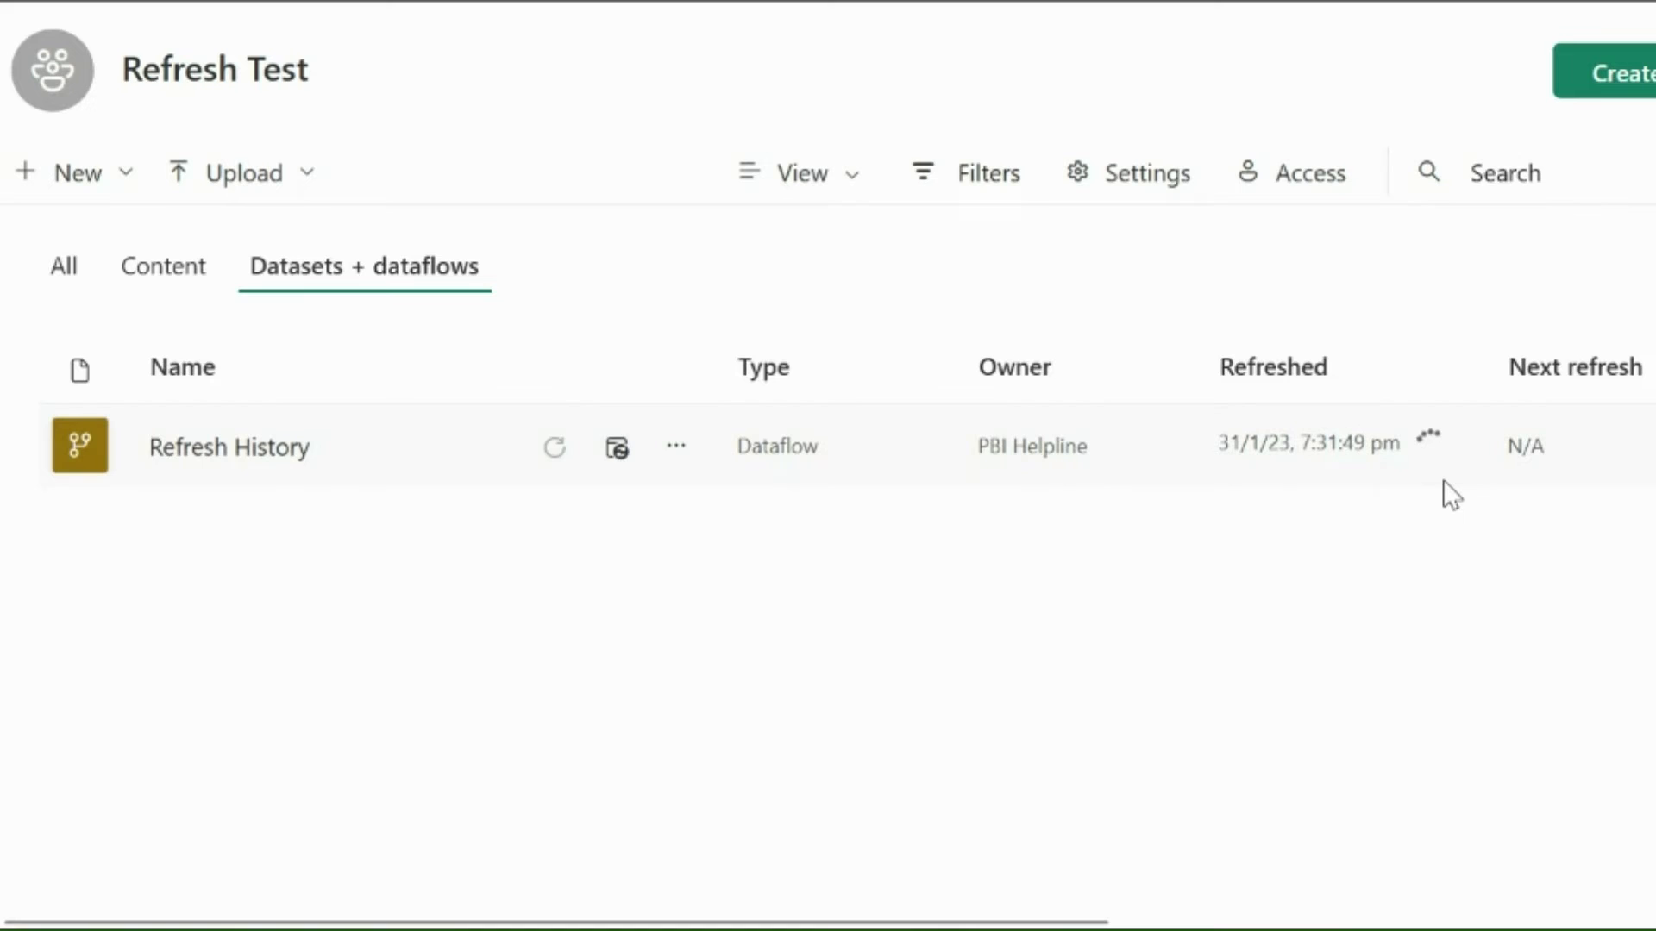
mouse_move(1442, 514)
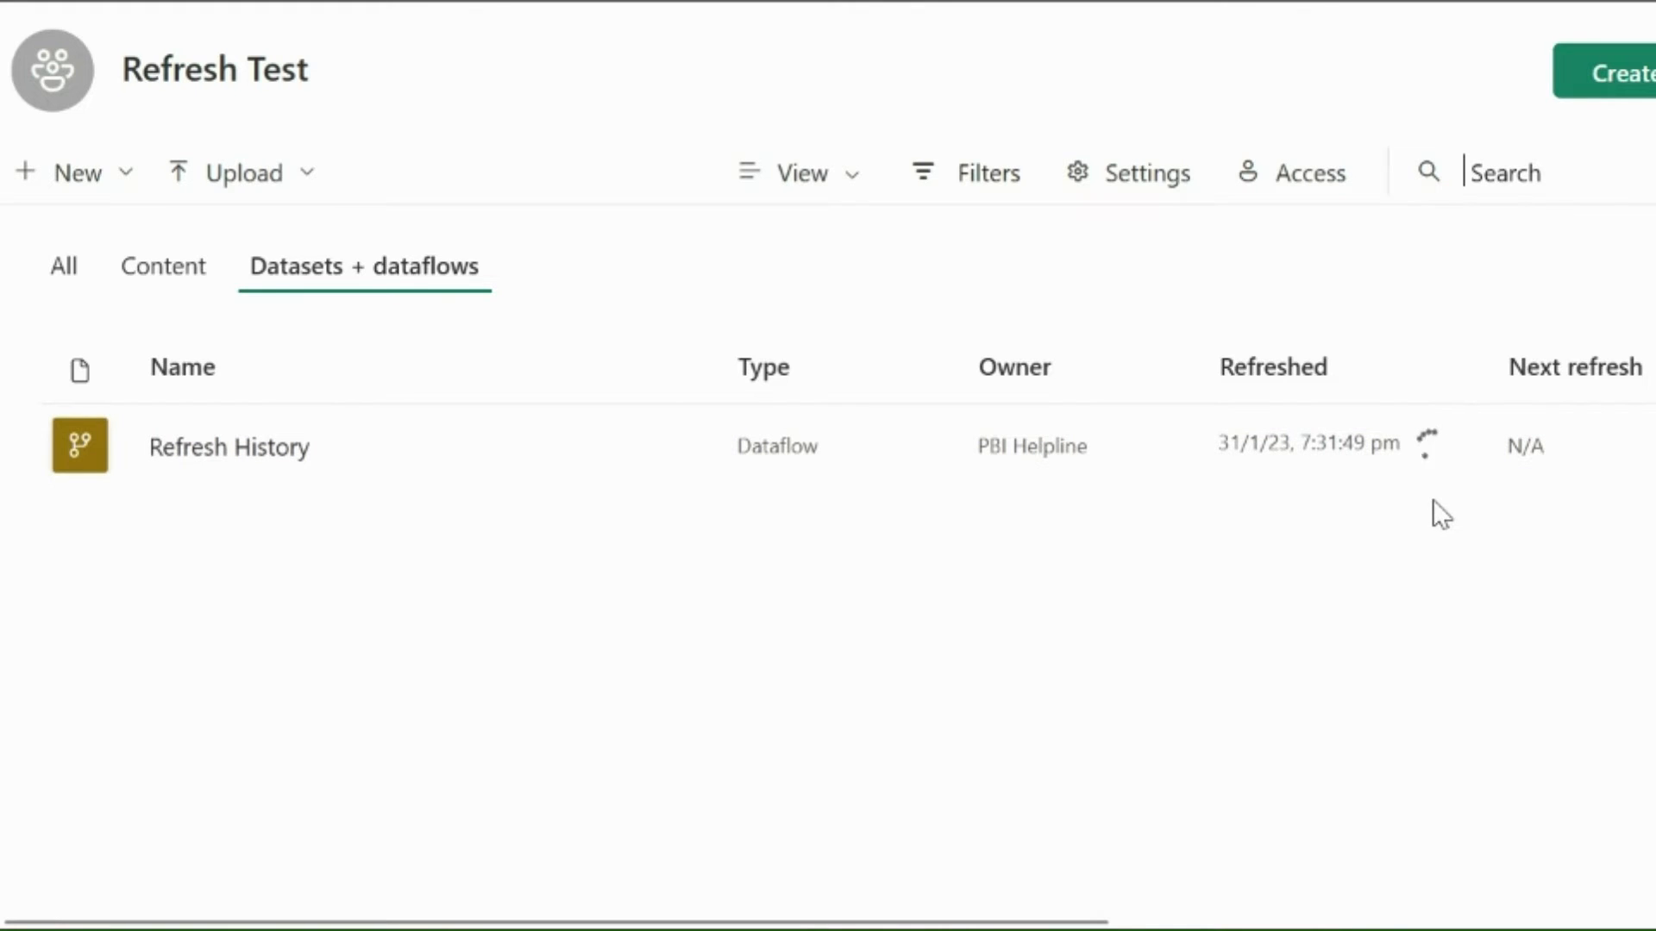
mouse_move(1373, 666)
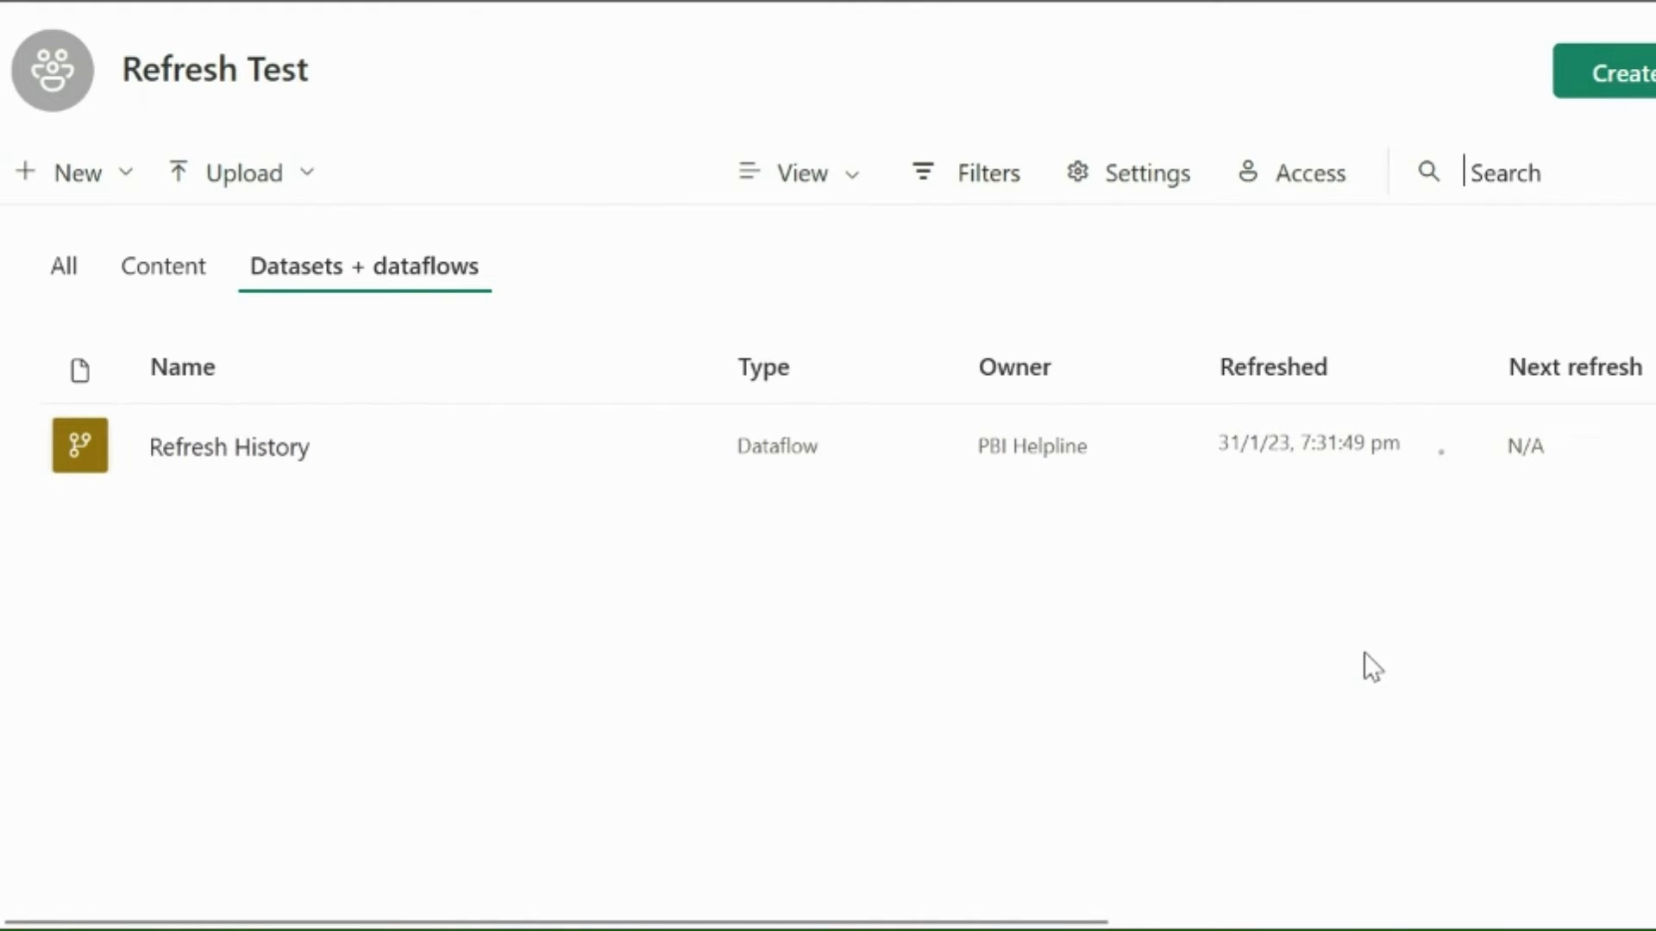
mouse_move(602, 656)
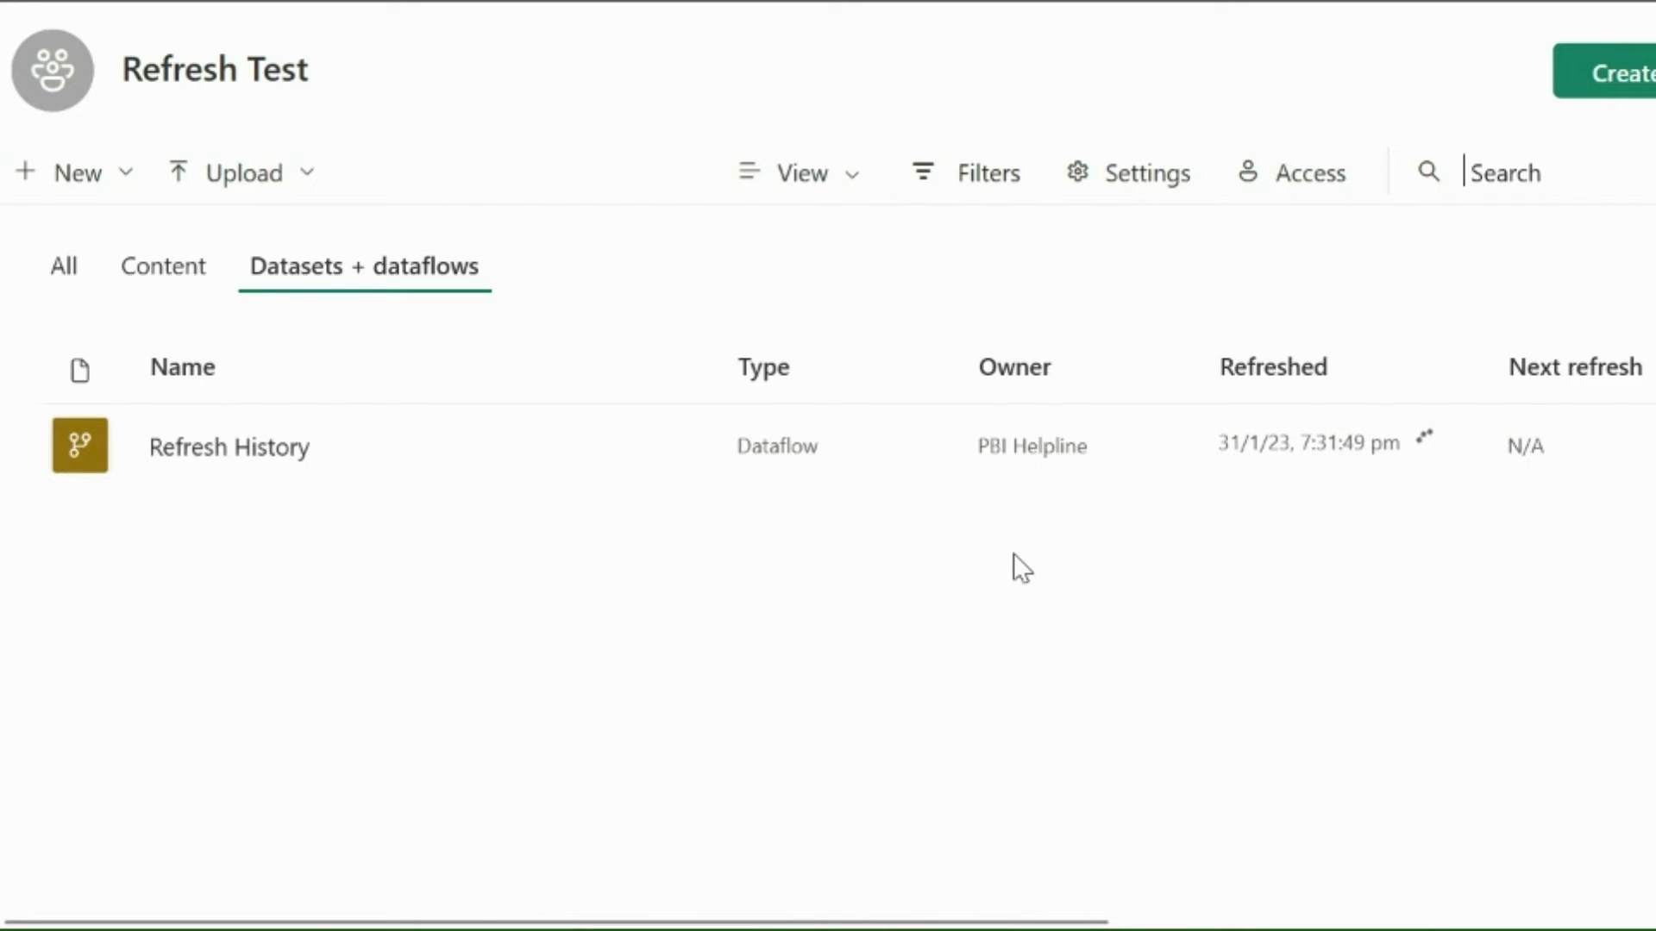
mouse_move(75, 173)
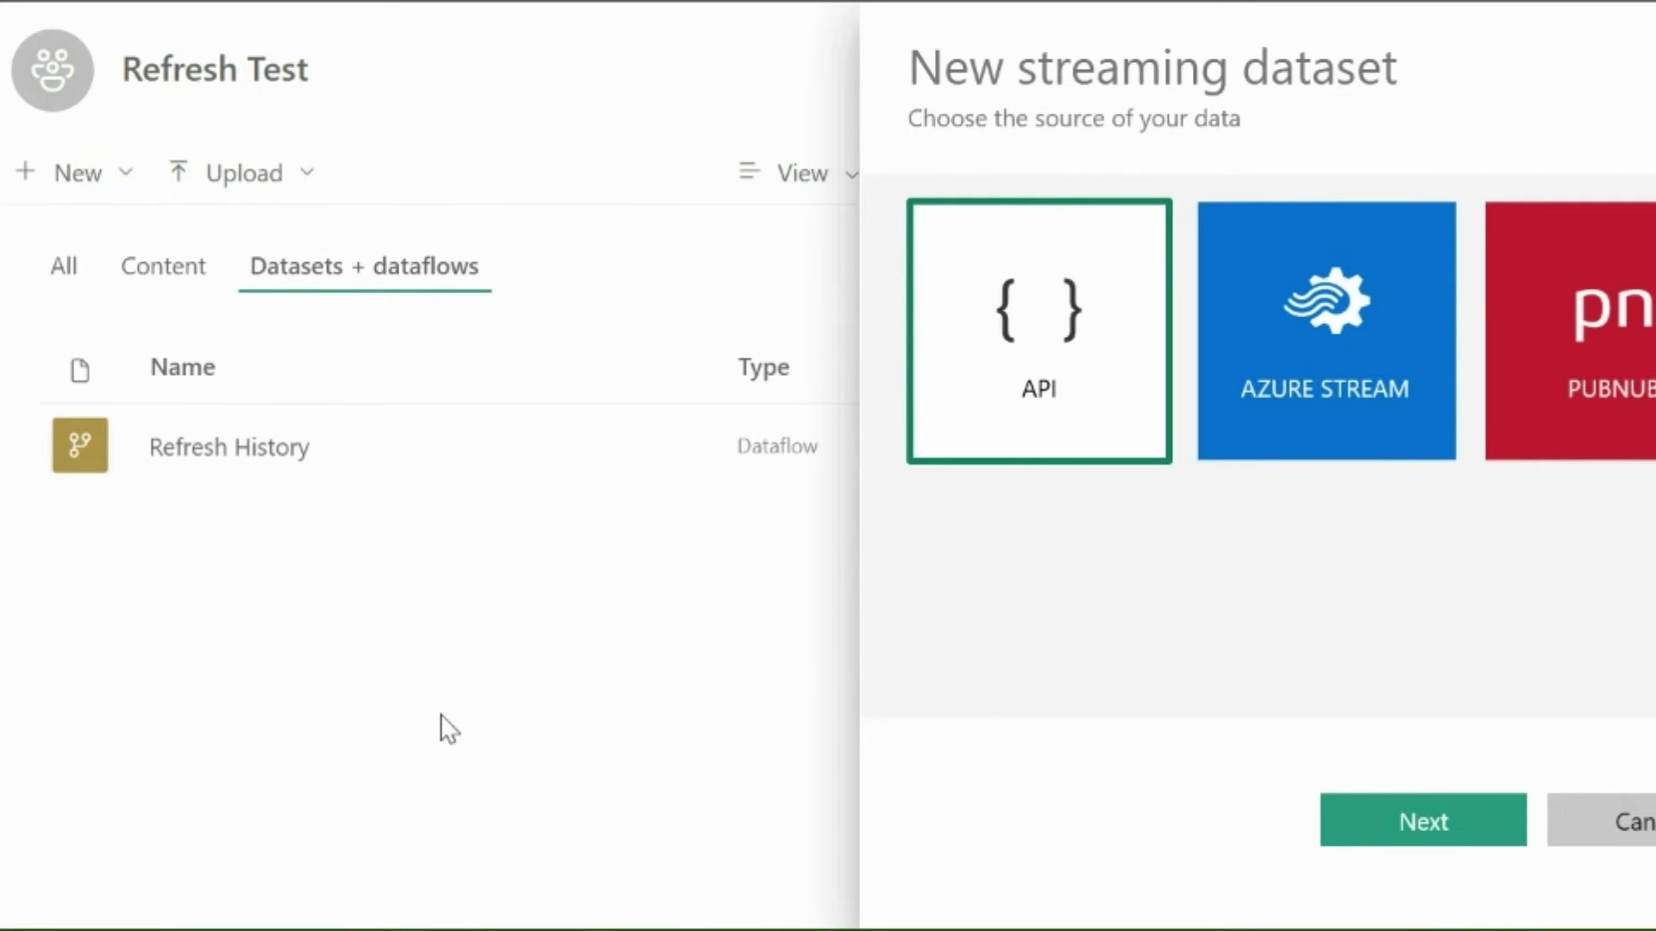
Step: Name the API dataset Reporting All Refresh history, add six Text/DateTime fields, turn Historic data analysis on
click(1421, 821)
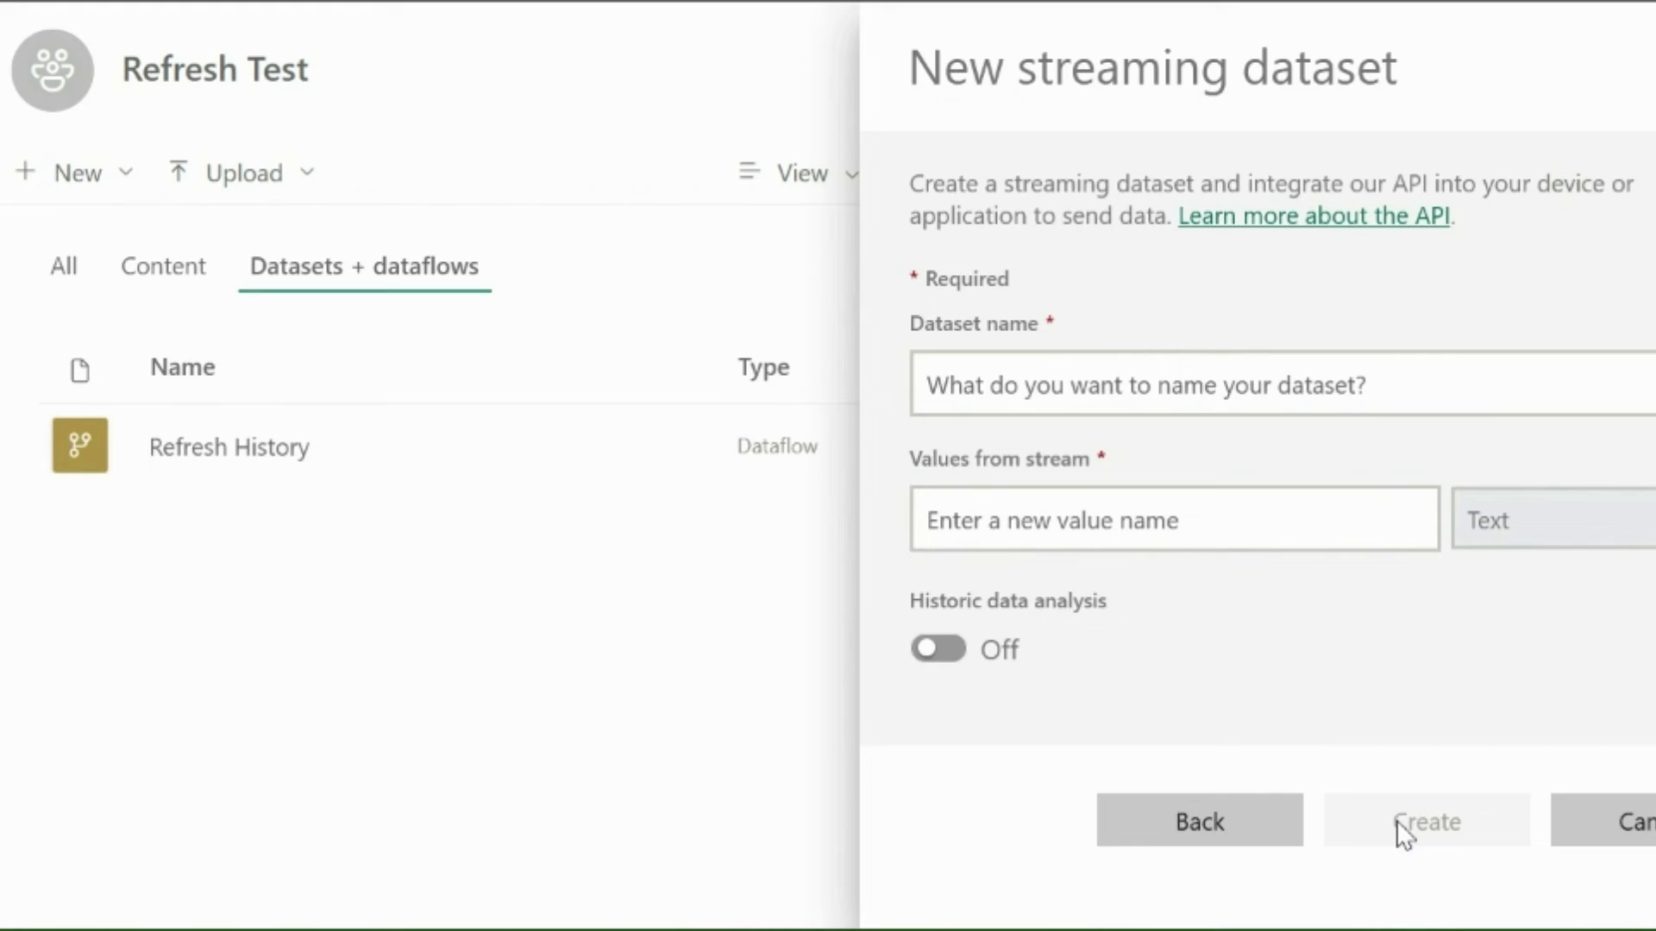
text(Reporting All Refresh H)
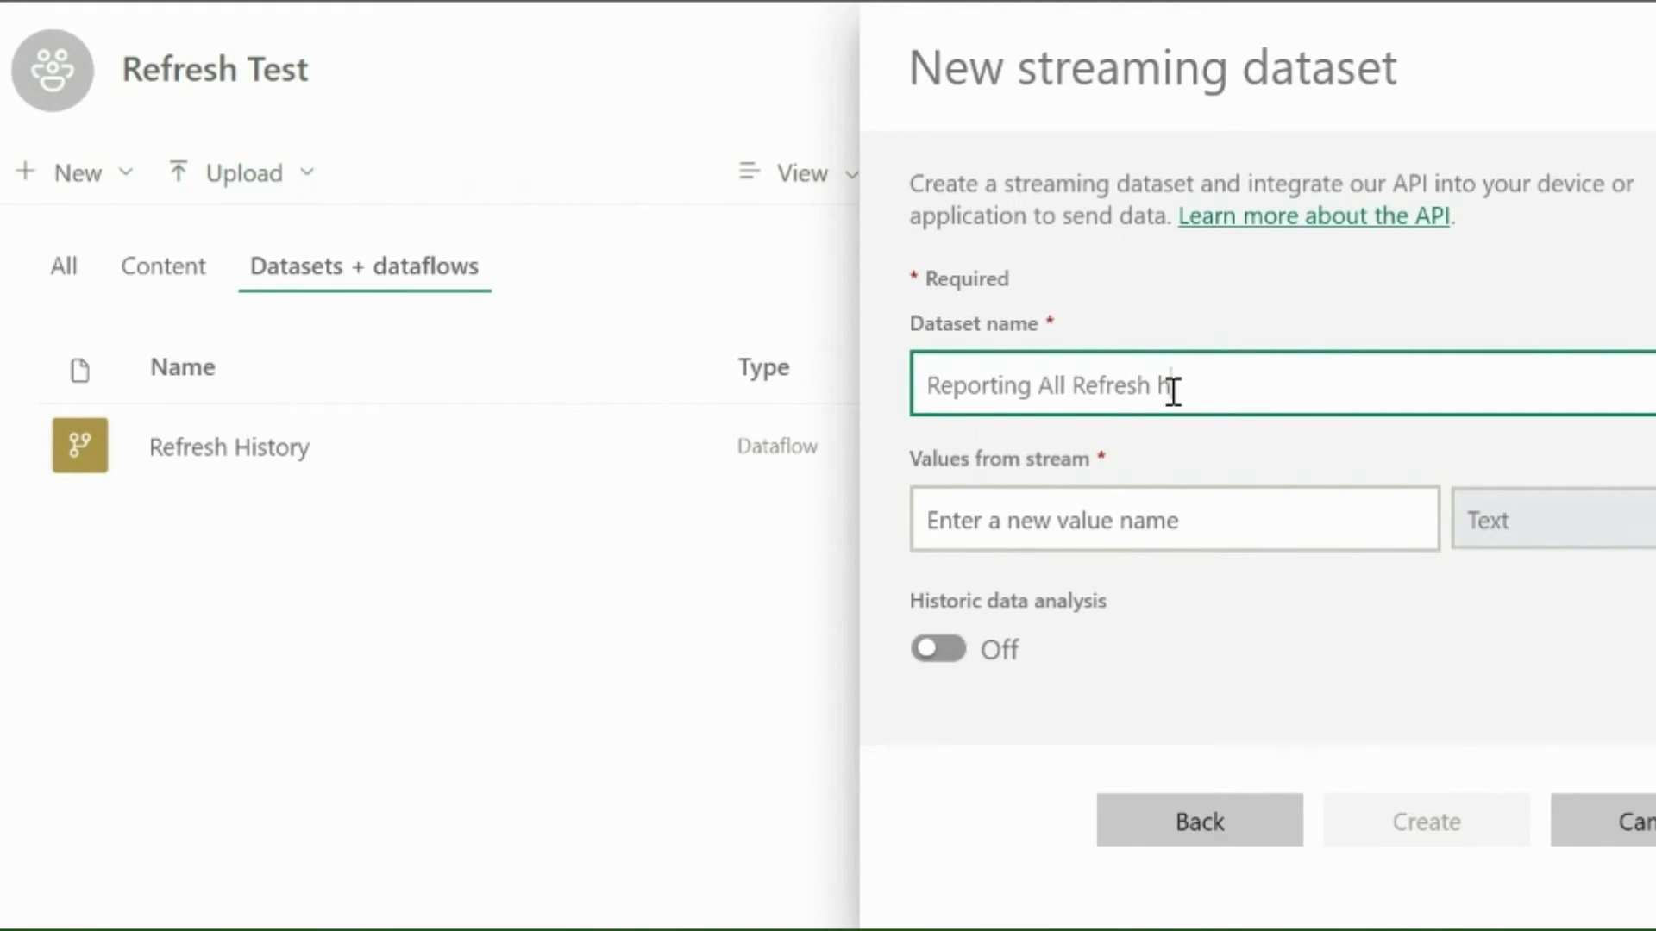
text(Dataflow ID)
text(Start Tim)
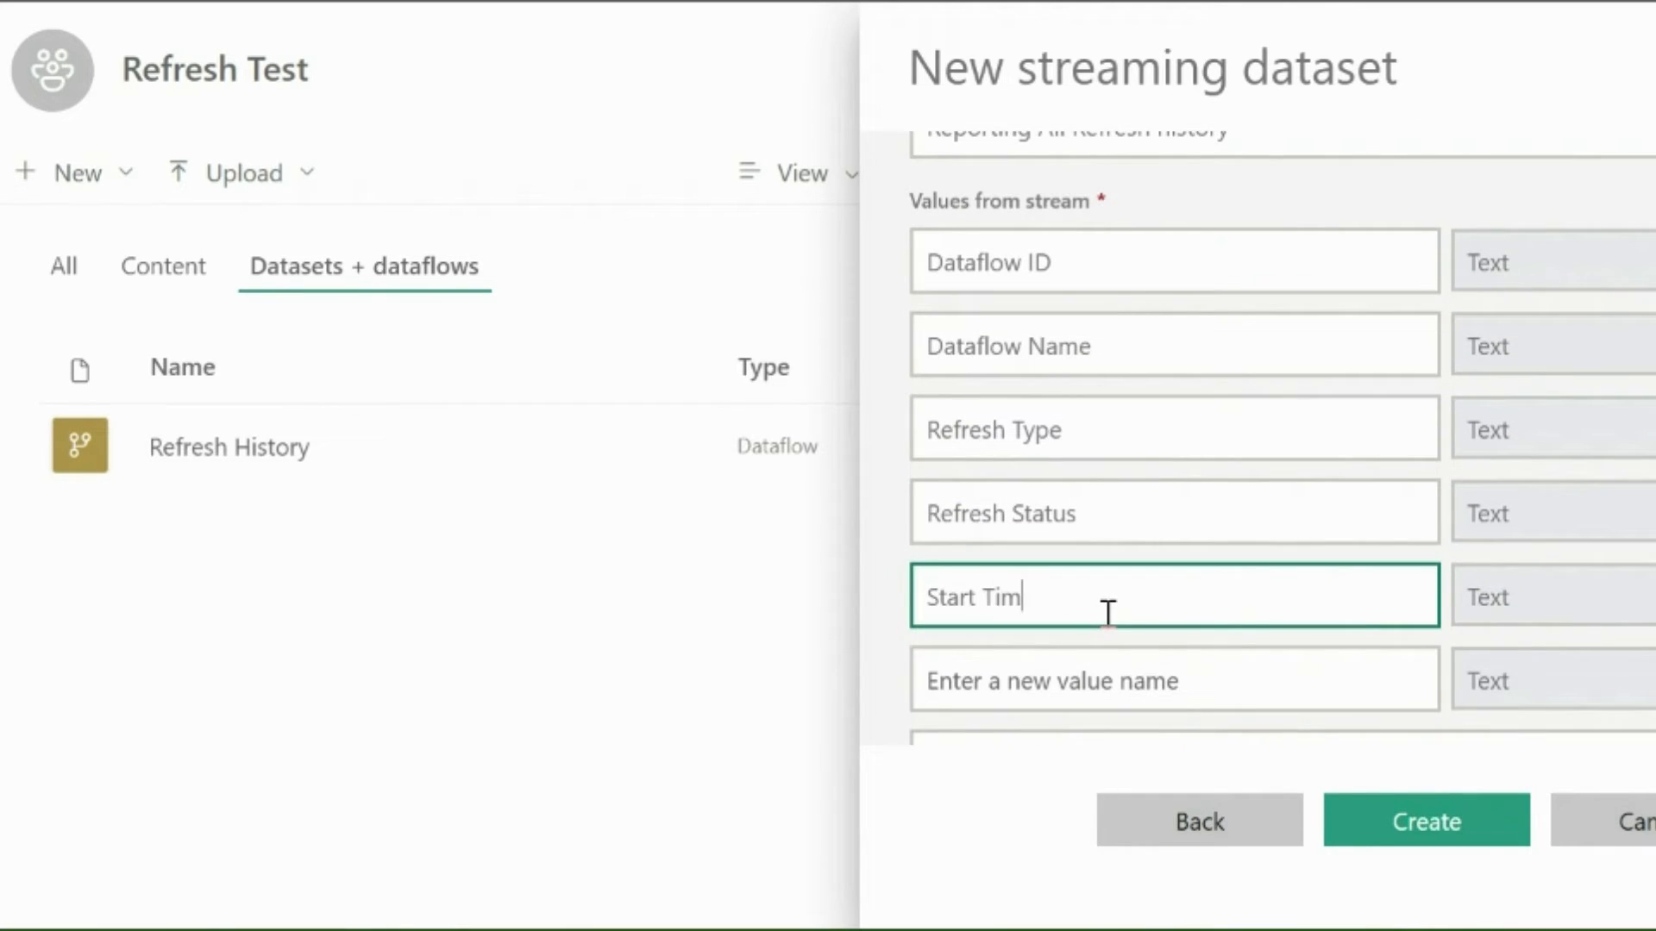
text(End Time)
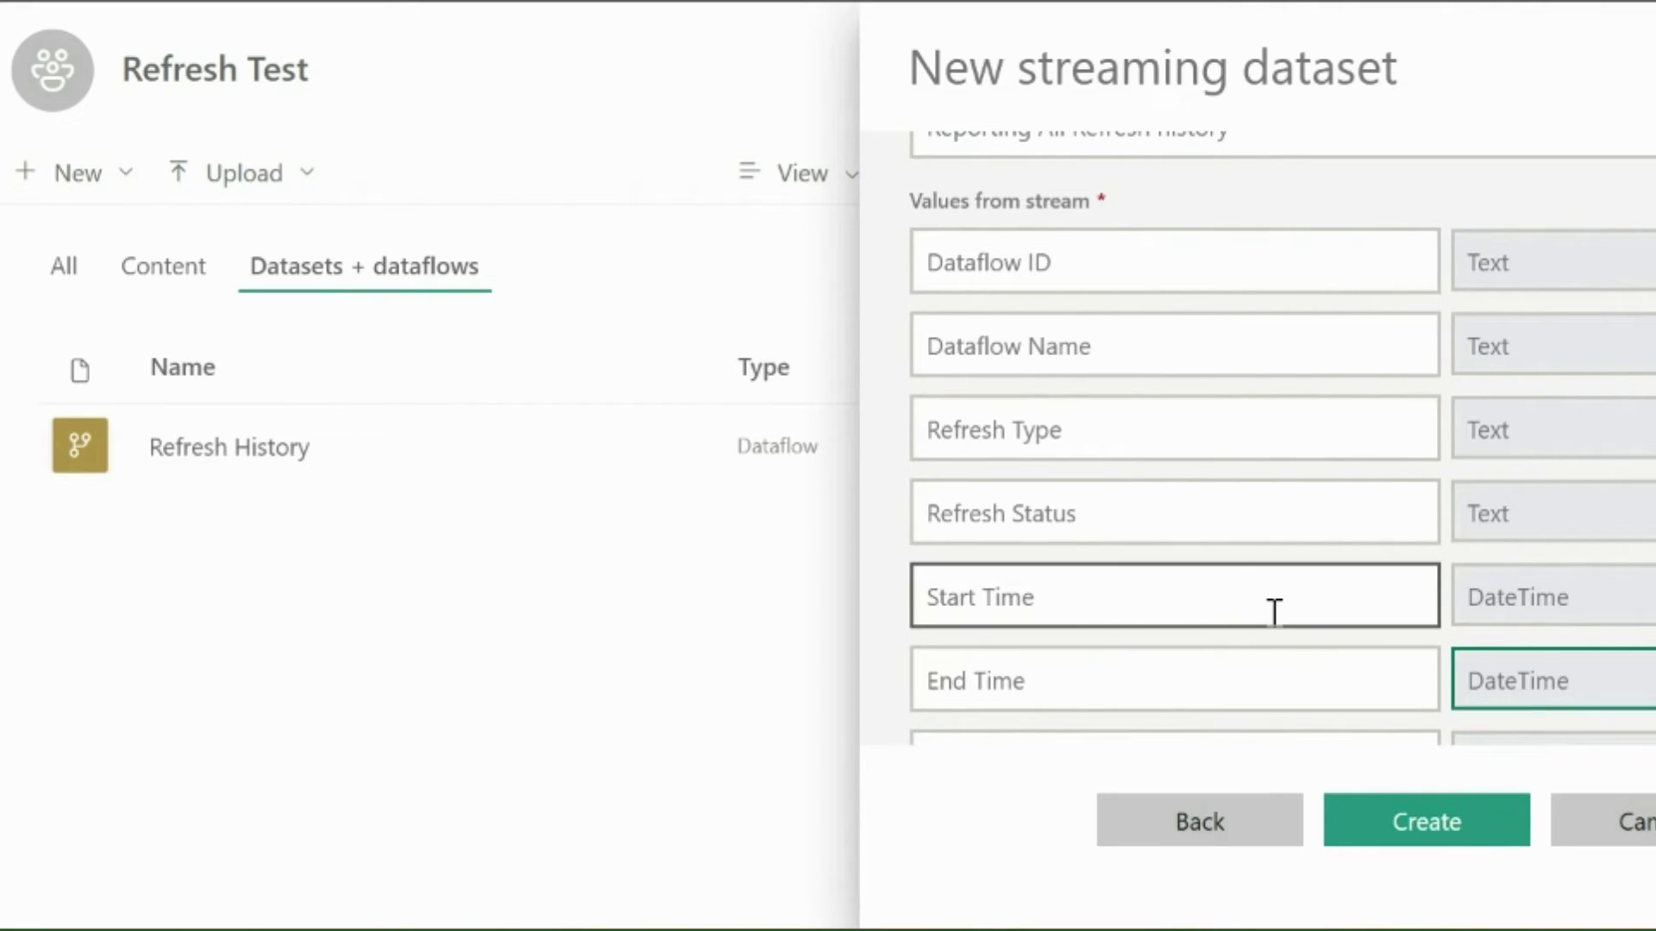
scroll(down, 3)
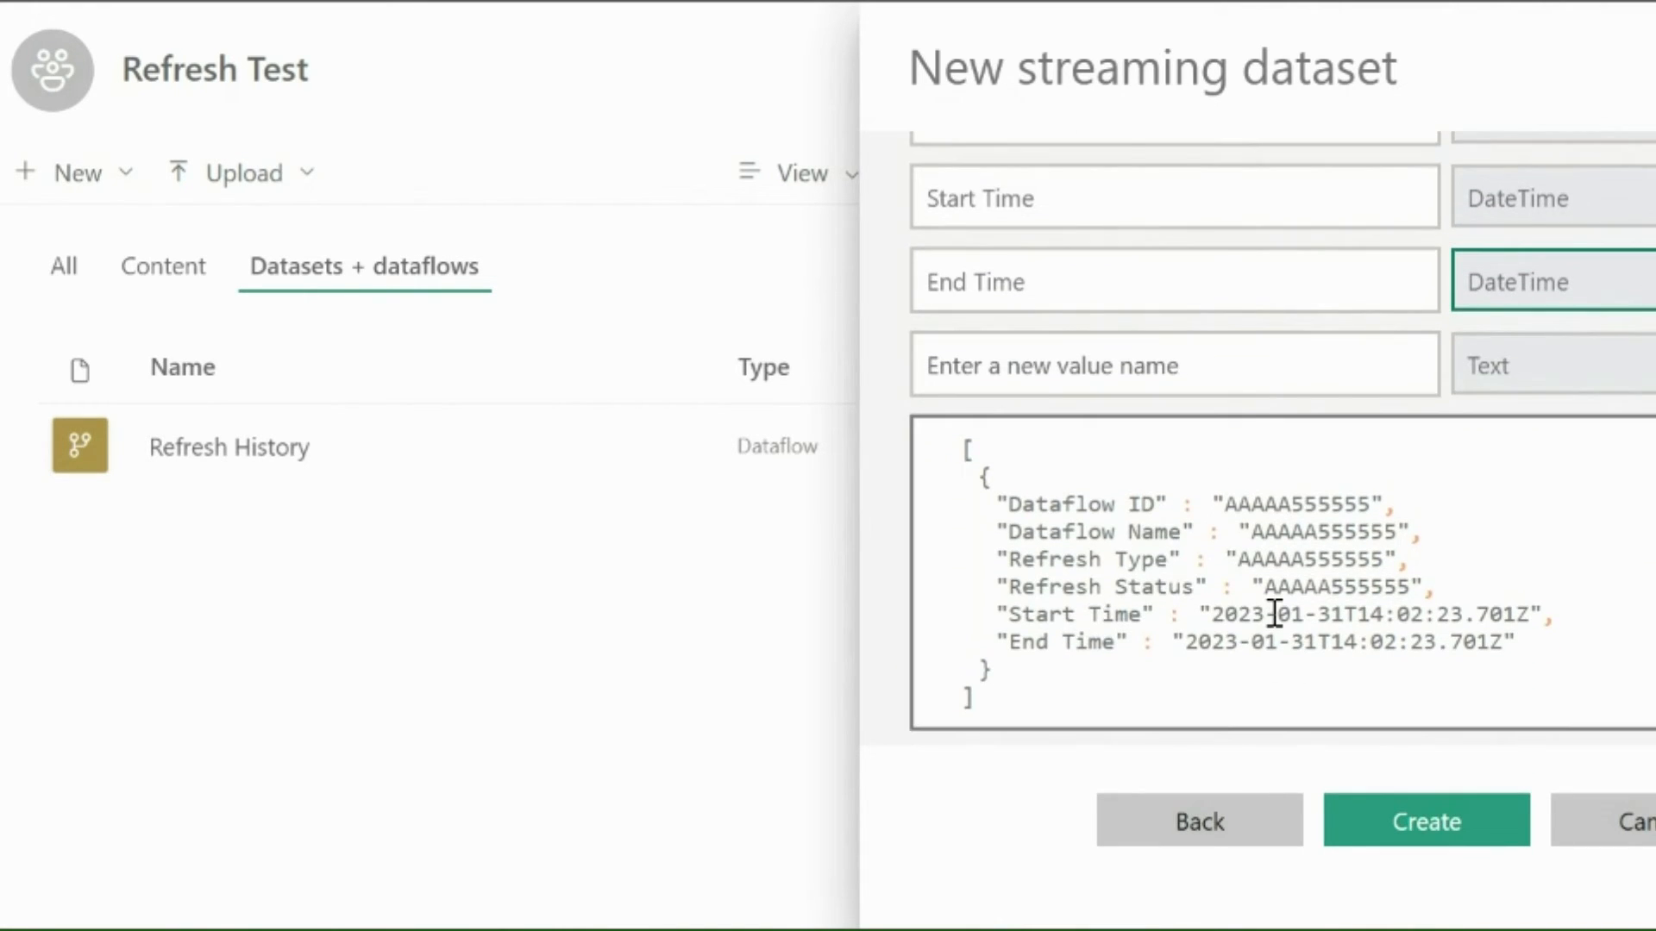
scroll(down, 3)
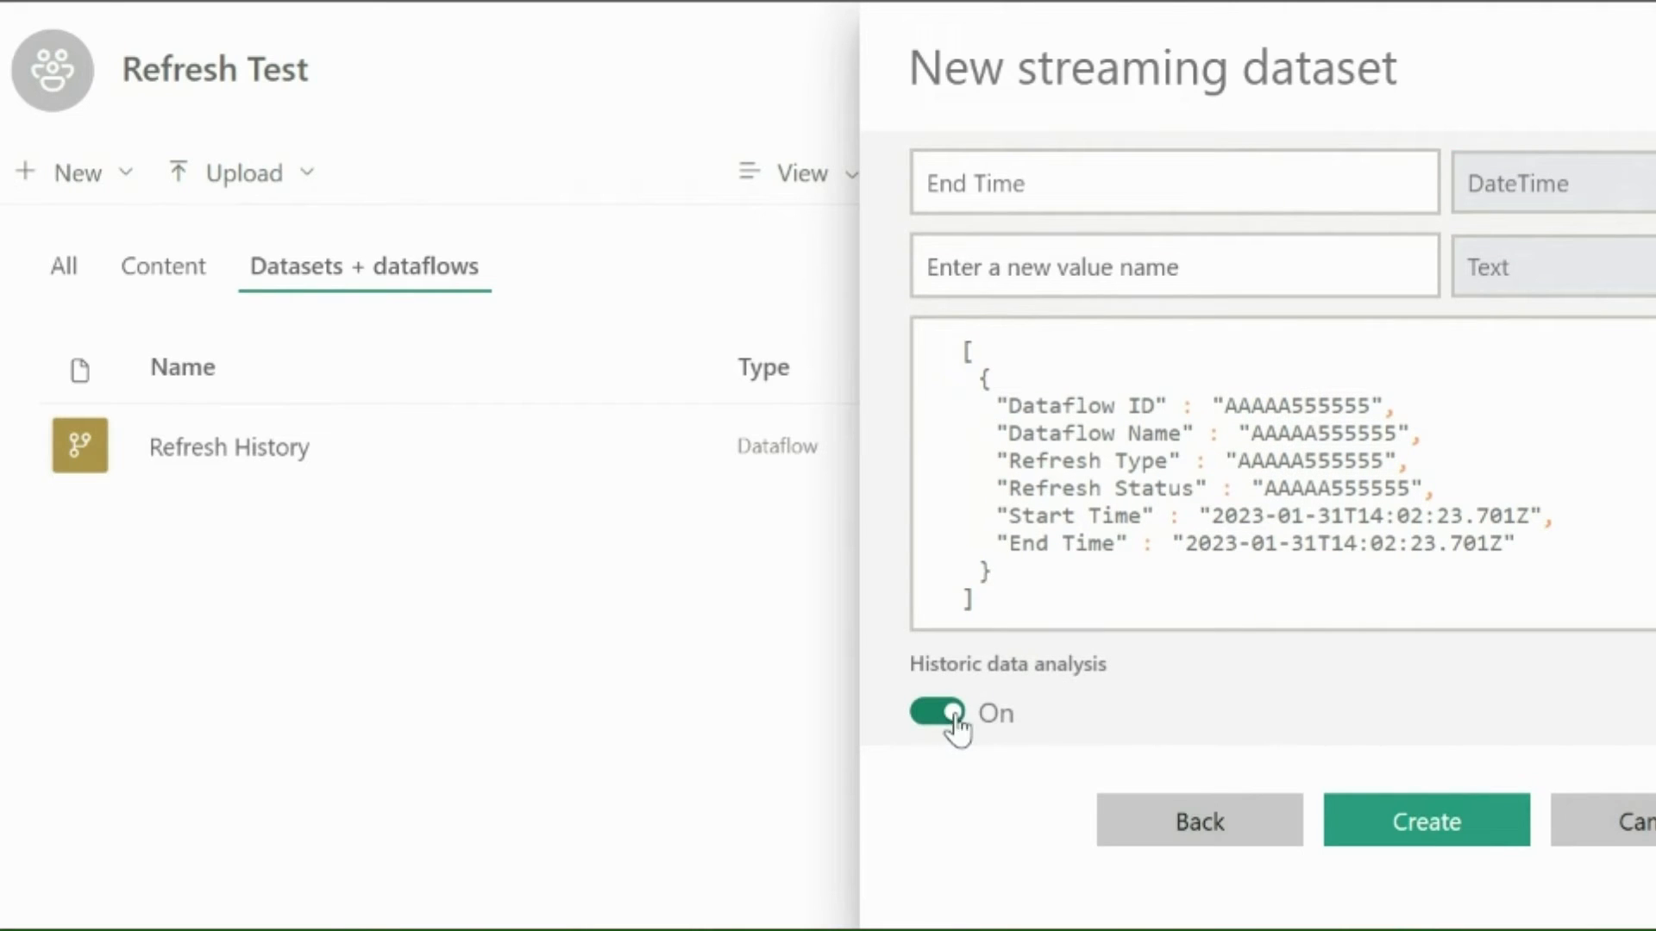
Step: Create the dataset, build a table report with all six fields and save it as Refresh History
click(1425, 821)
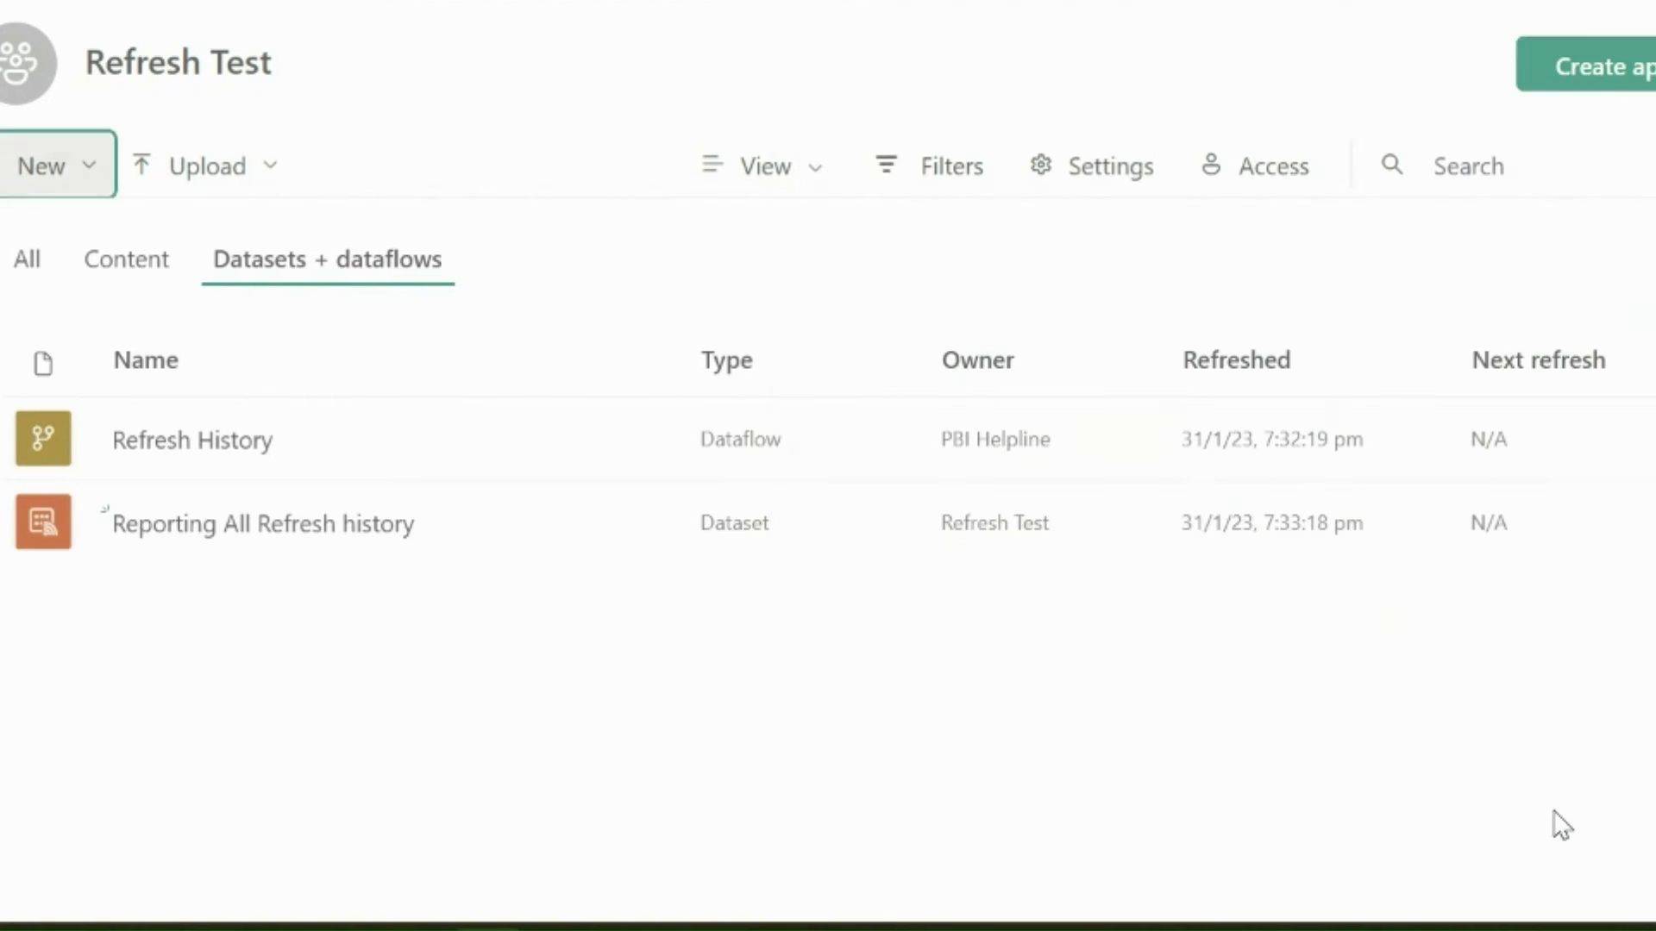
click(638, 523)
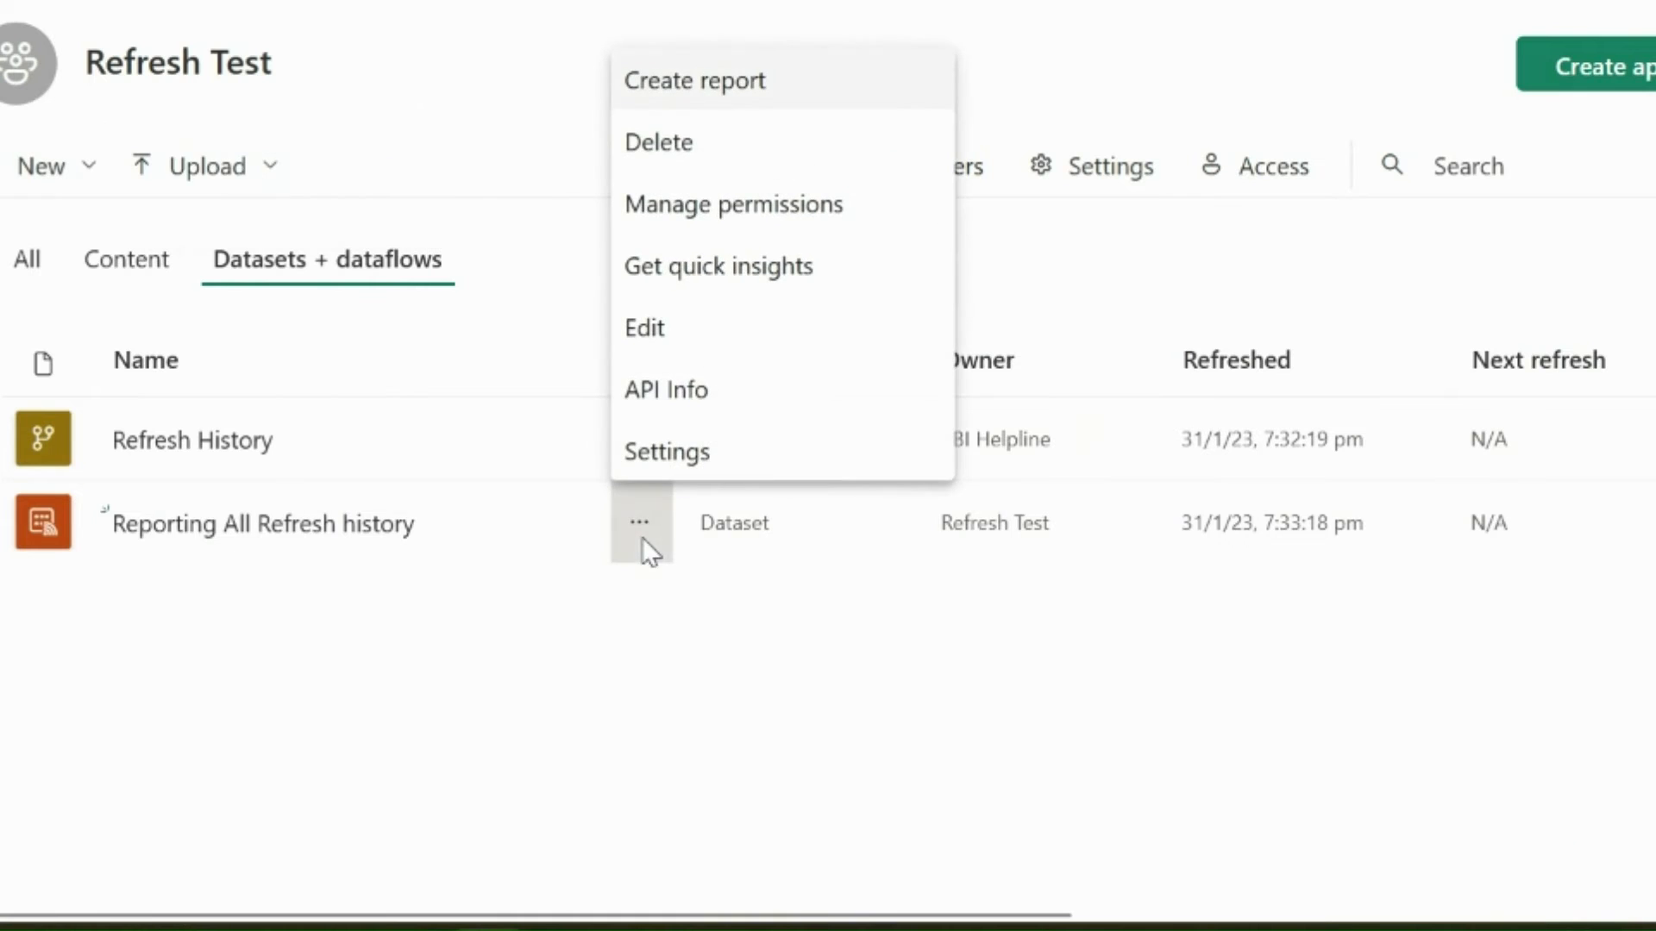
click(696, 81)
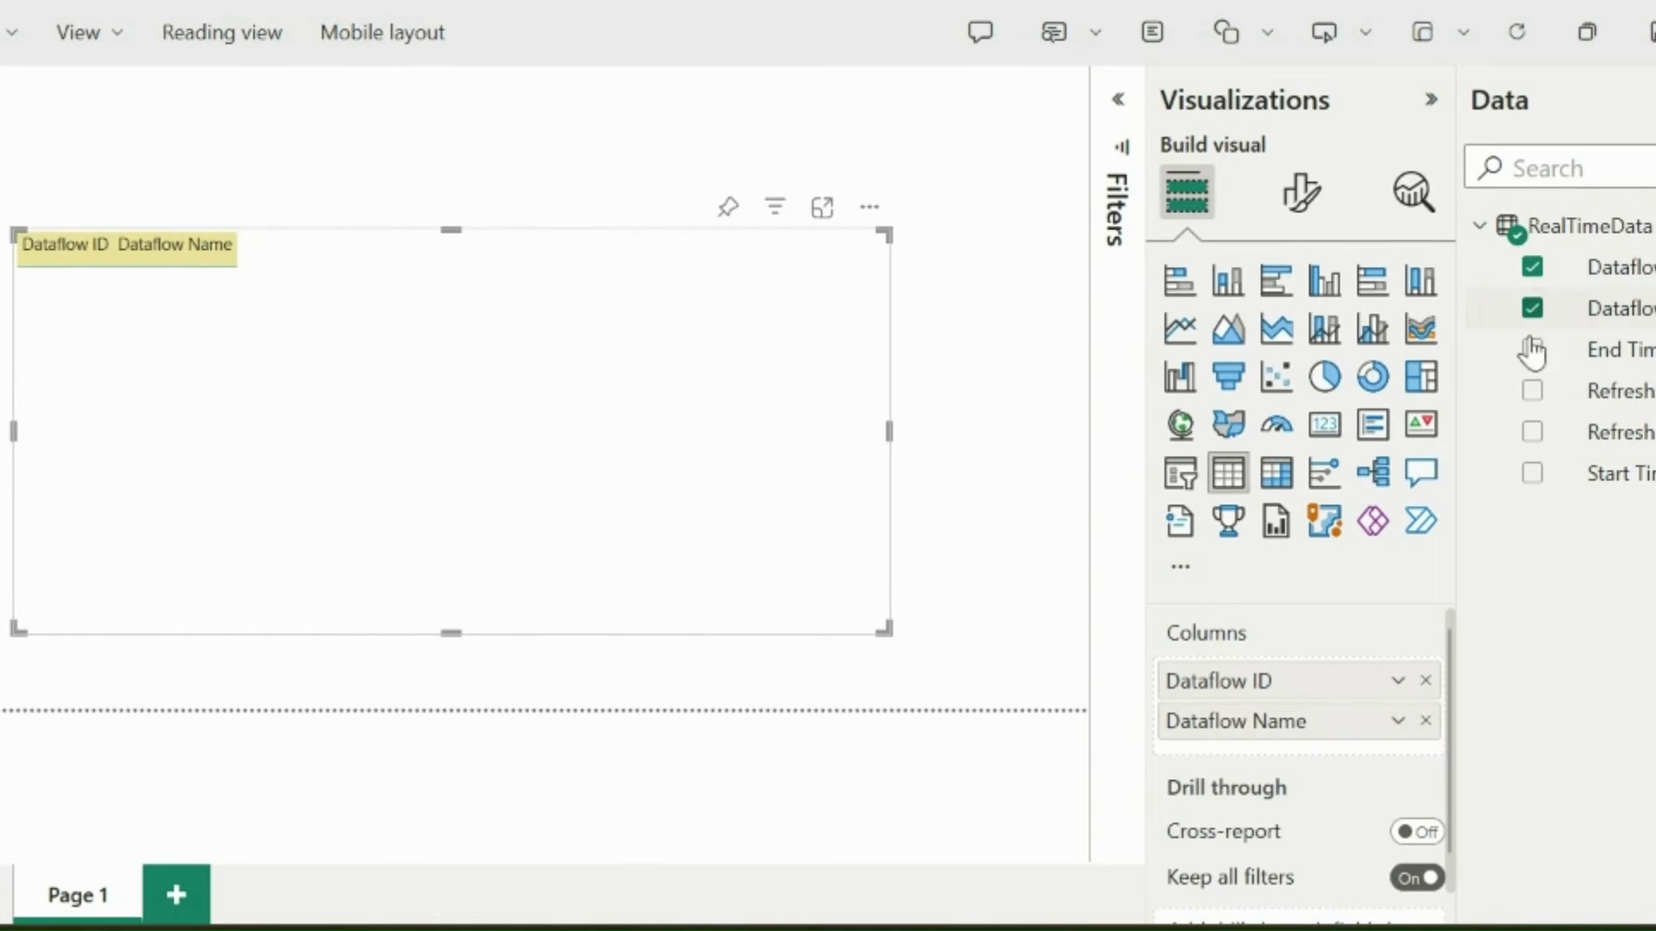
click(1530, 351)
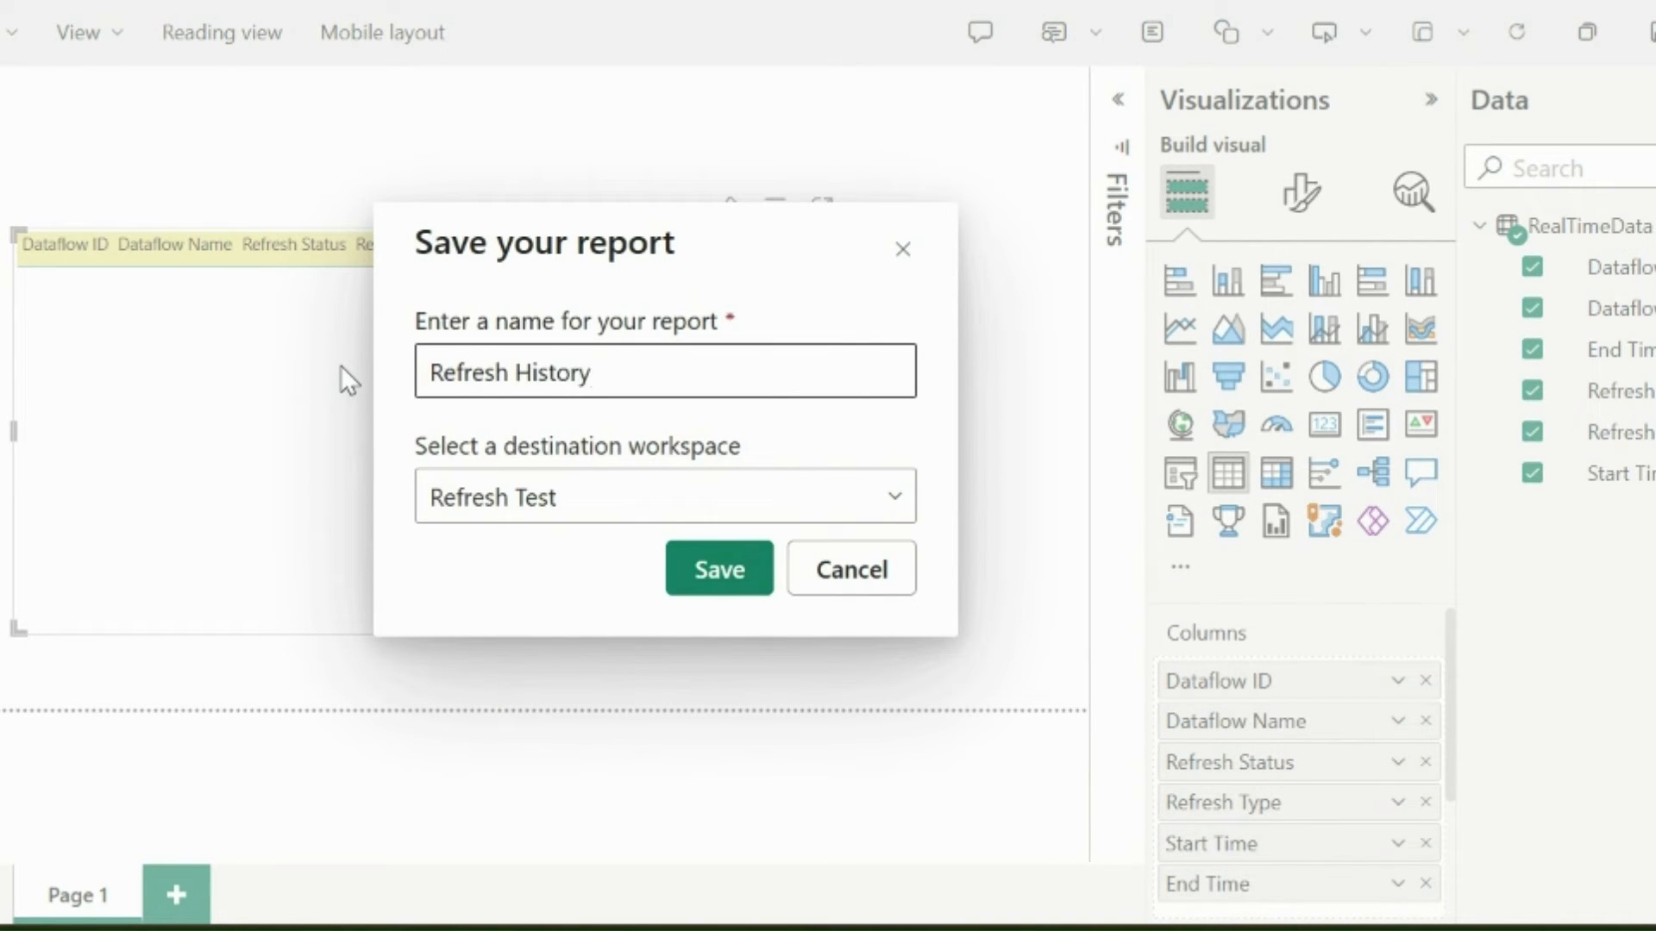
click(717, 568)
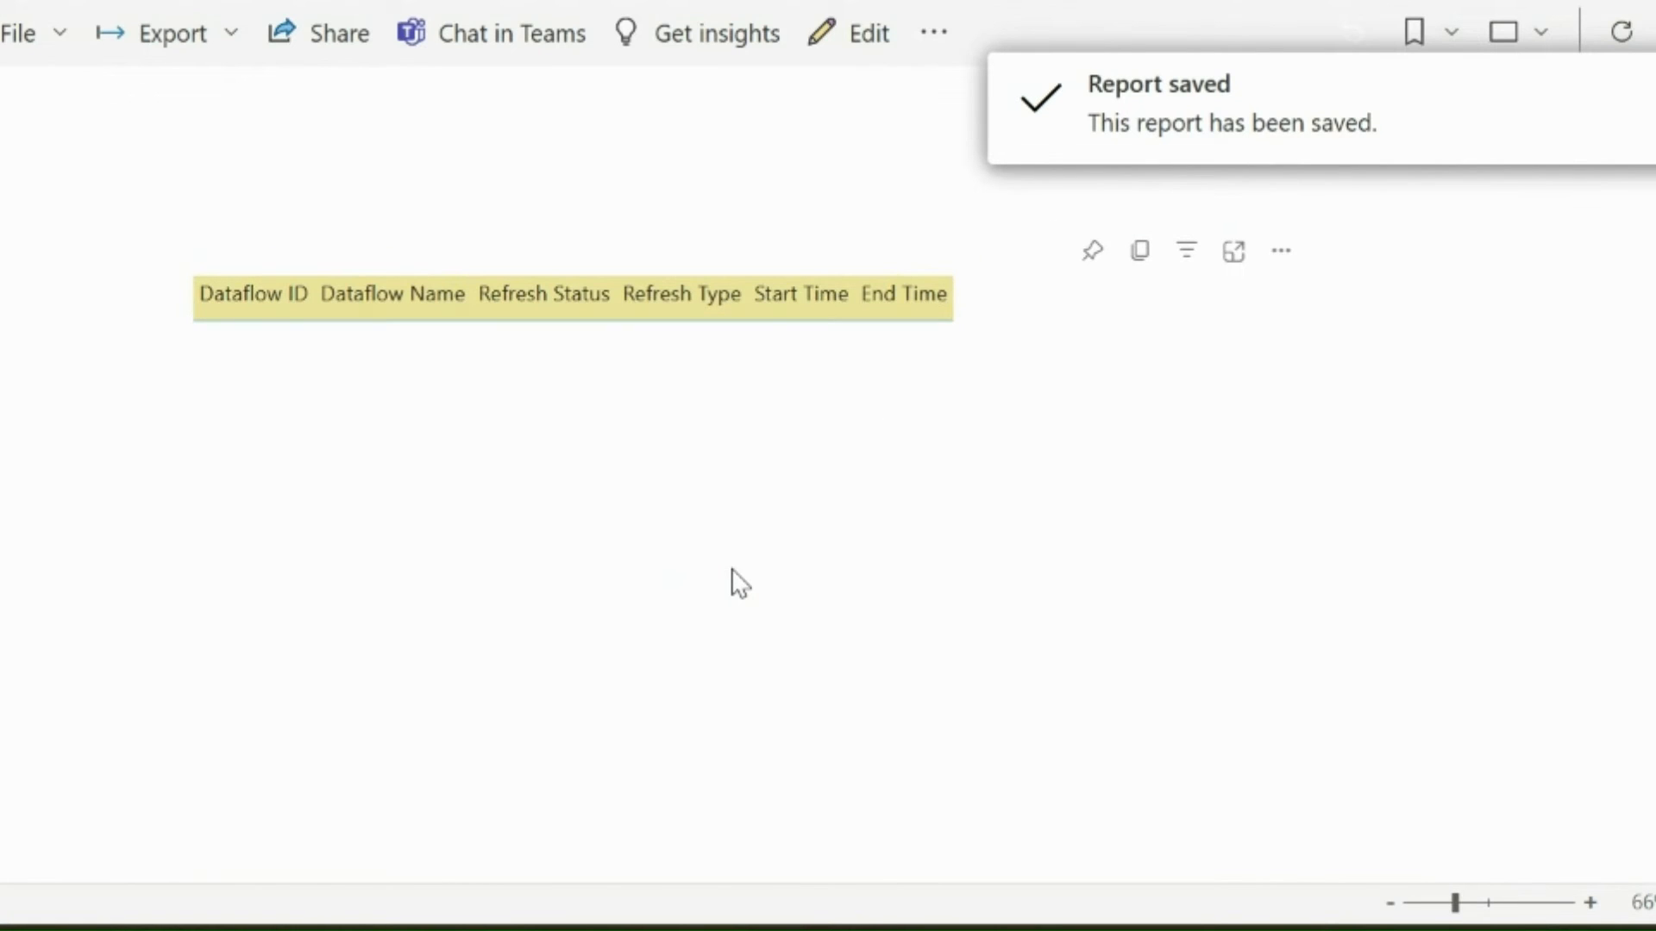
mouse_move(502, 507)
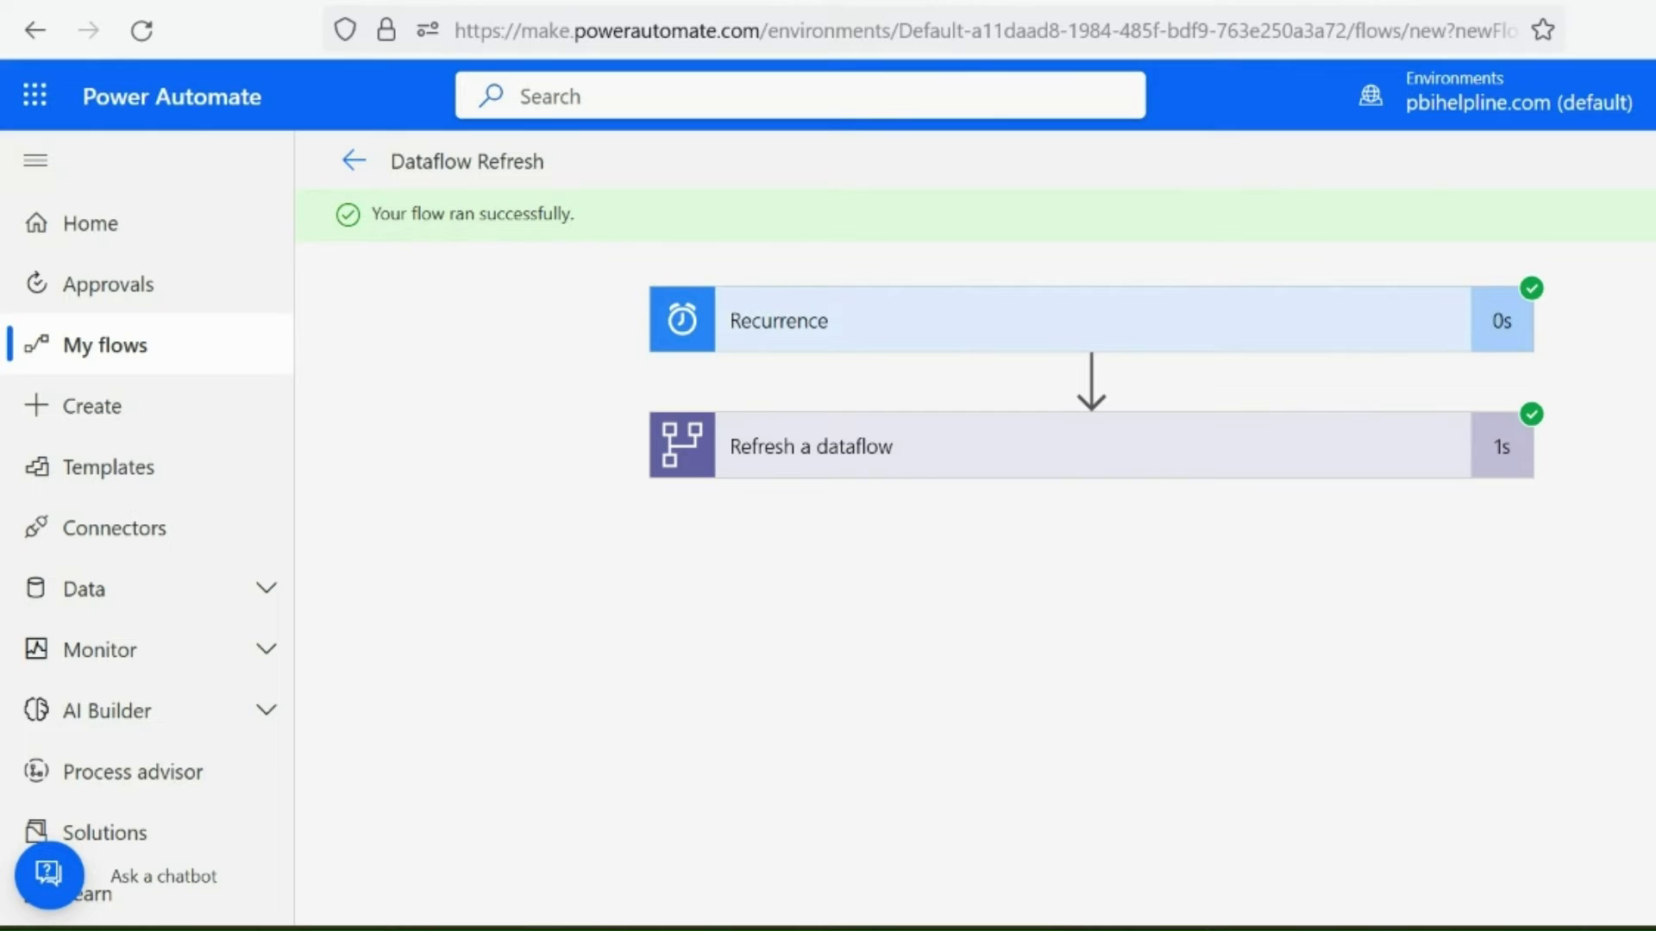
Step: Begin an automated cloud flow using the 'When a dataflow refresh completes' trigger
click(93, 405)
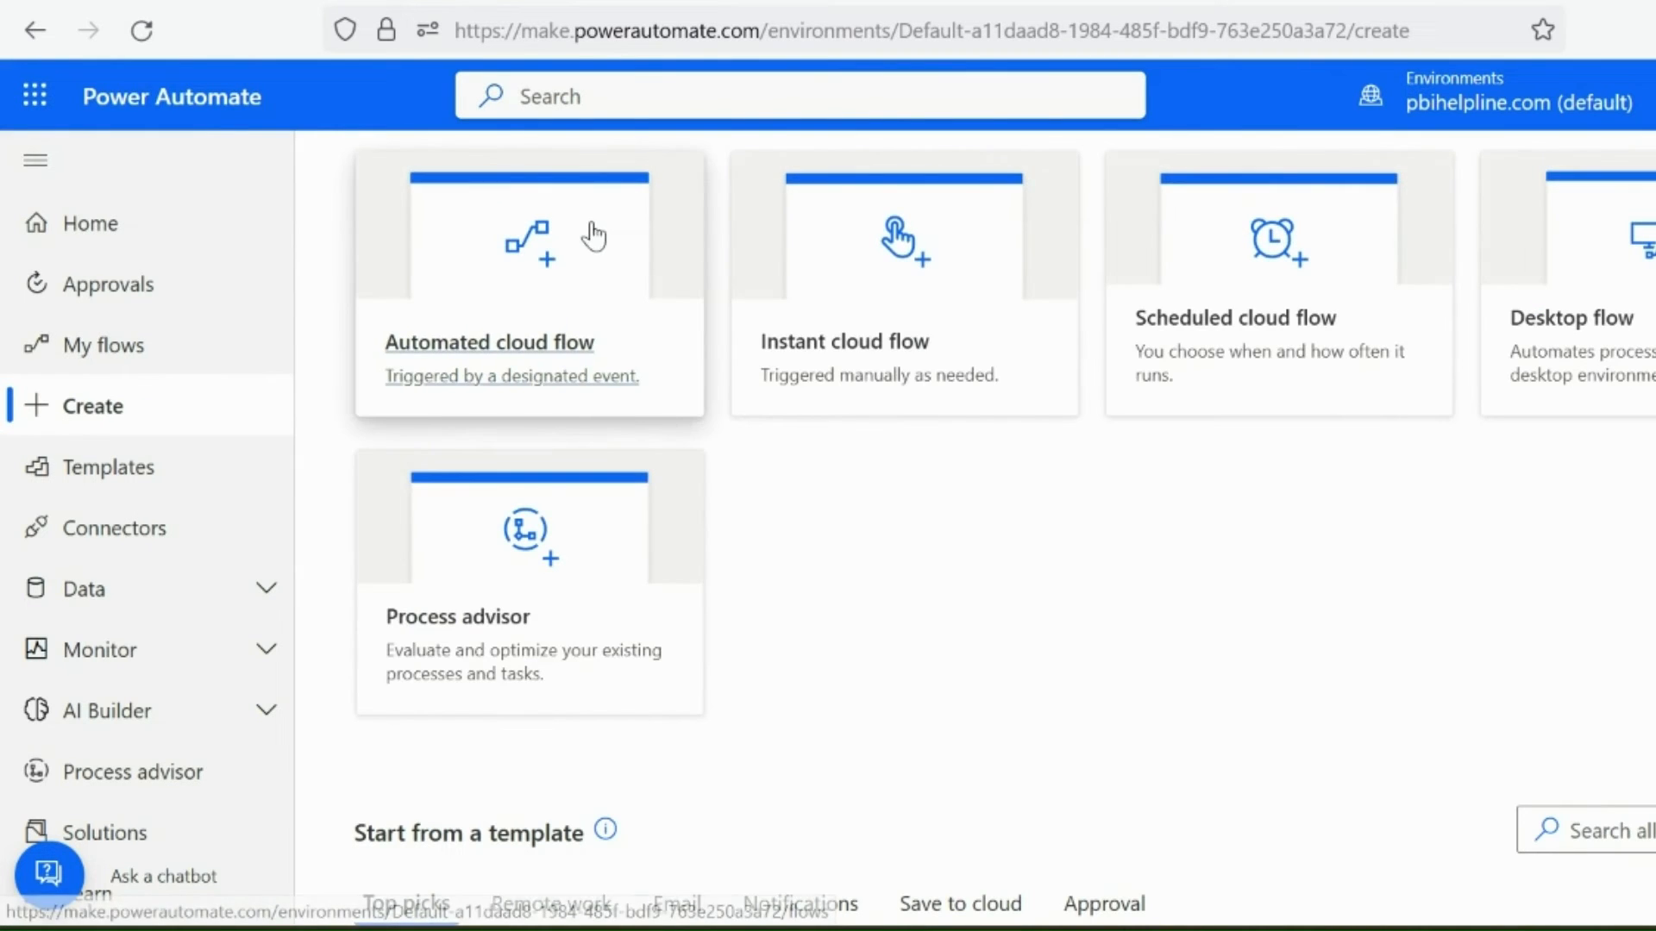
click(529, 264)
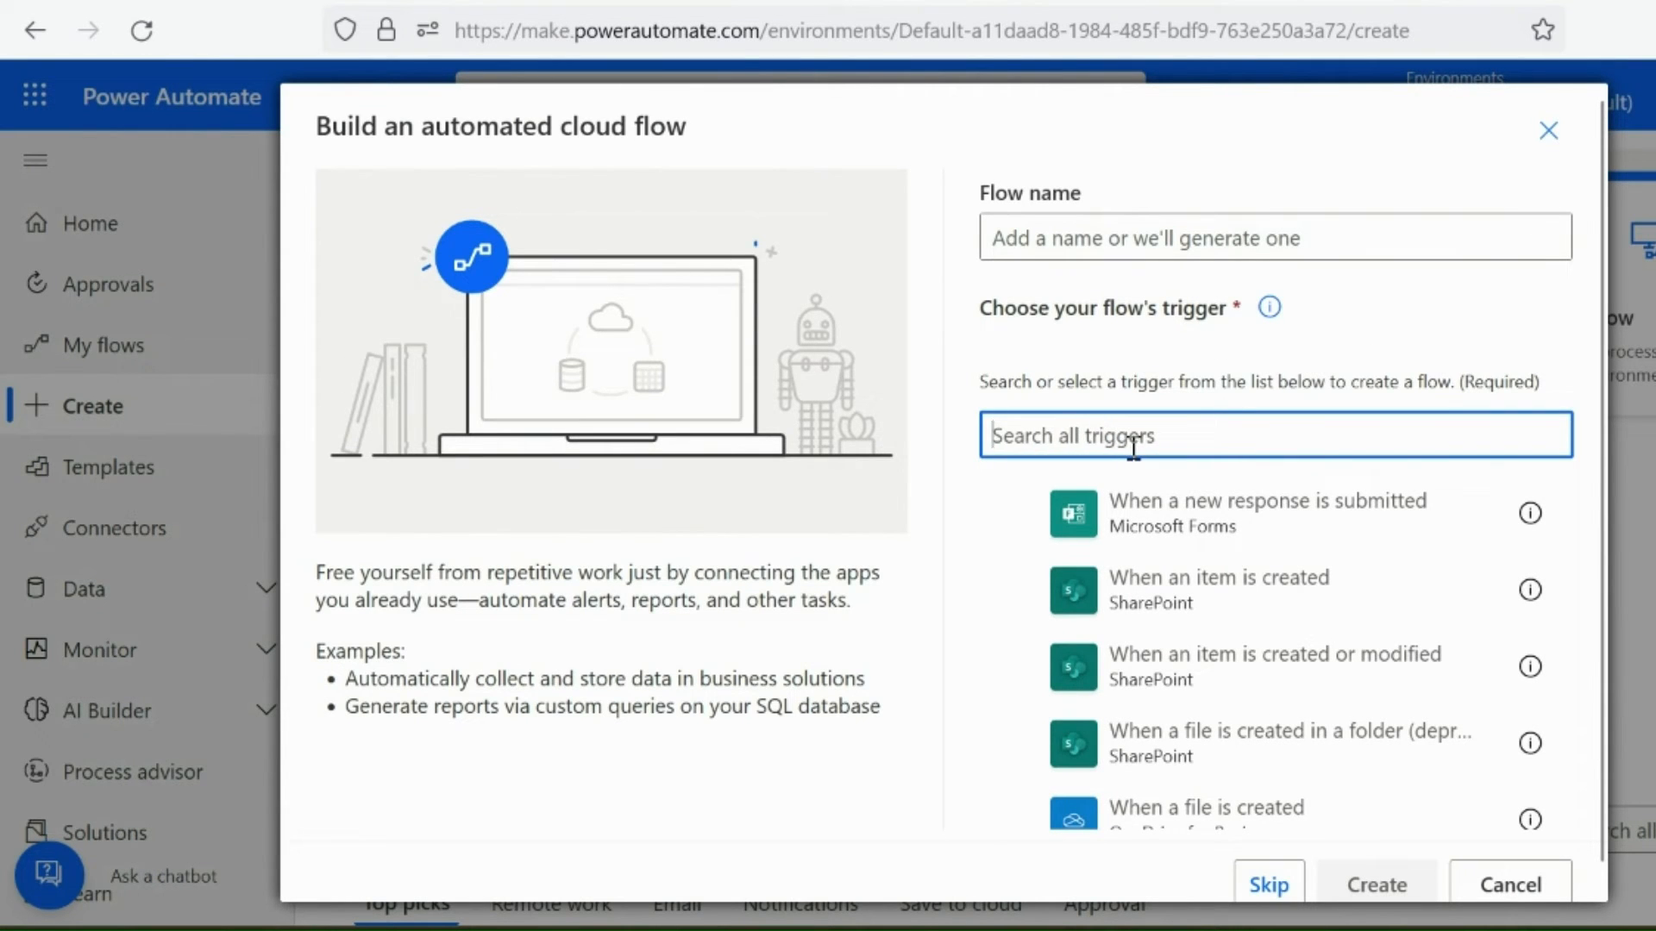
text(dataflow)
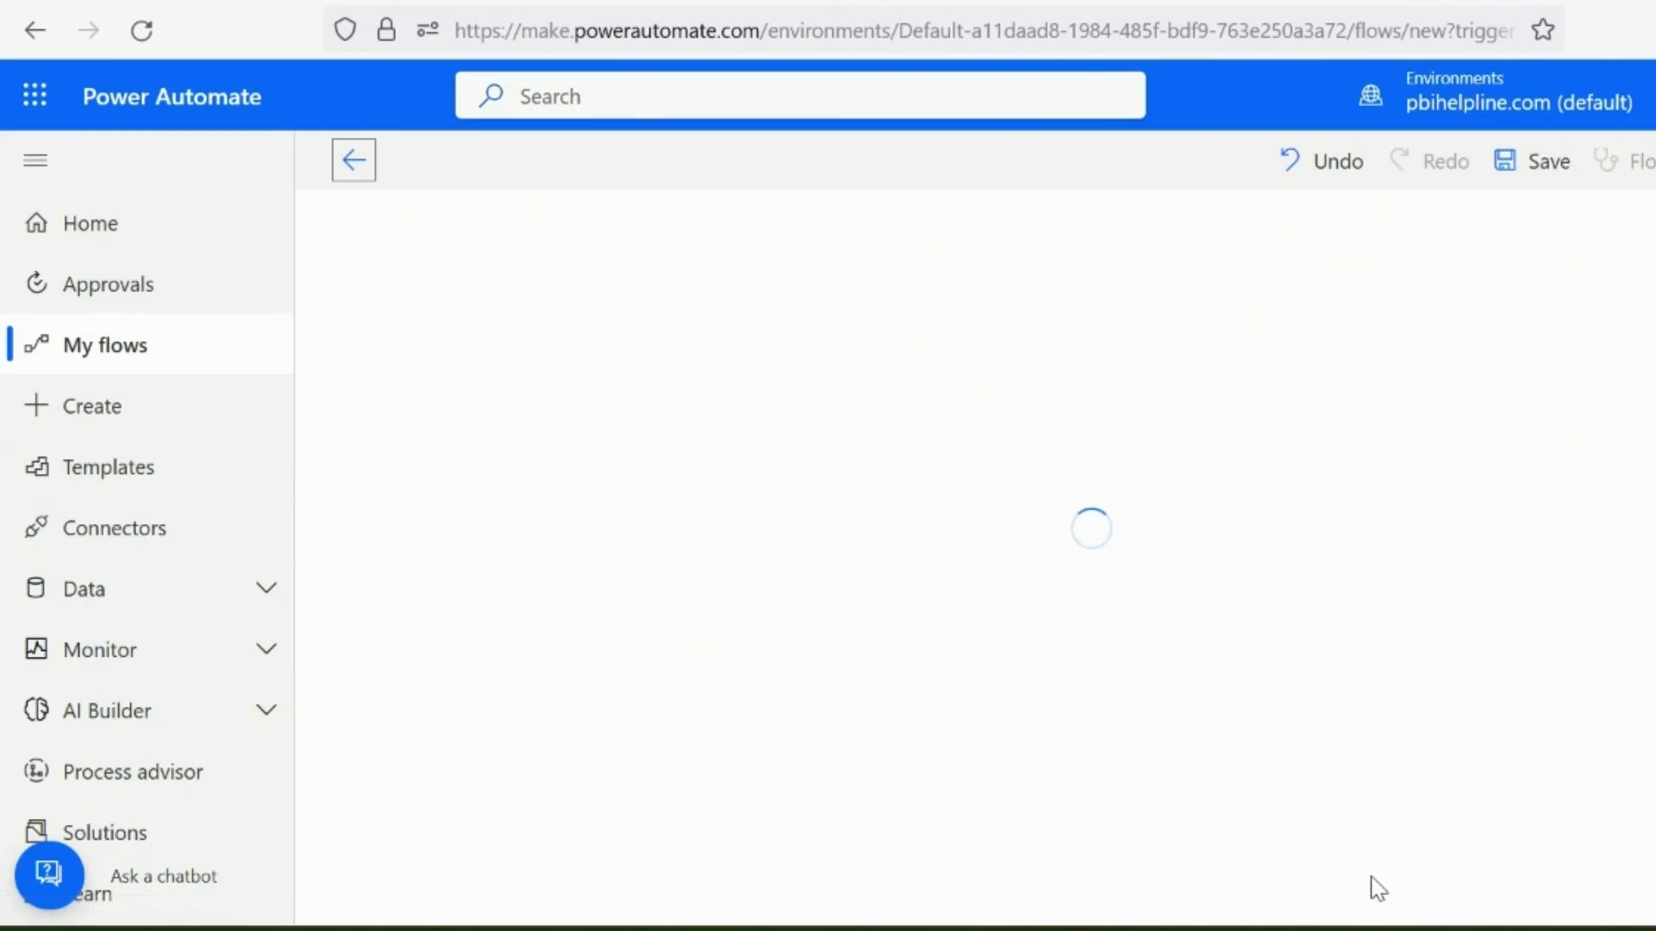
Step: Point the trigger at Group Type Workspace and the Refresh Test workspace
click(1478, 314)
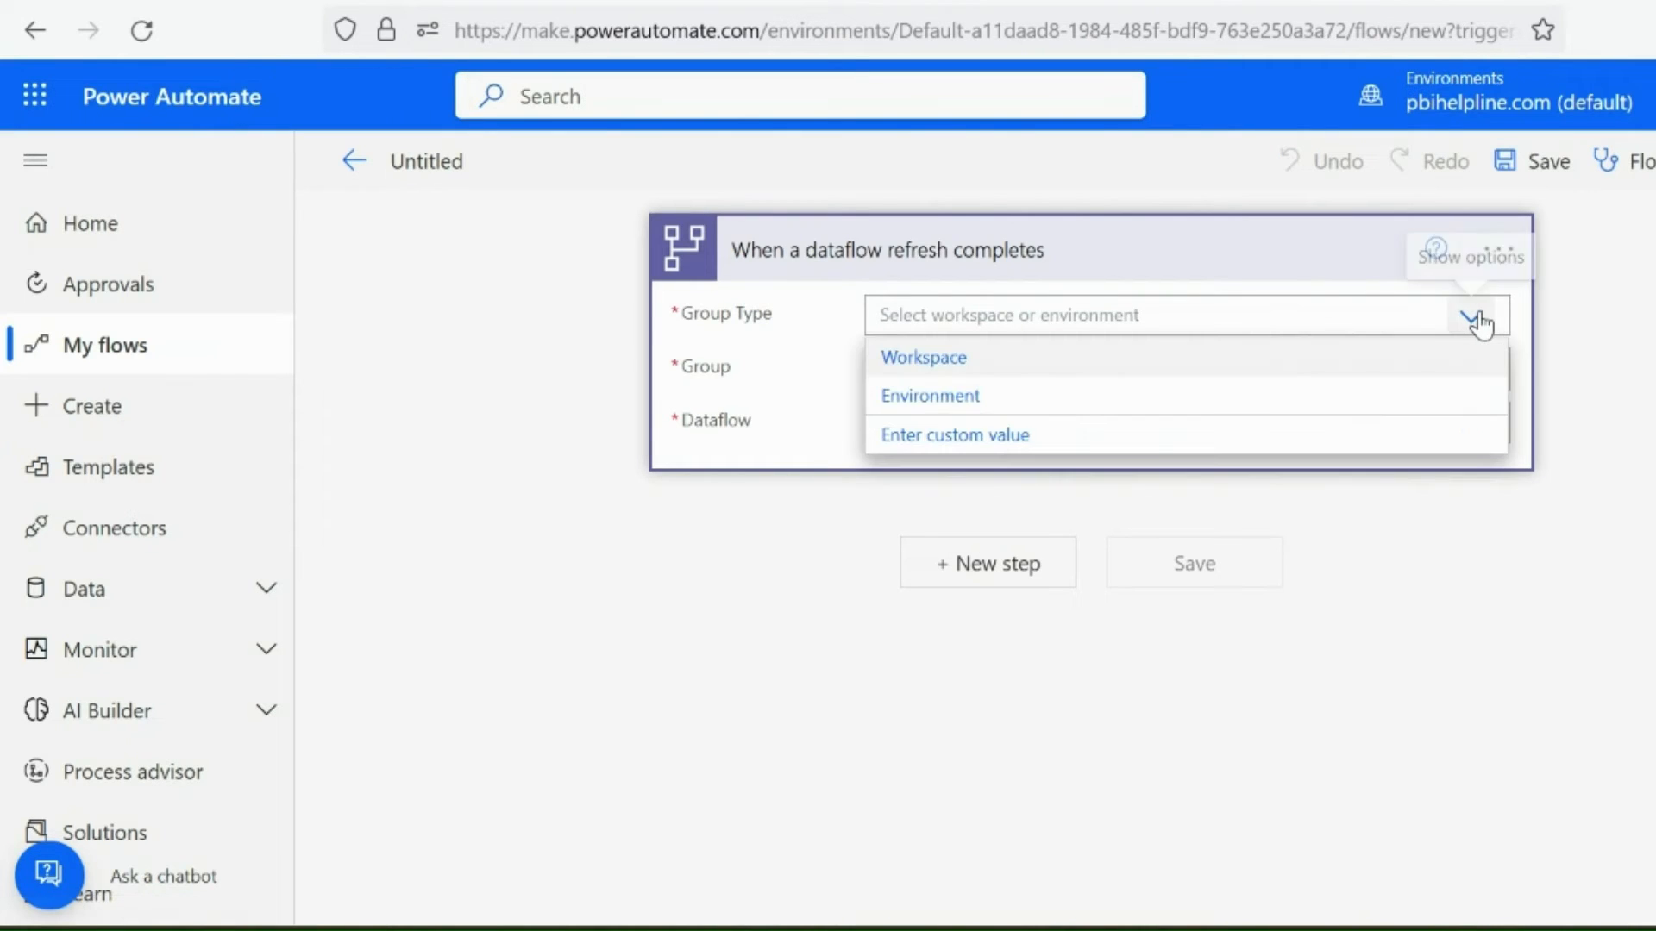
click(921, 357)
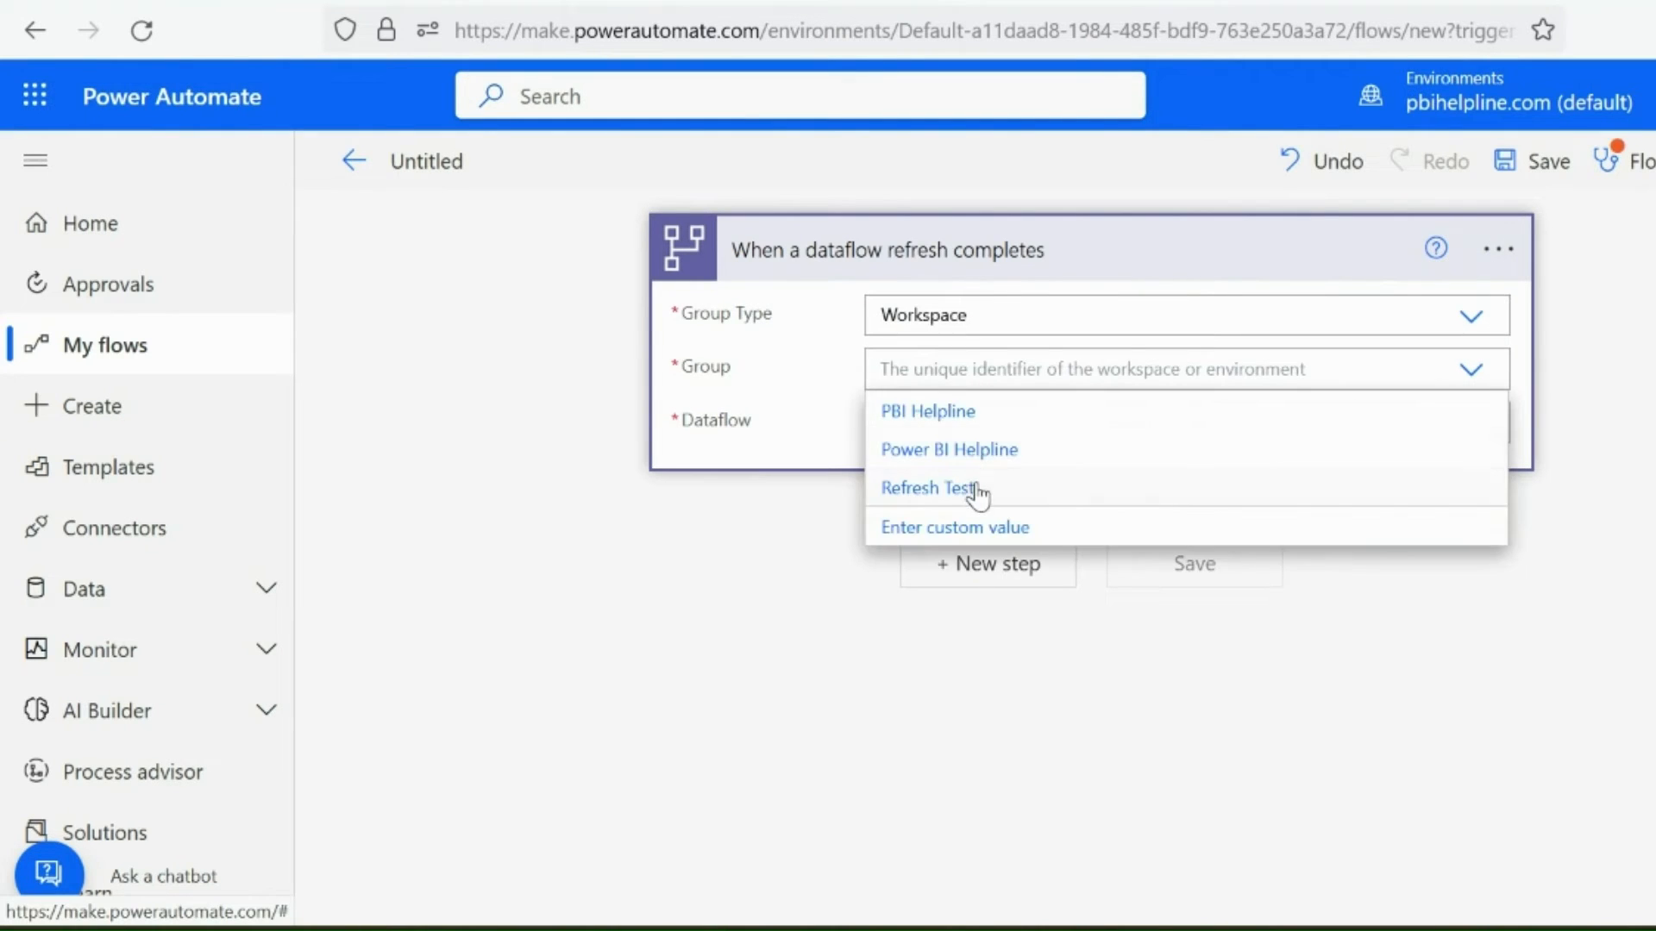
click(933, 487)
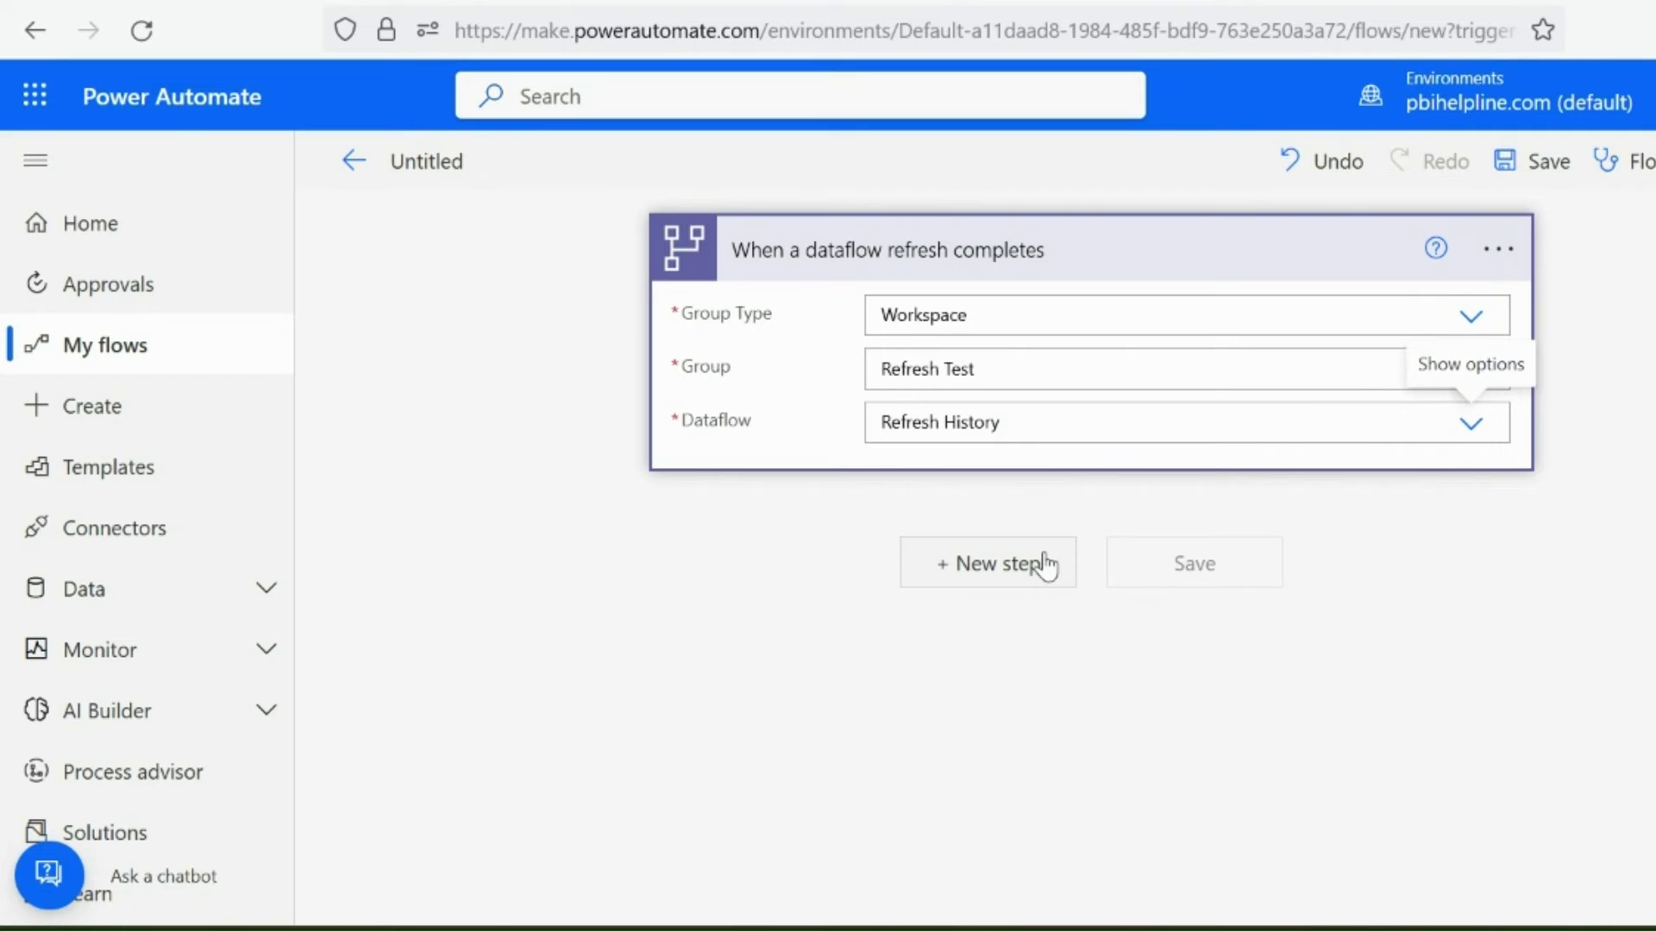
Step: Add the Power BI 'Add rows to a dataset' action as the next step
click(986, 563)
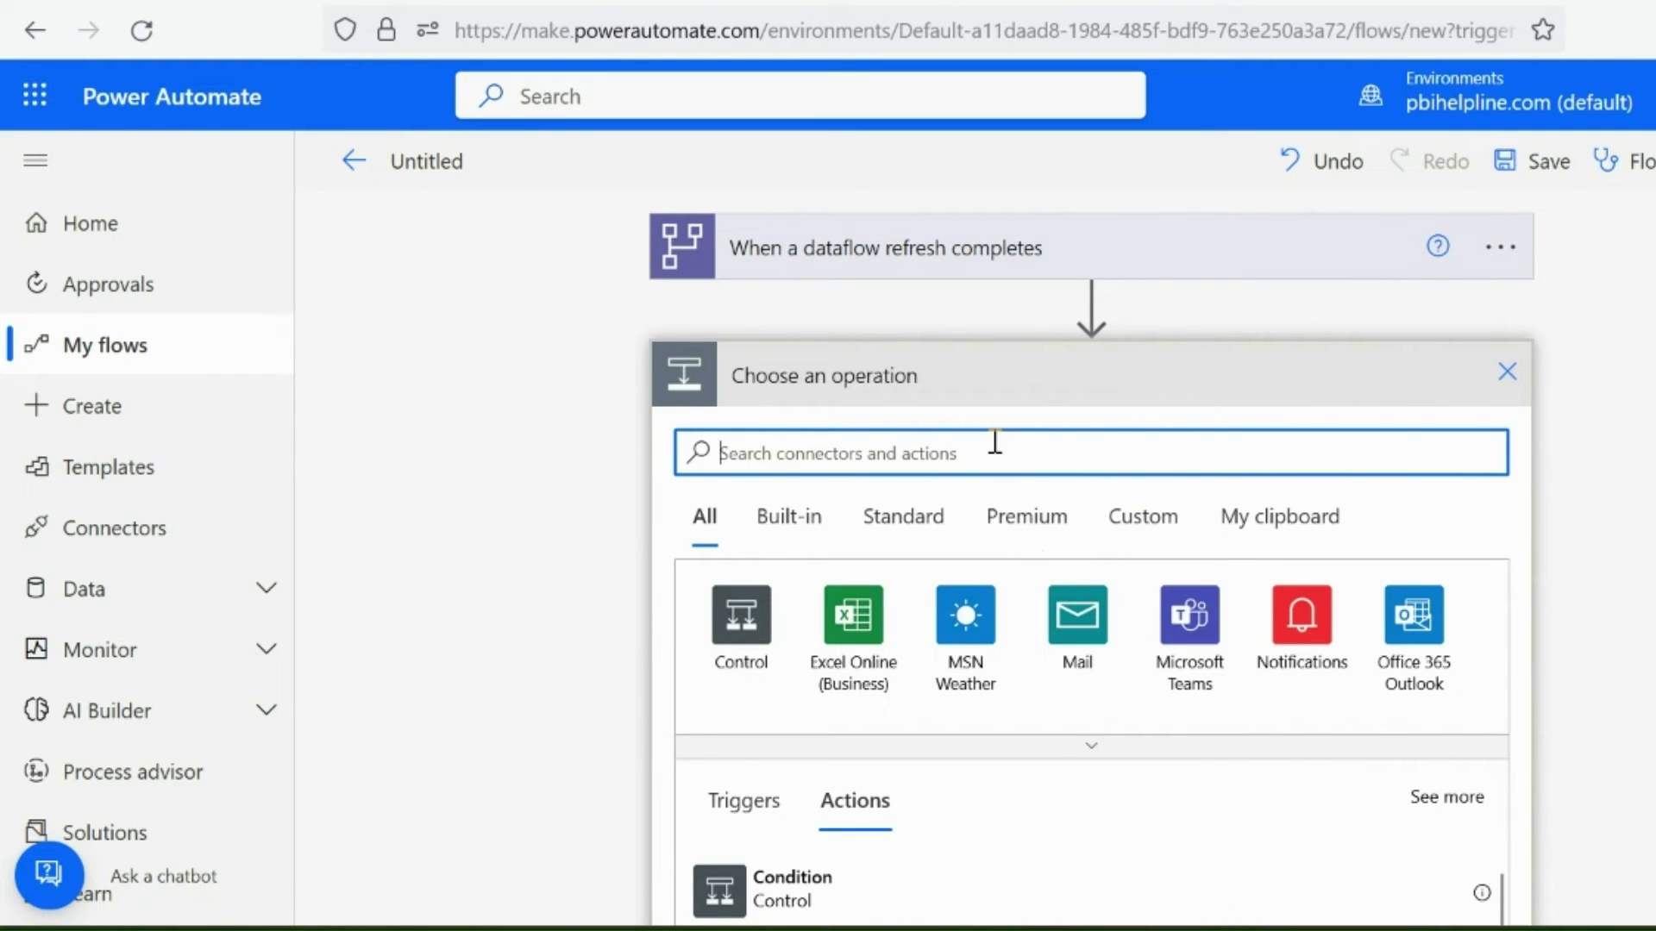
text(add a)
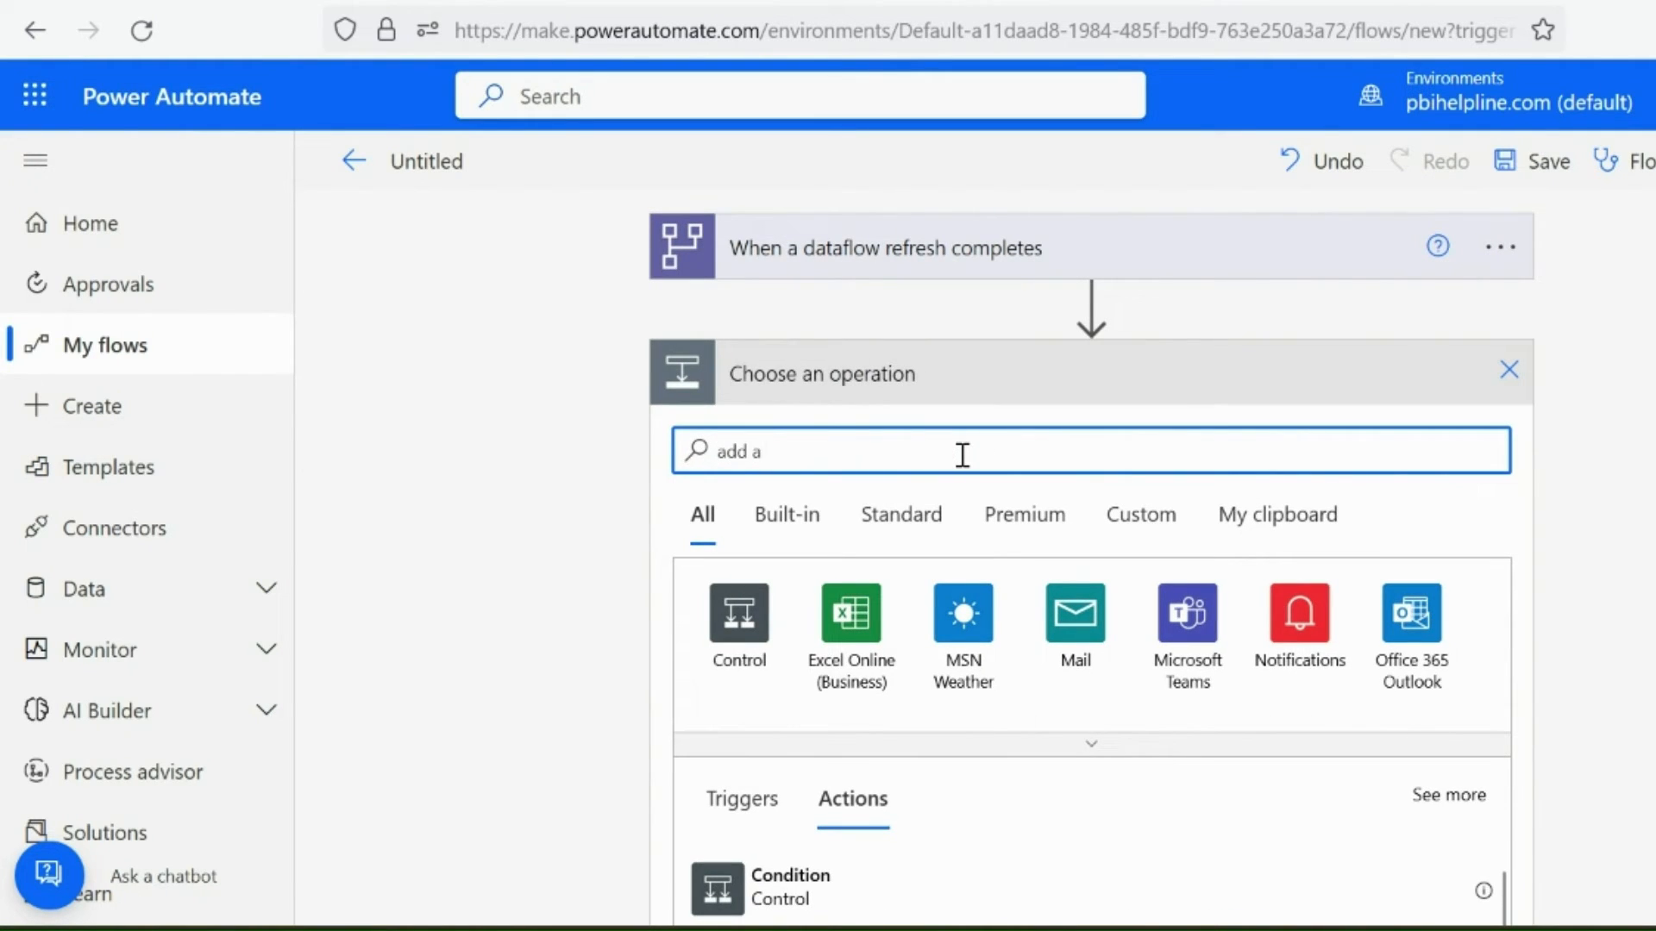
text(row)
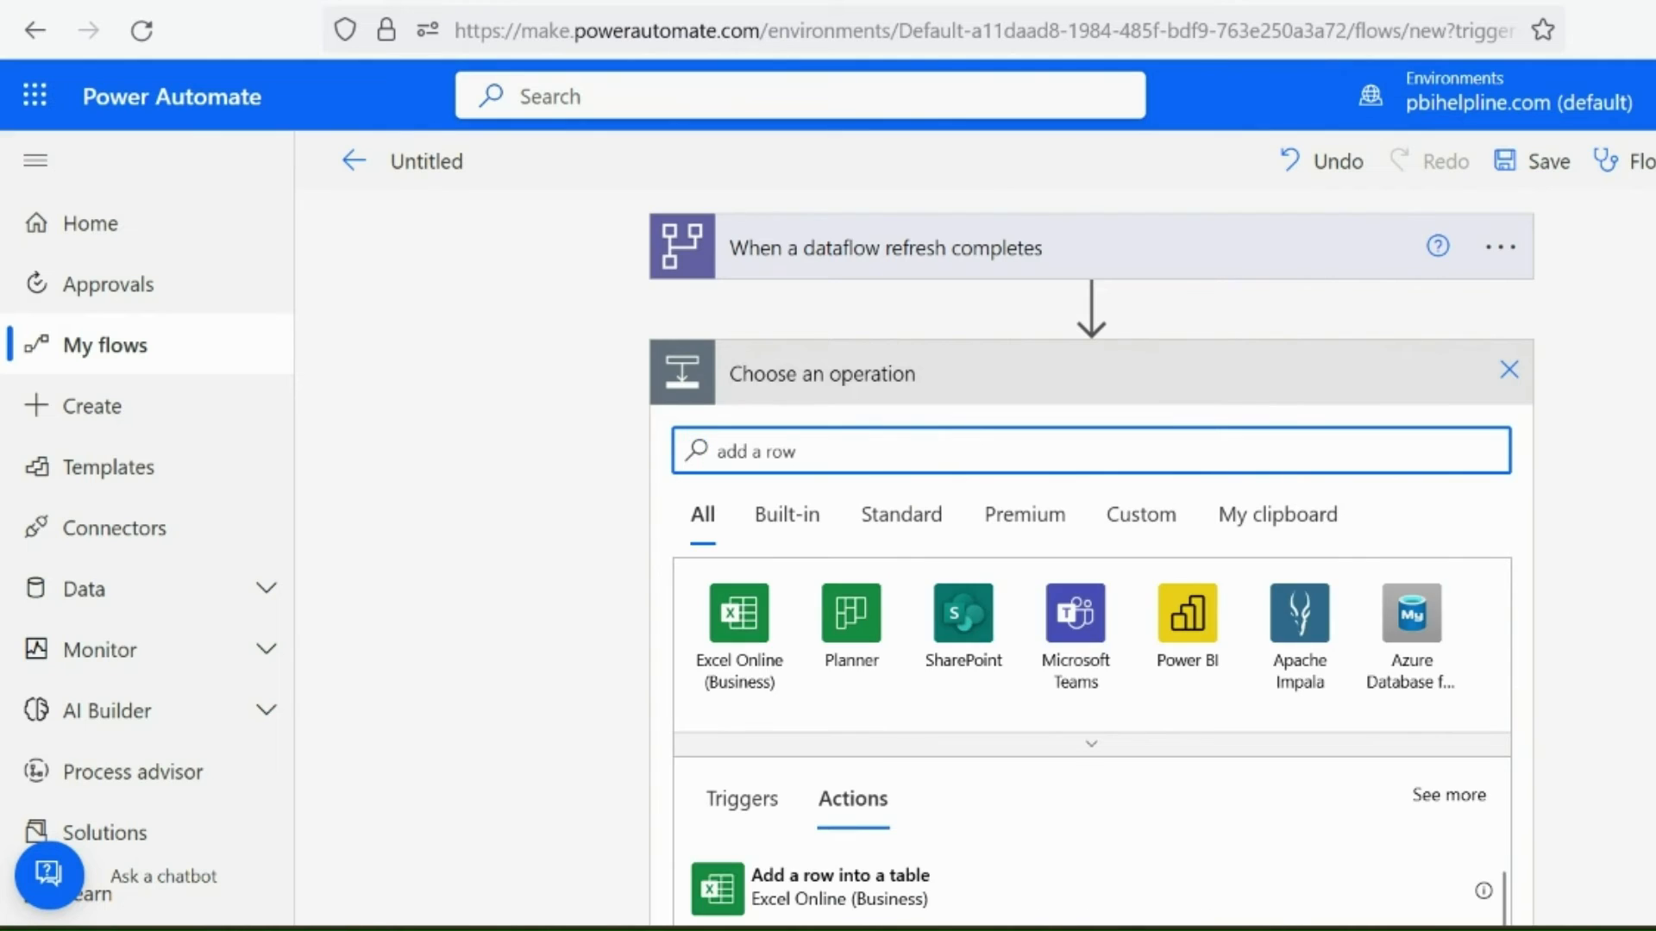
scroll(down, 3)
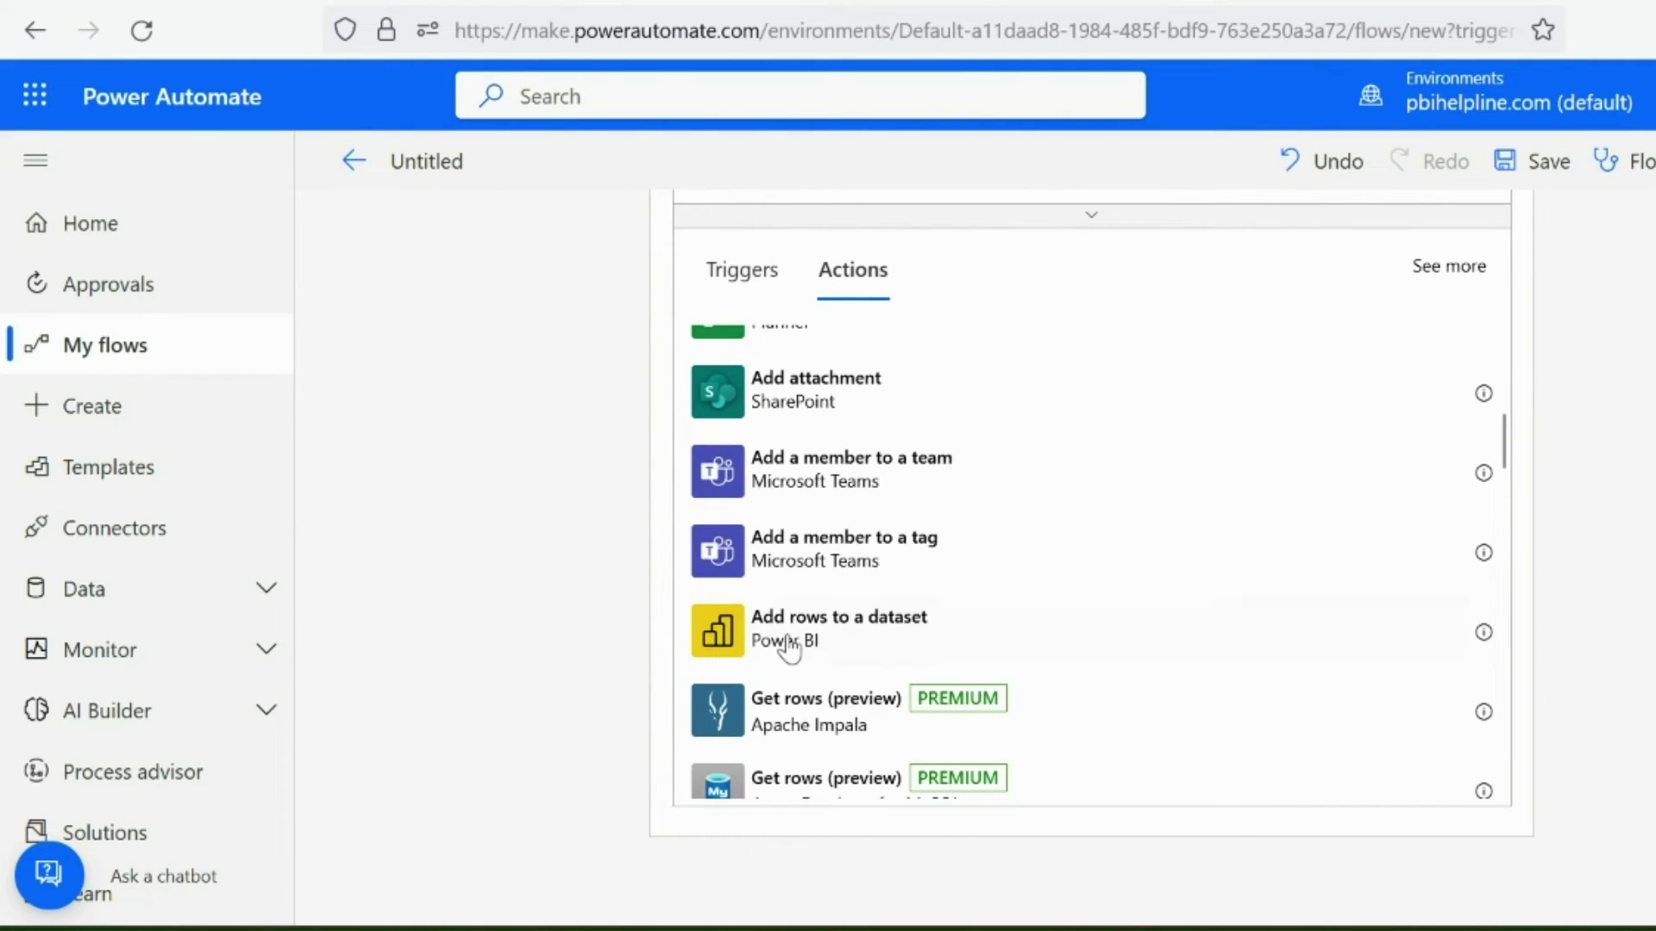
click(838, 630)
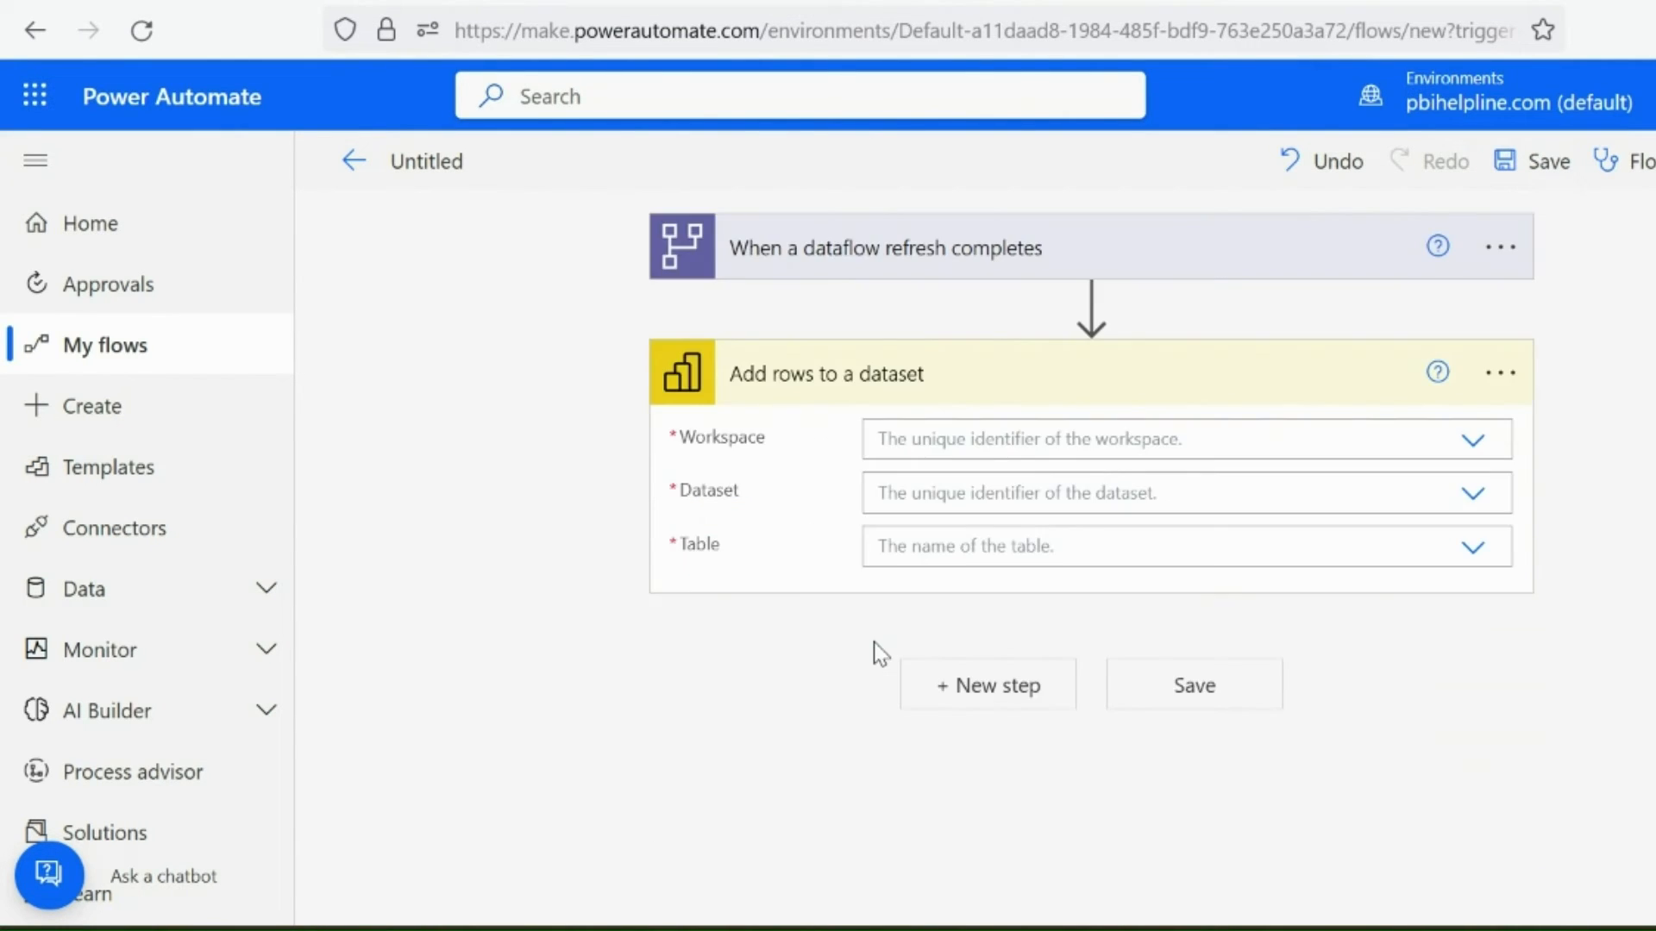
mouse_move(1471, 440)
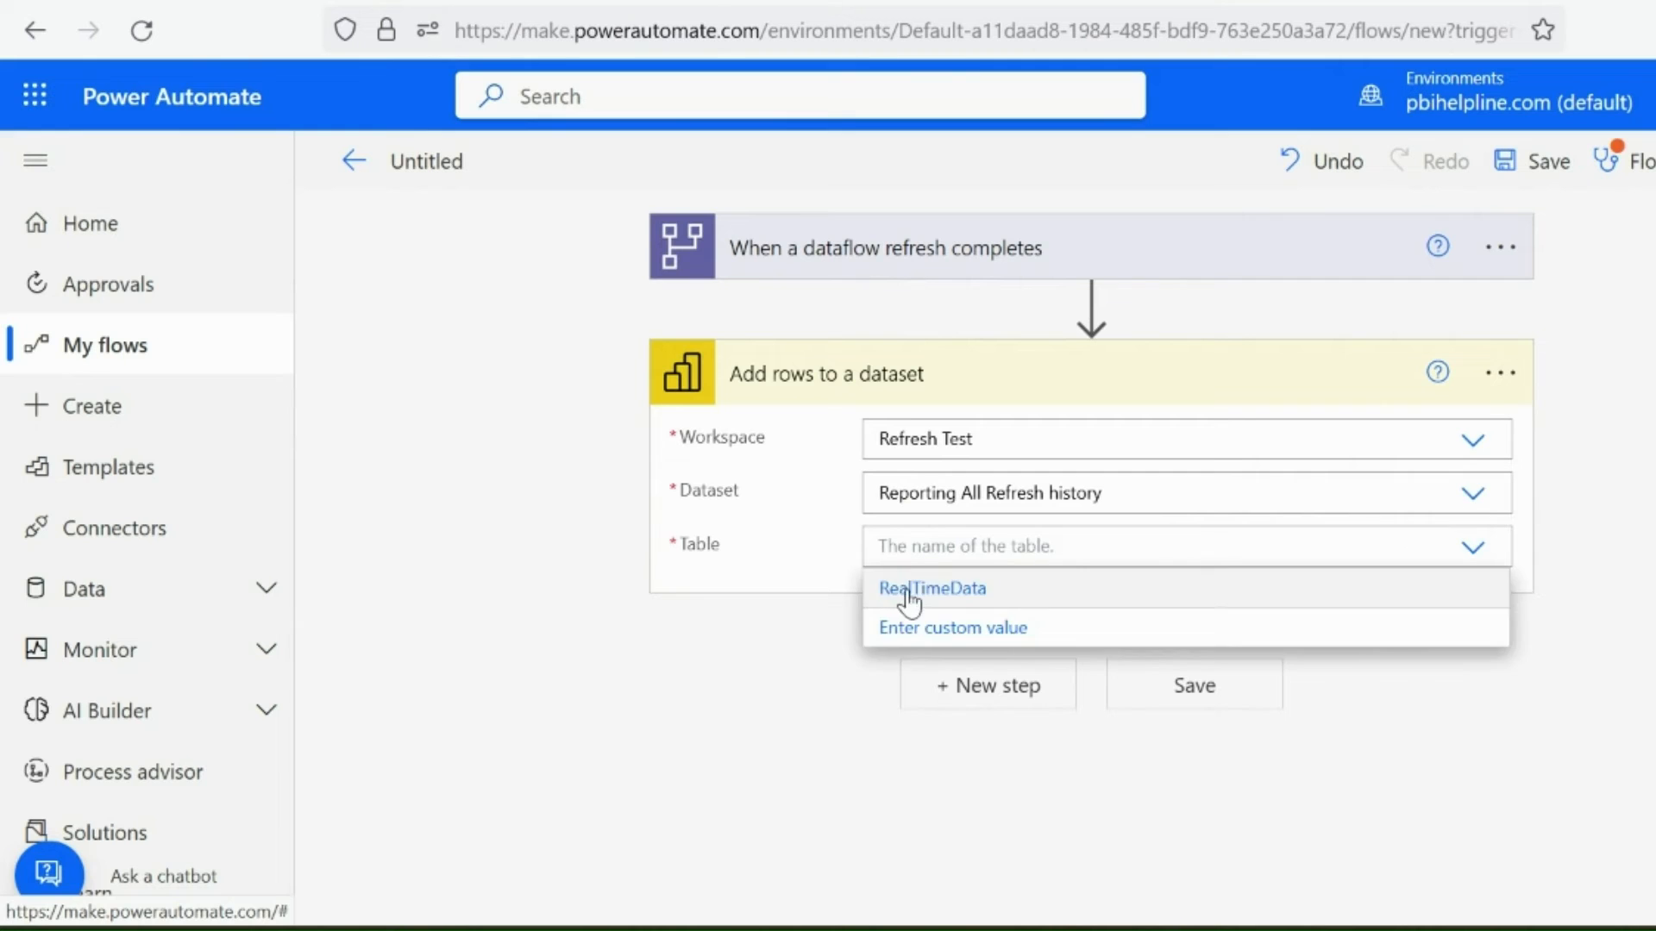
Step: Target the RealTimeData table of the Reporting All Refresh history dataset and map the refresh fields
click(932, 589)
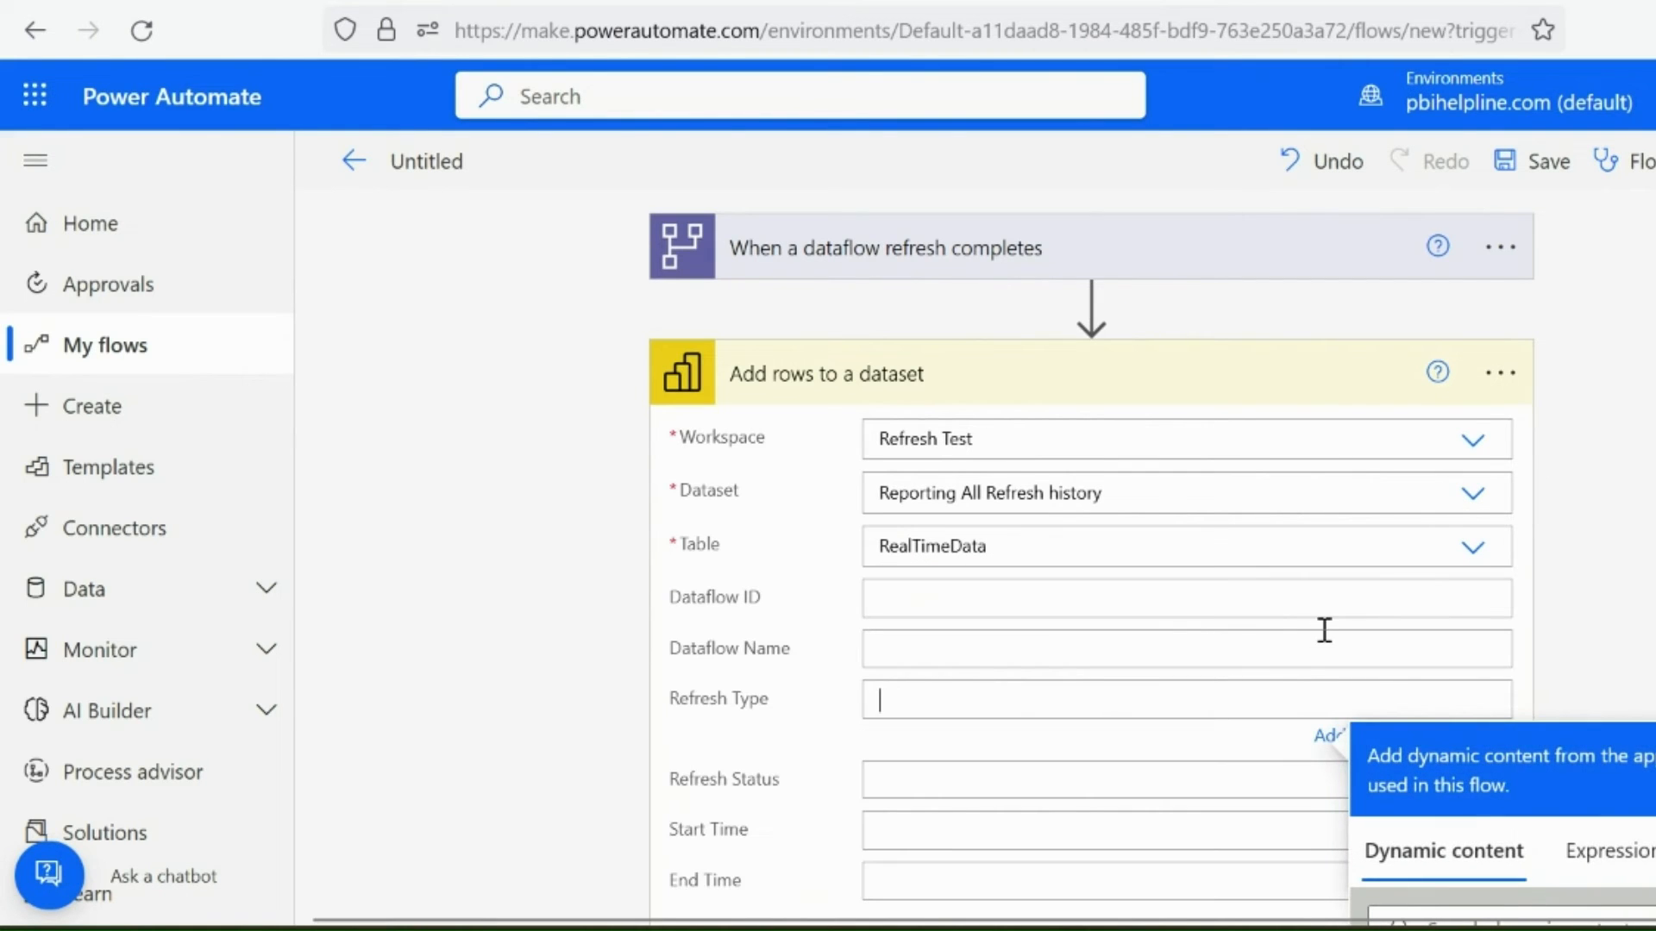
scroll(down, 3)
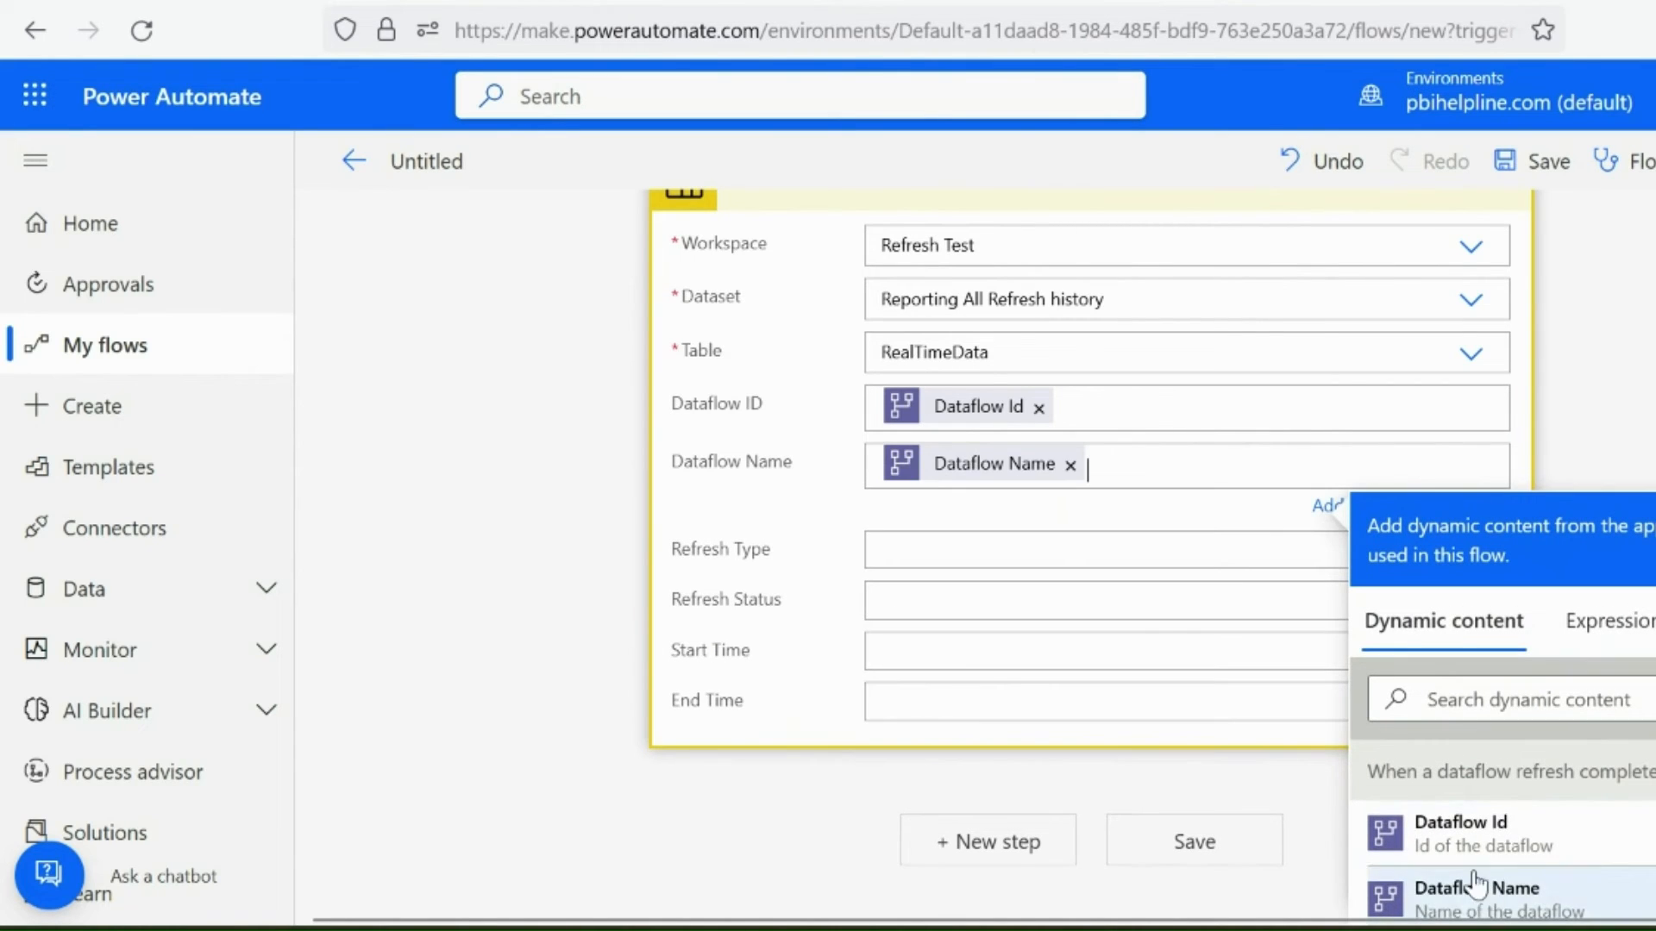
scroll(down, 3)
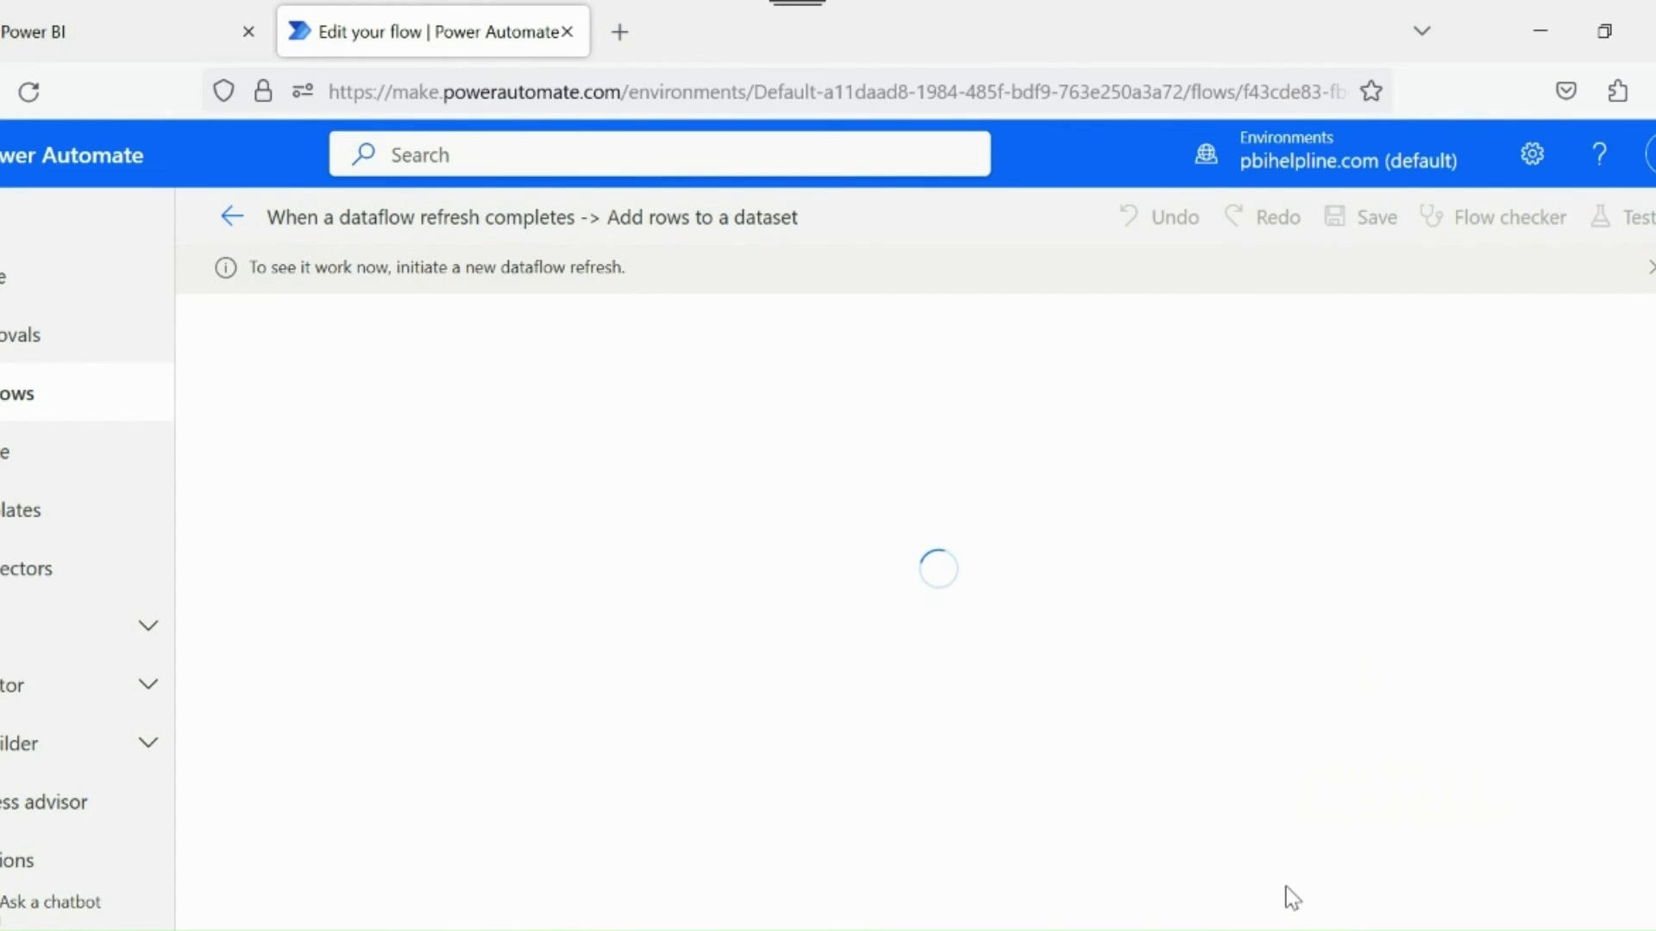
mouse_move(364, 322)
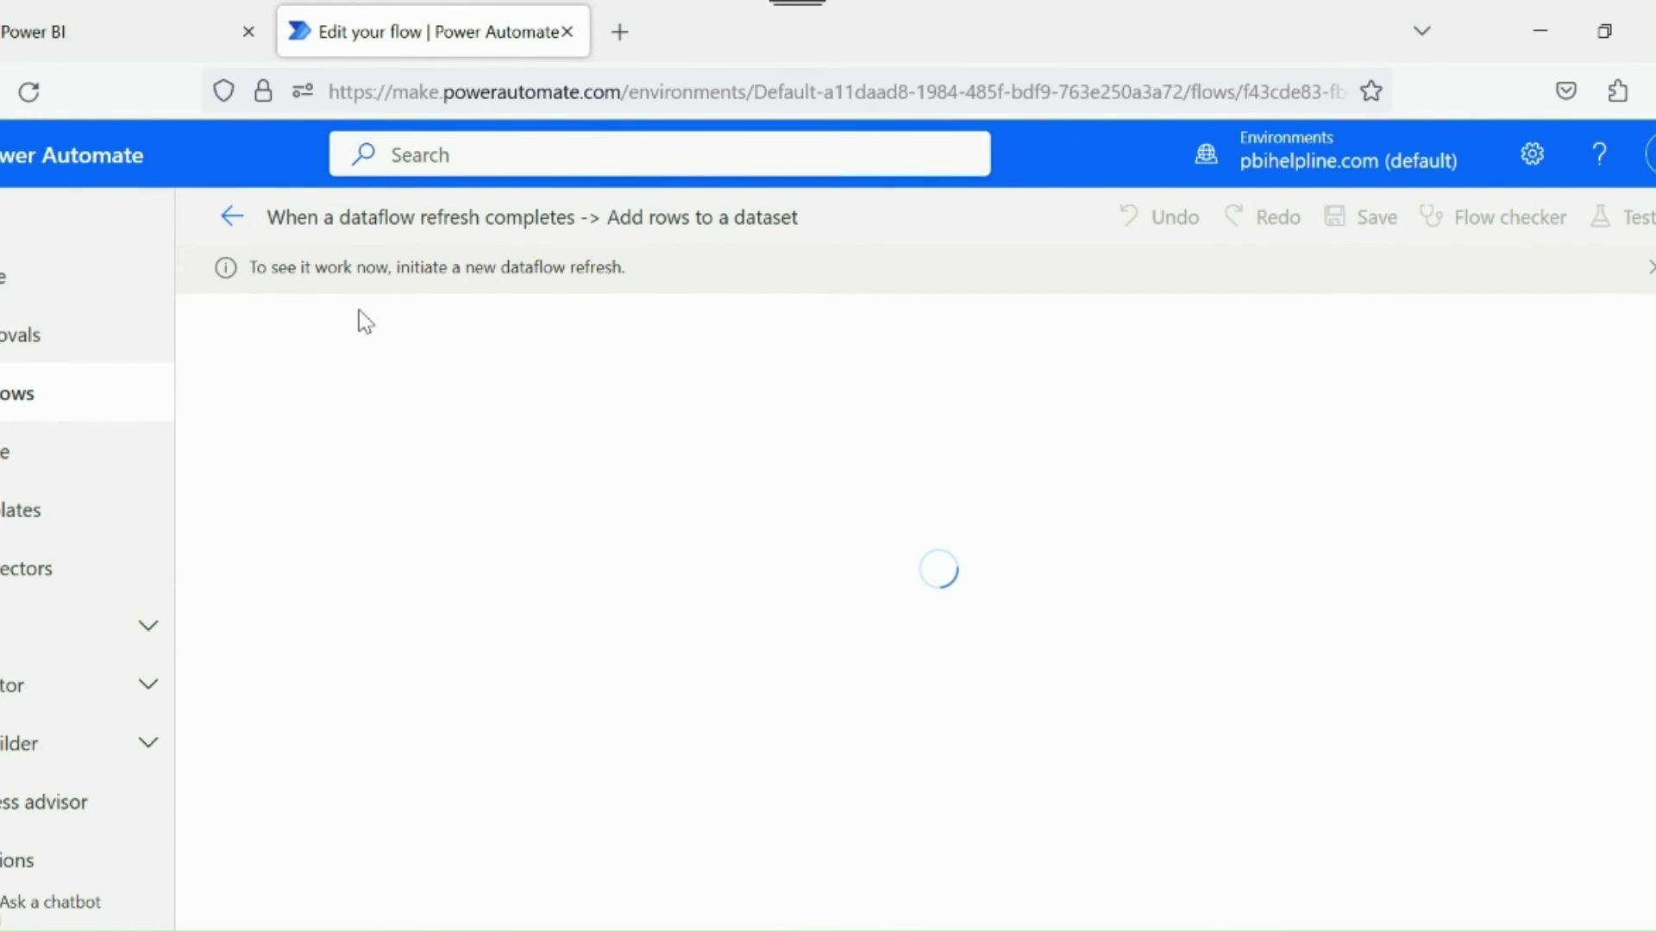
mouse_move(562, 295)
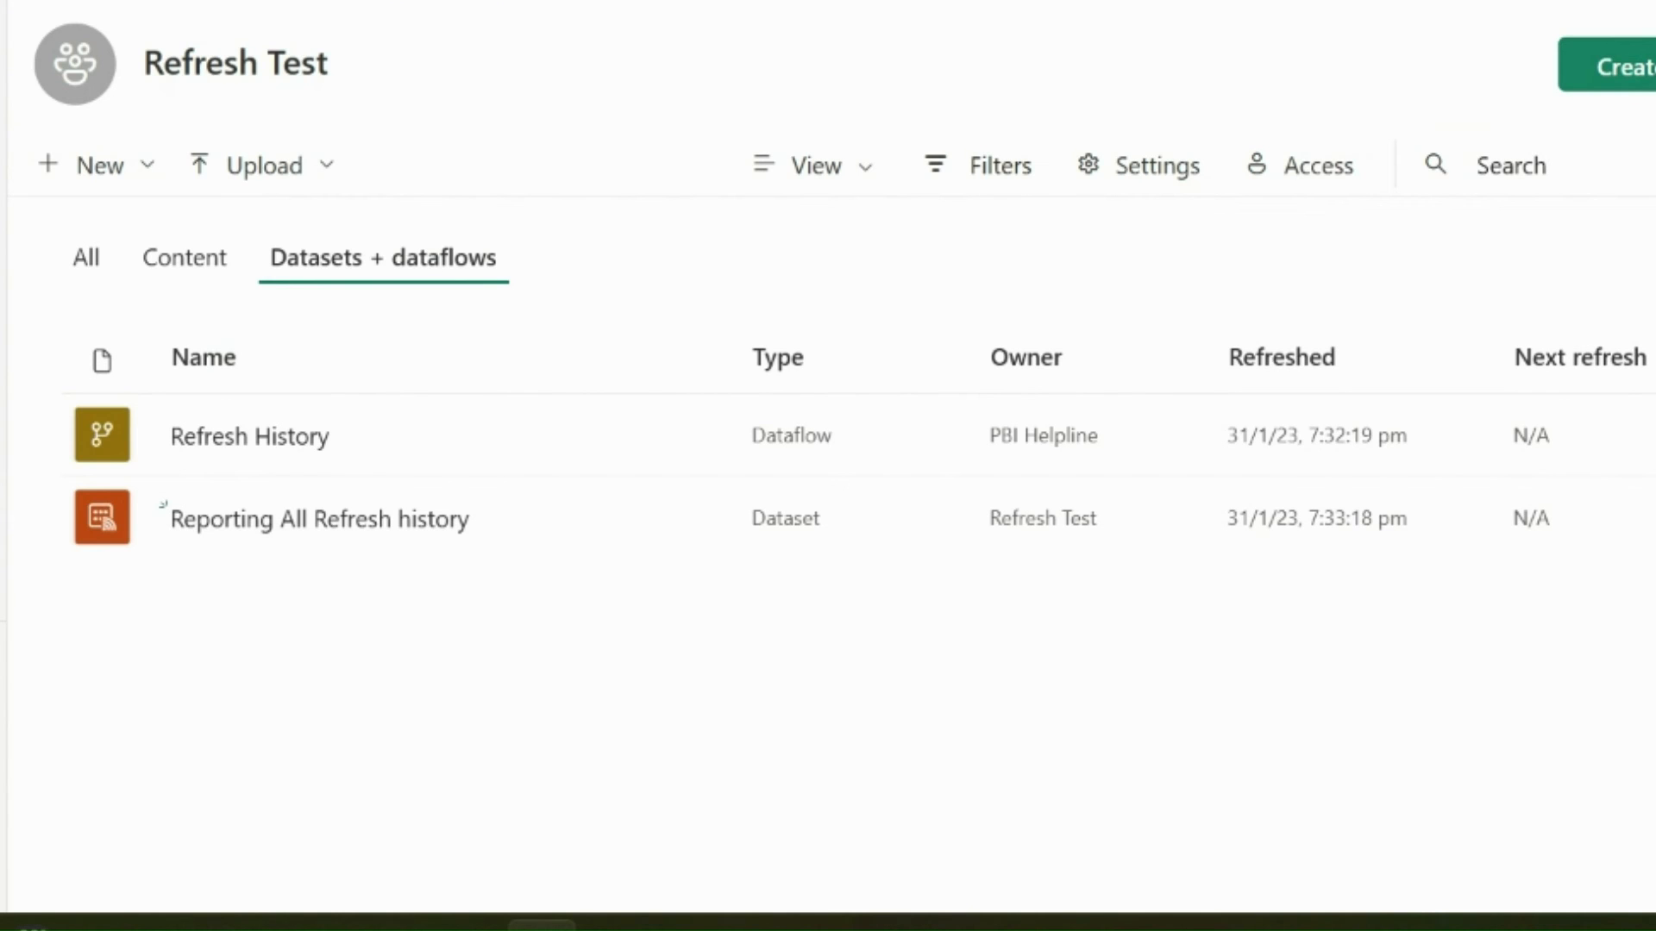
mouse_move(570, 437)
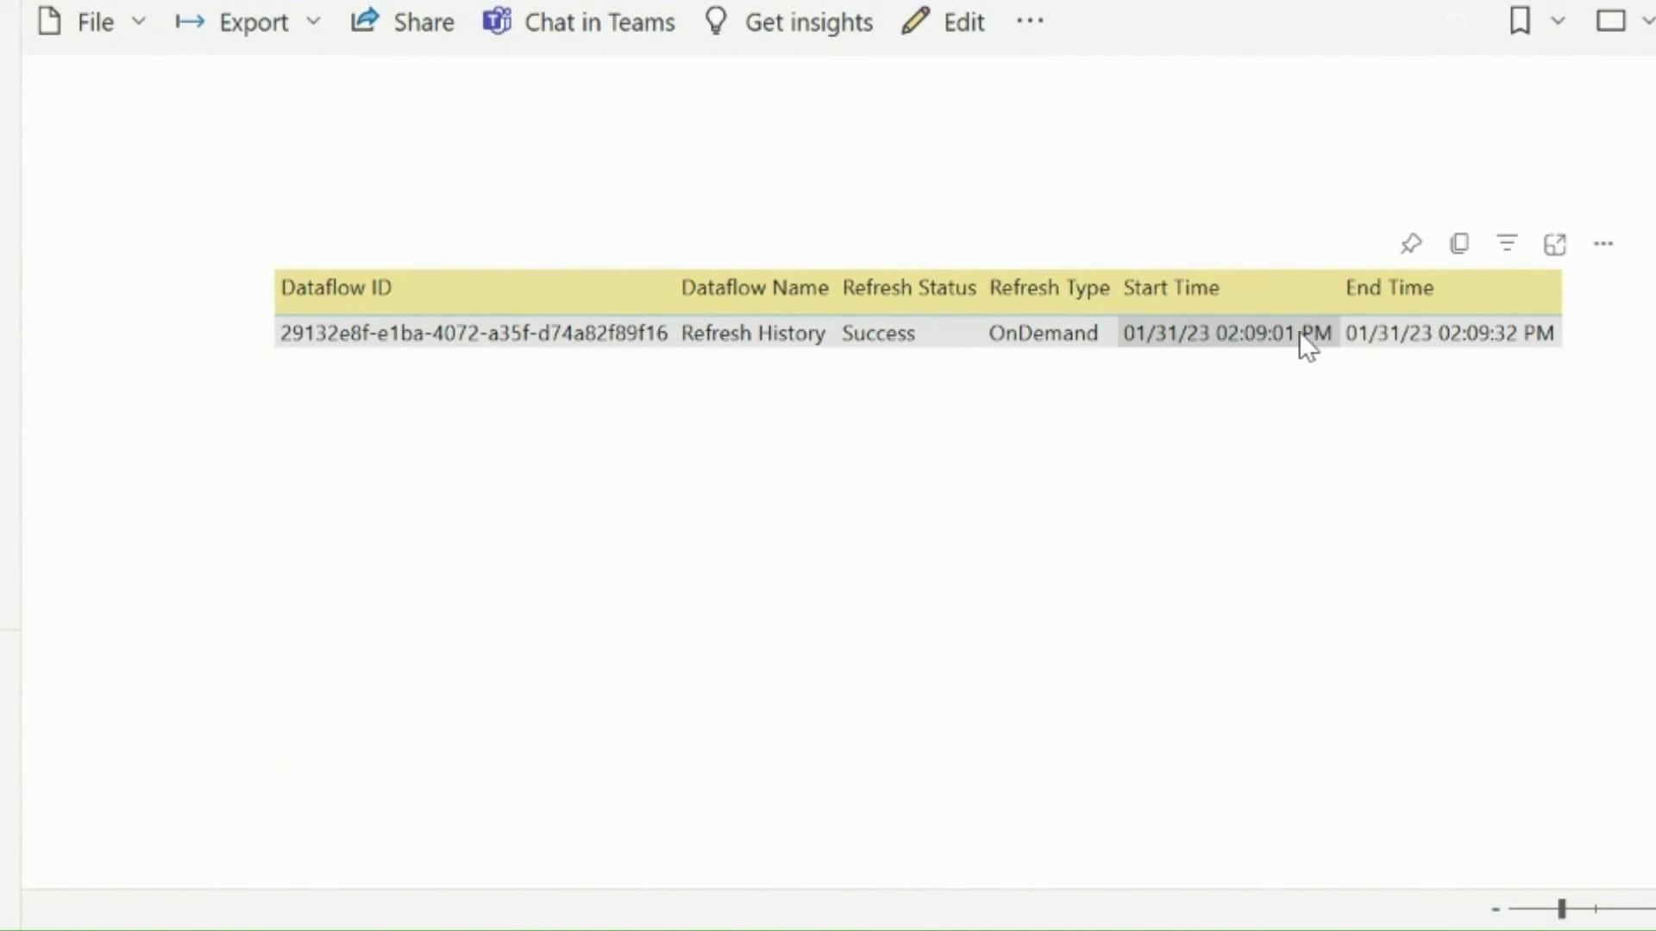
mouse_move(1511, 348)
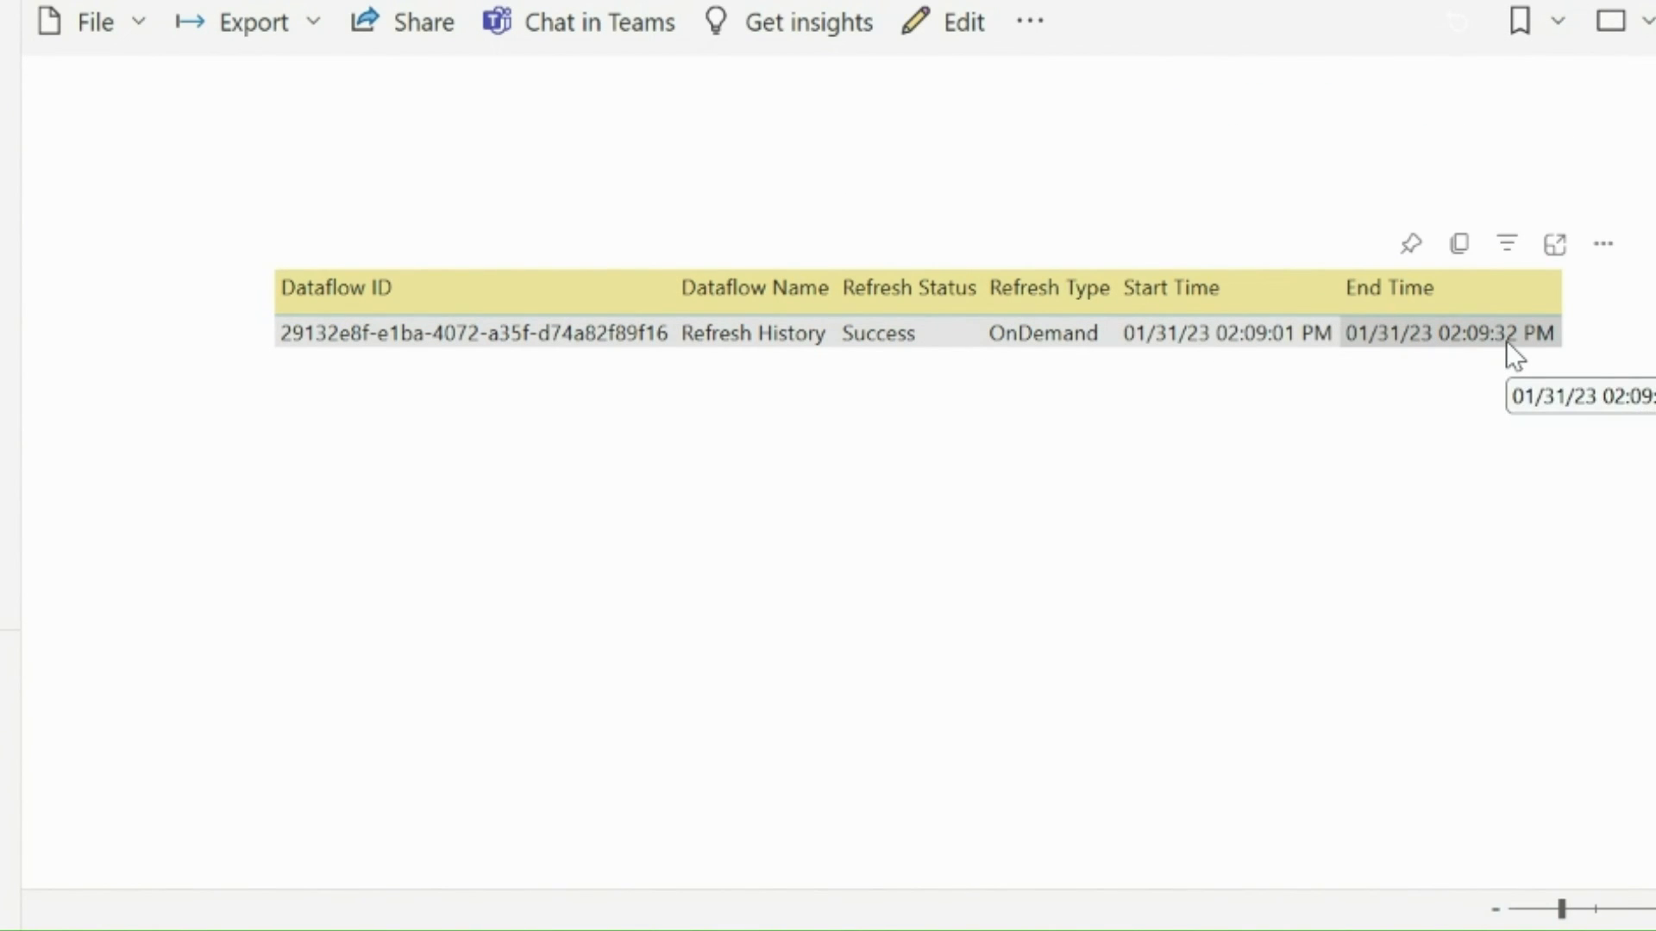
Step: Set the Dataflow Refresh flow's recurrence frequency to Minute
click(879, 81)
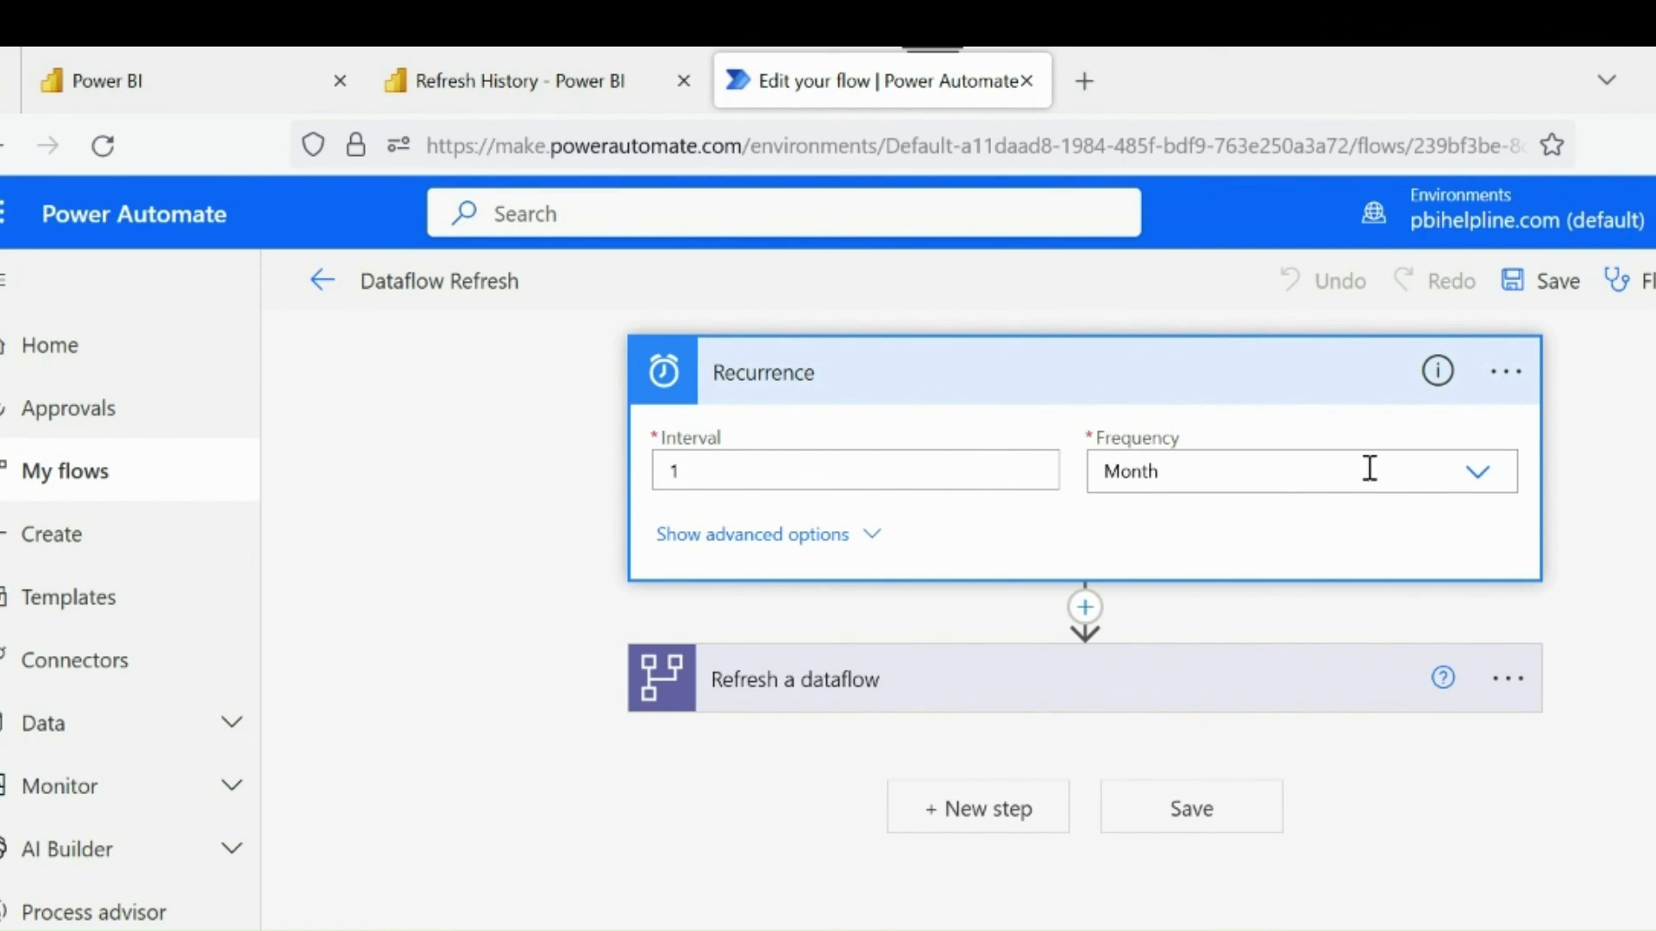
click(1475, 471)
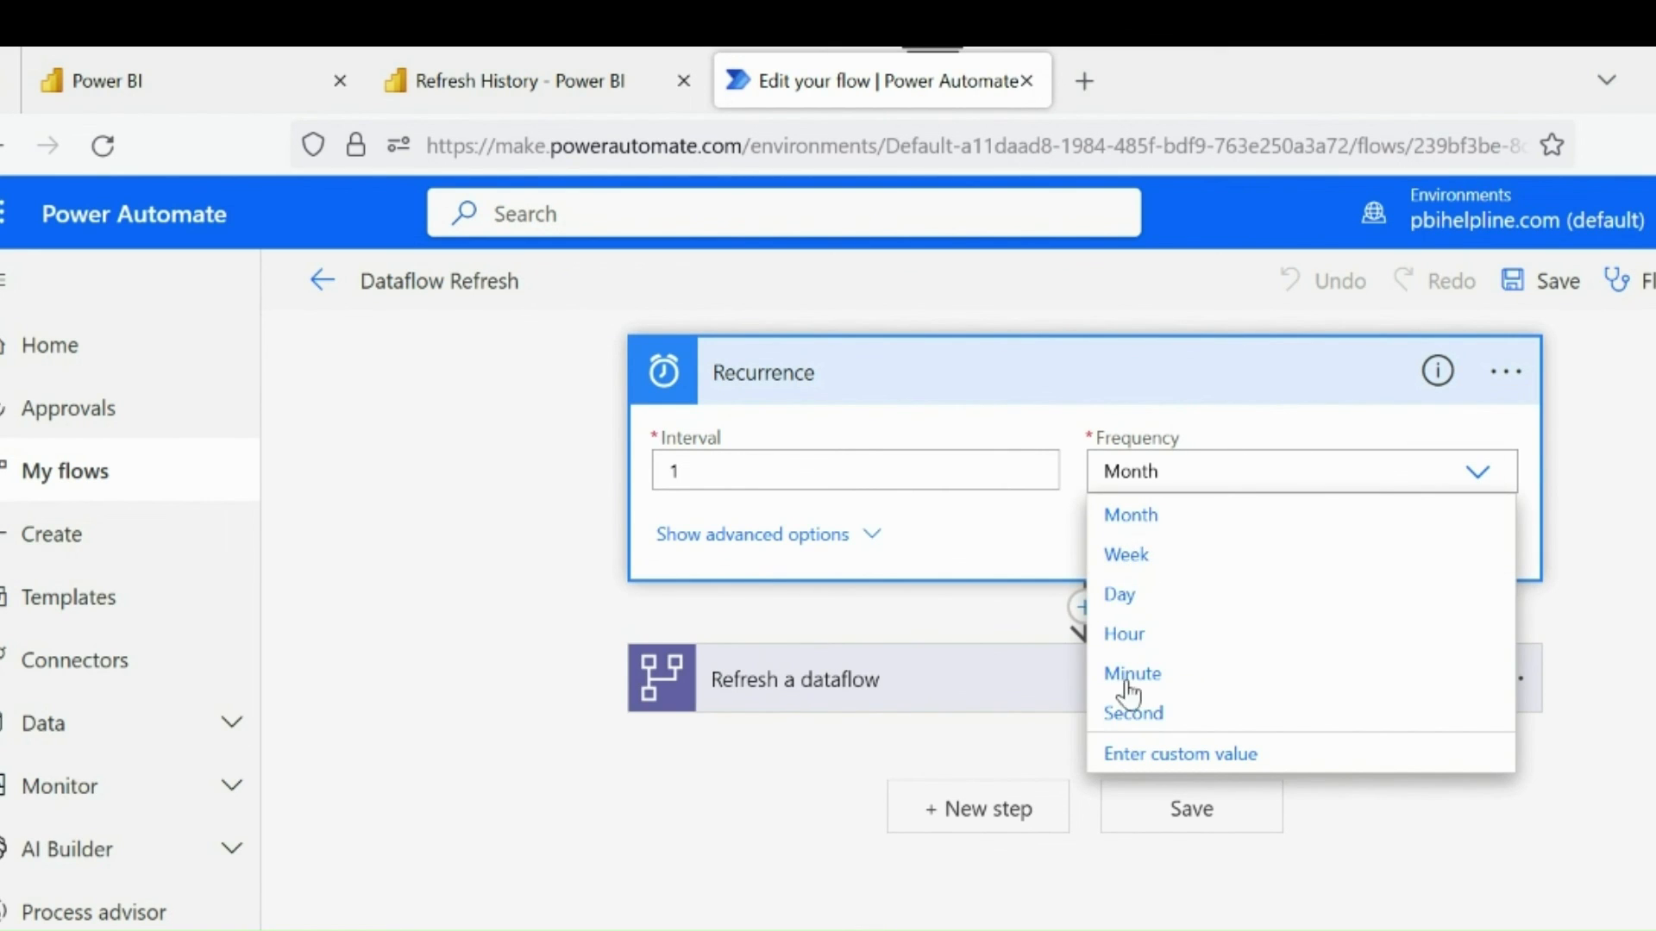
click(1131, 673)
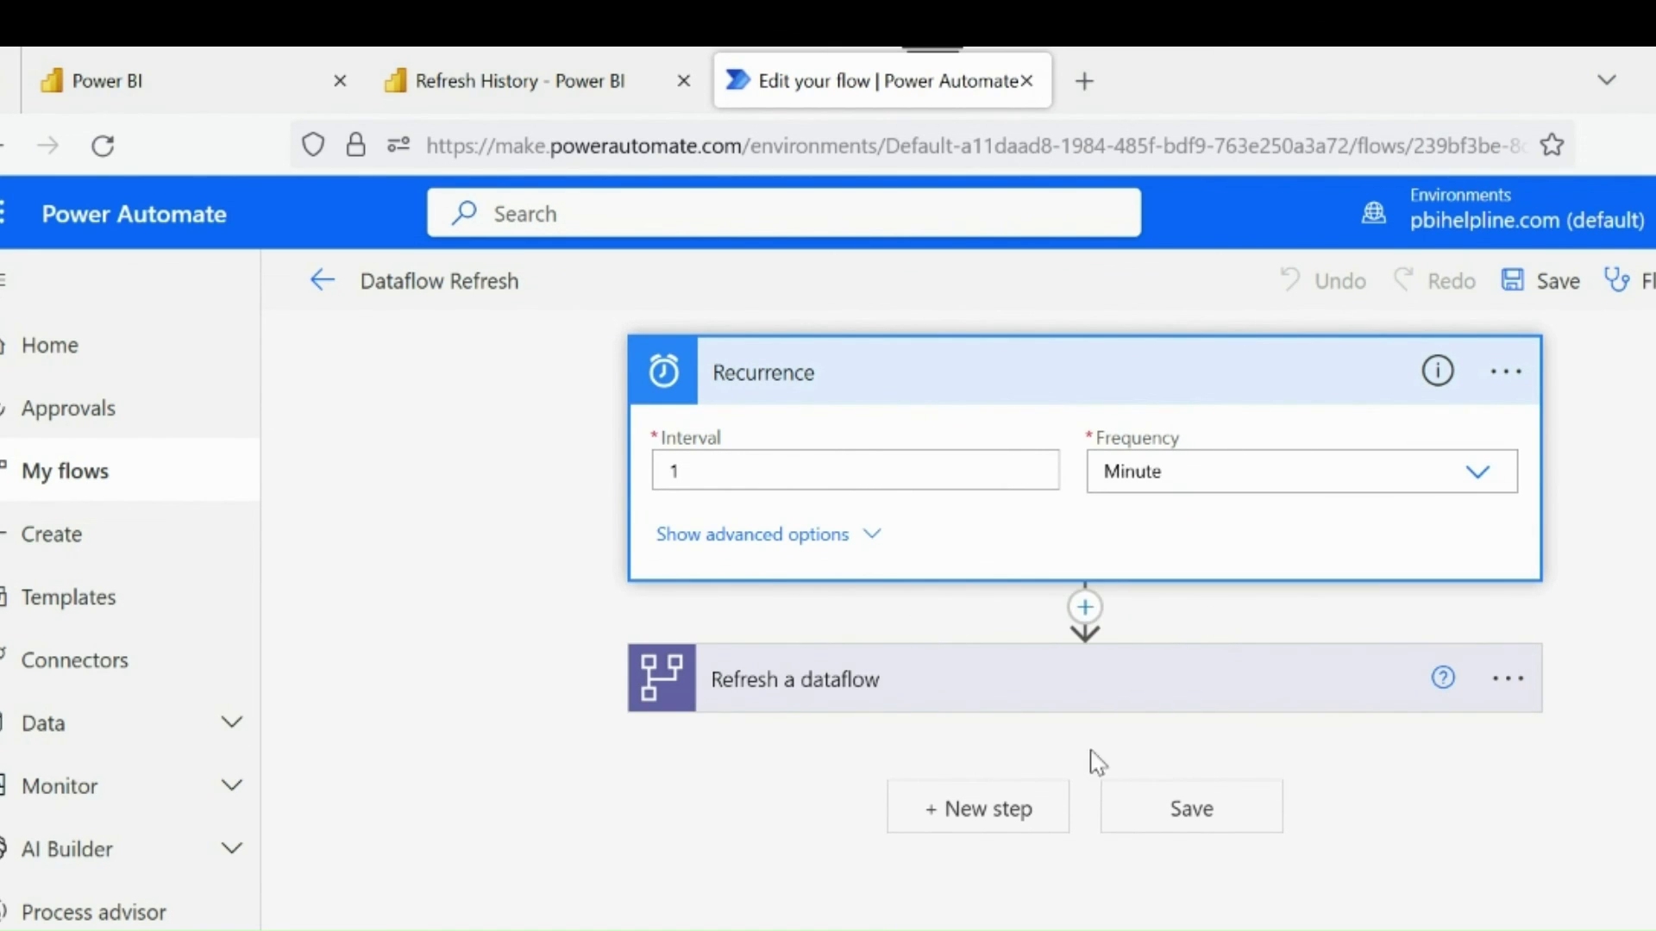
click(517, 81)
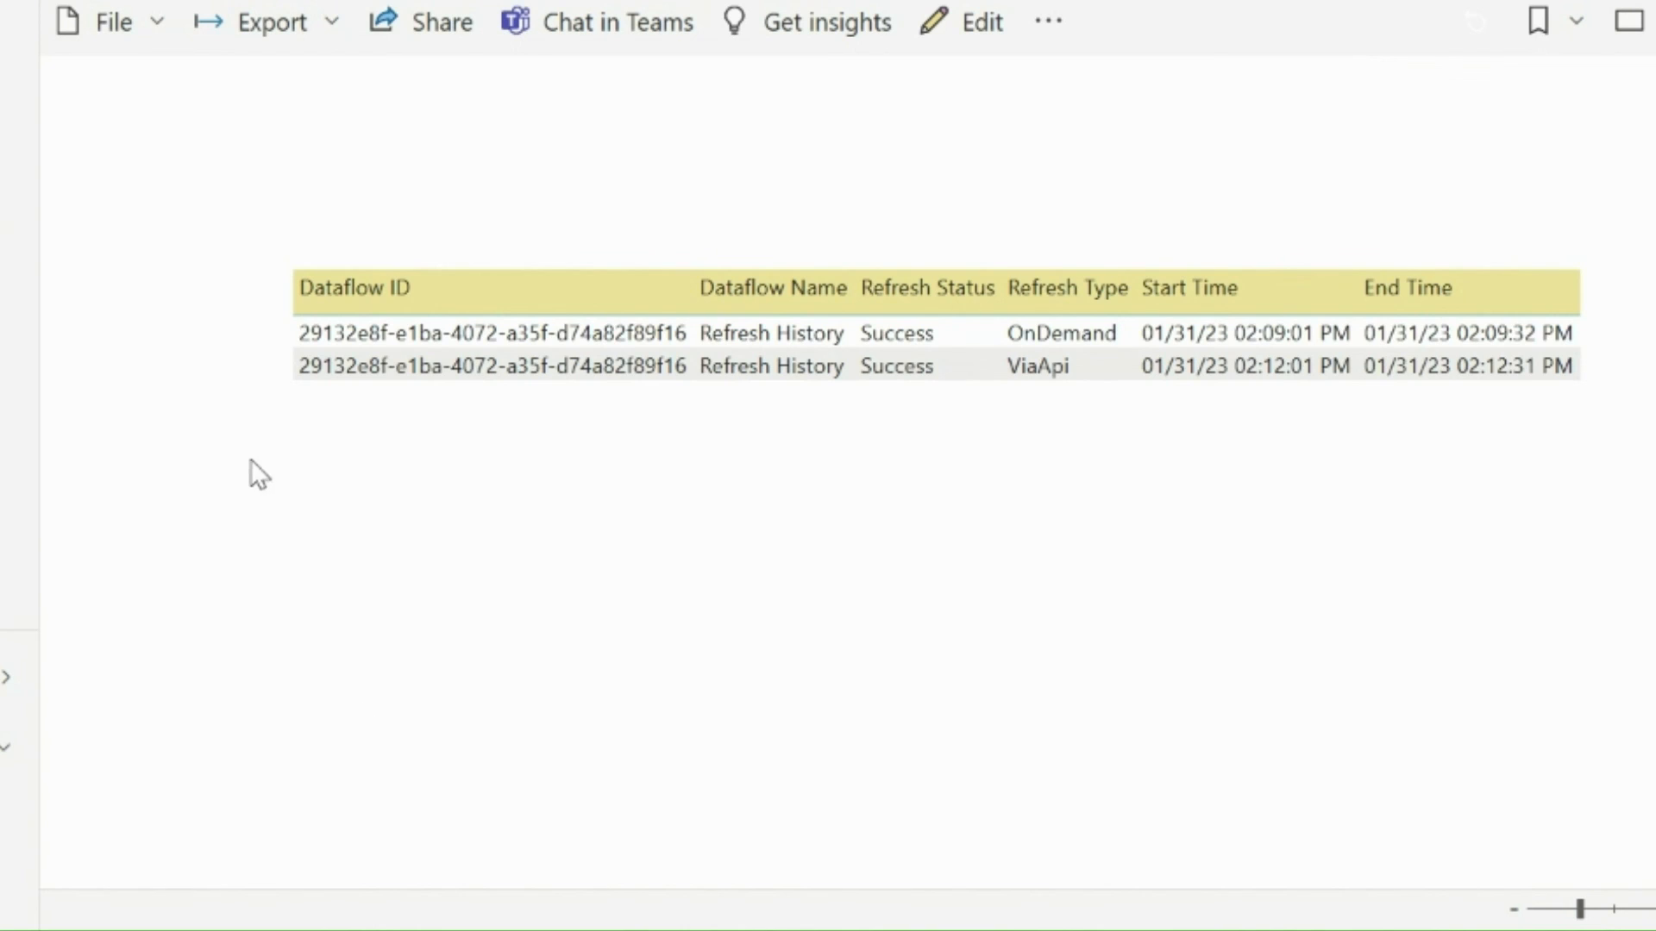
mouse_move(1219, 421)
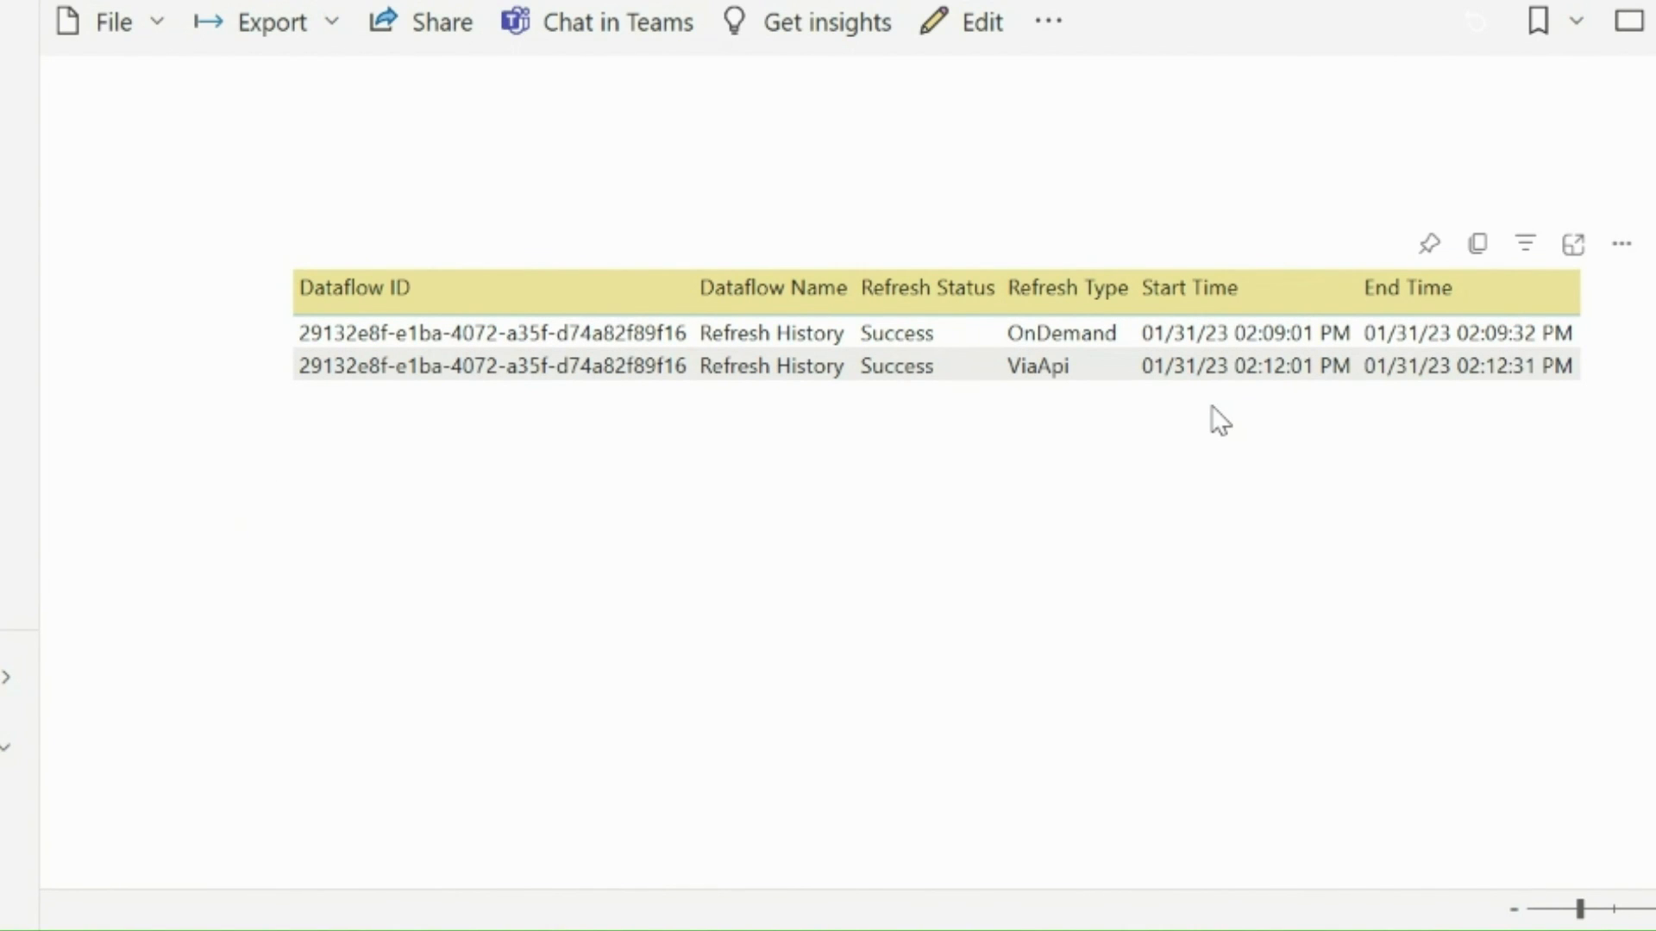
mouse_move(1050, 399)
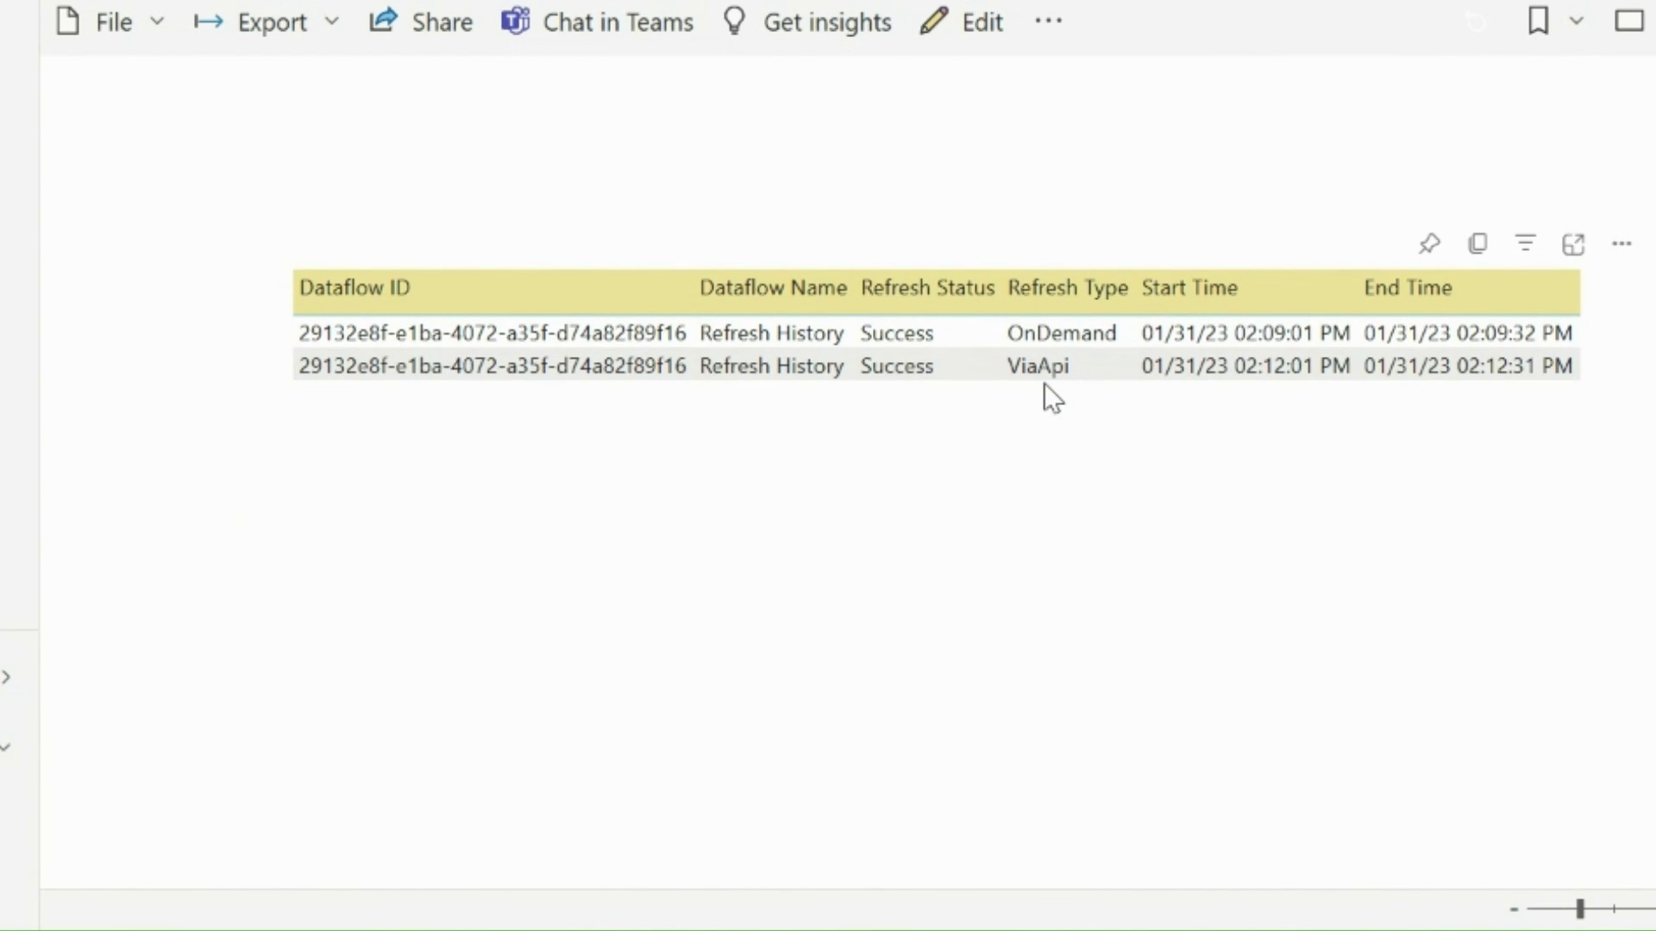